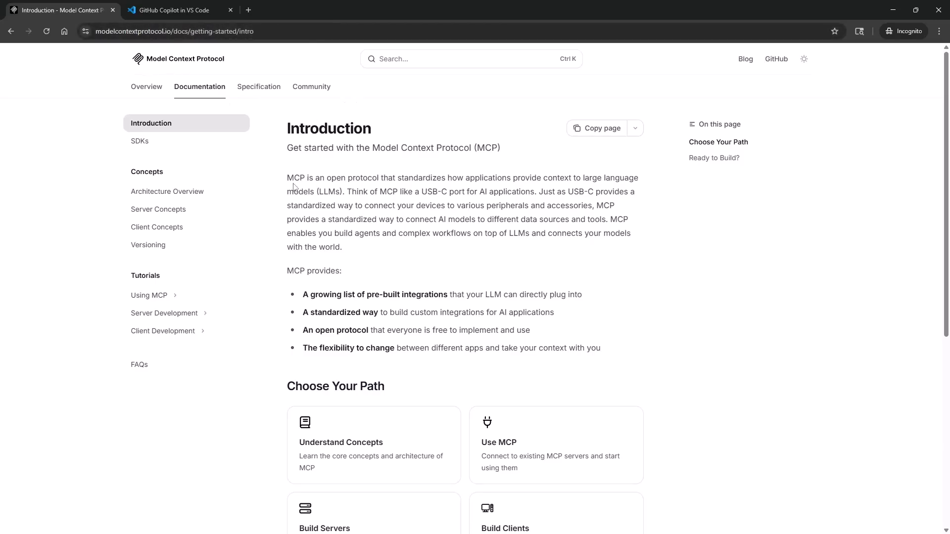
{"action": "mouse_move", "coordinate": [403, 188]}
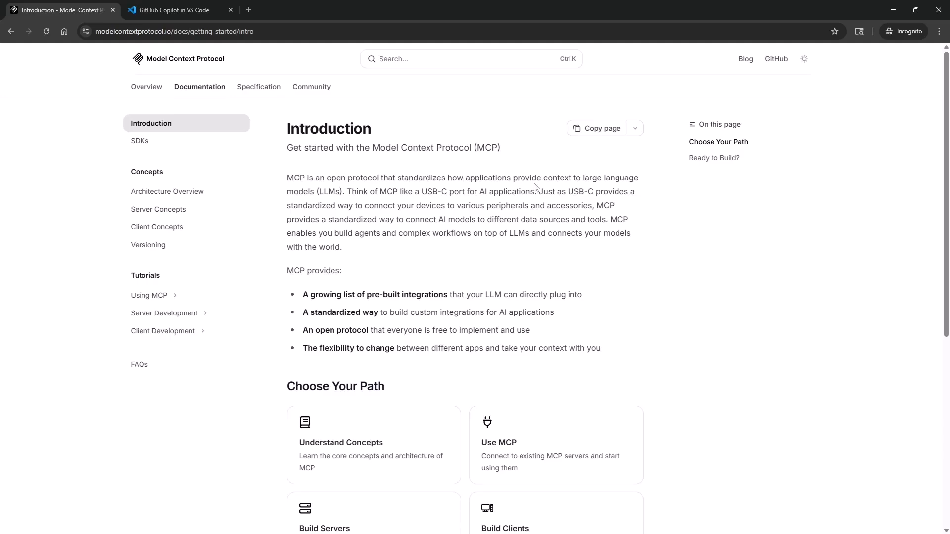
{"action": "mouse_move", "coordinate": [408, 175]}
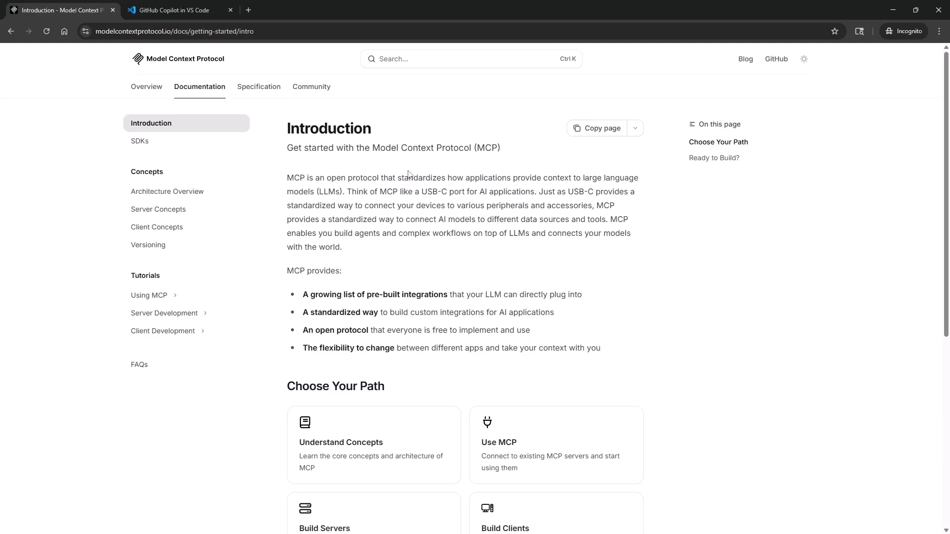
Scroll through the documentation and switch to the GitHub Copilot in VS Code page
{"action": "scroll", "scroll_direction": "down", "scroll_amount": 3}
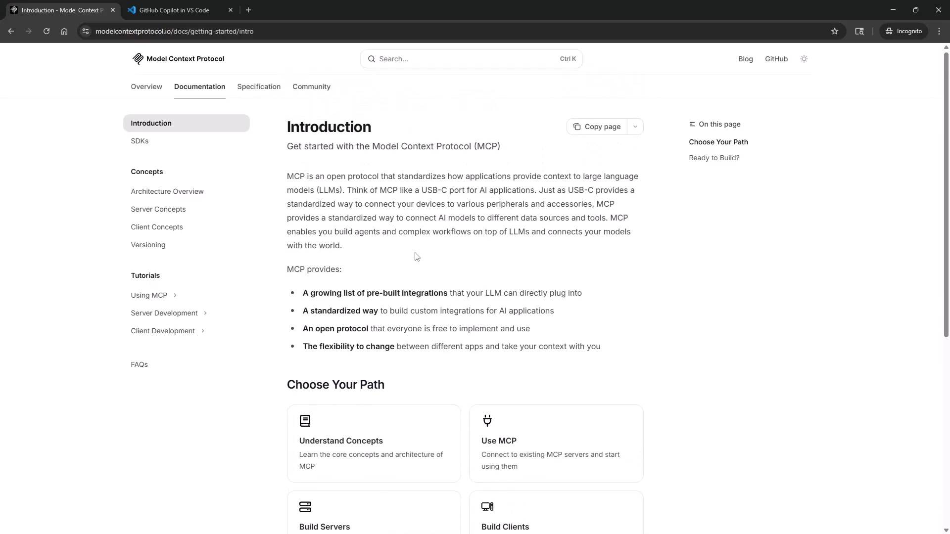
{"action": "scroll", "scroll_direction": "down", "scroll_amount": 3}
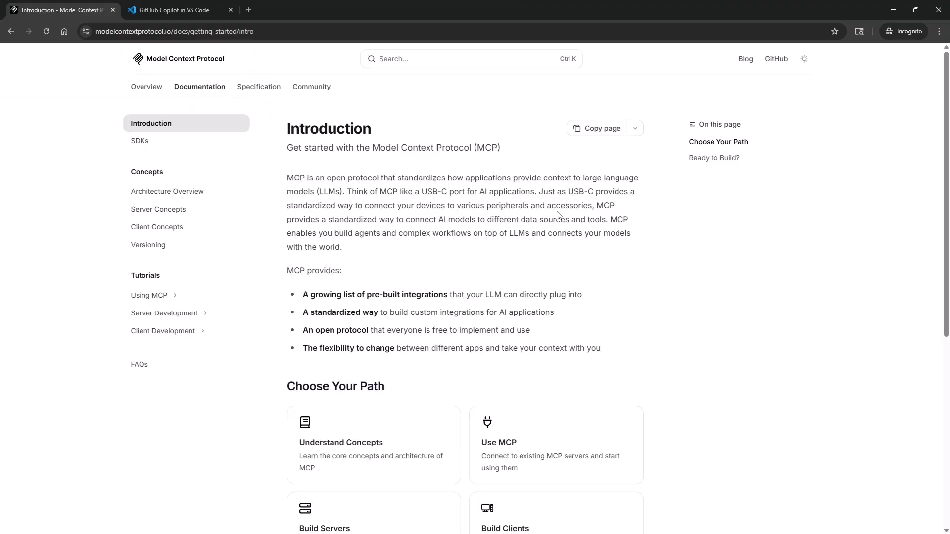
{"action": "mouse_move", "coordinate": [609, 202]}
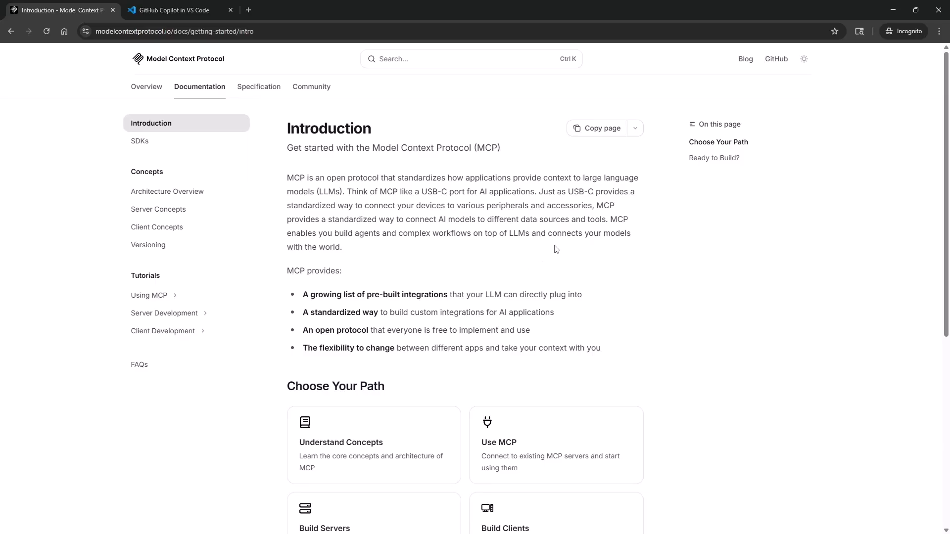
{"action": "mouse_move", "coordinate": [570, 252]}
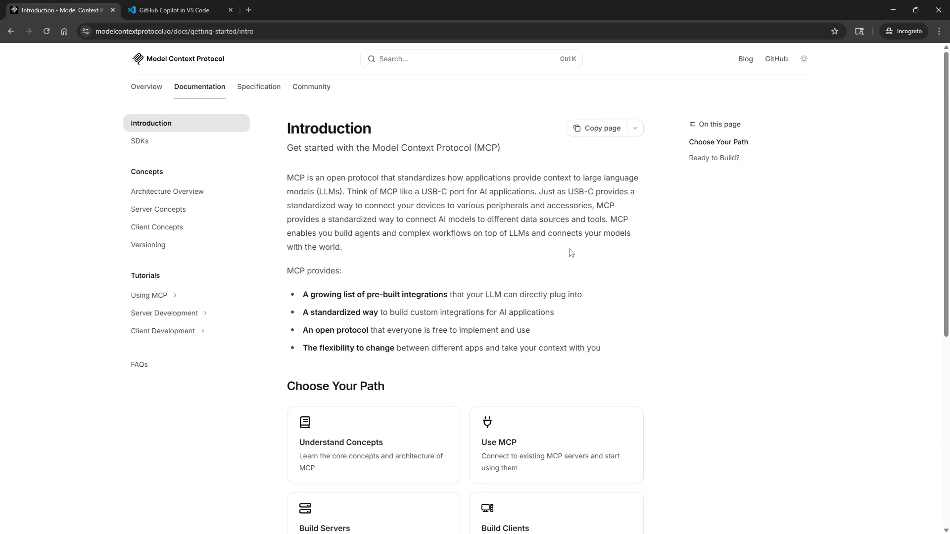
{"action": "mouse_move", "coordinate": [479, 258]}
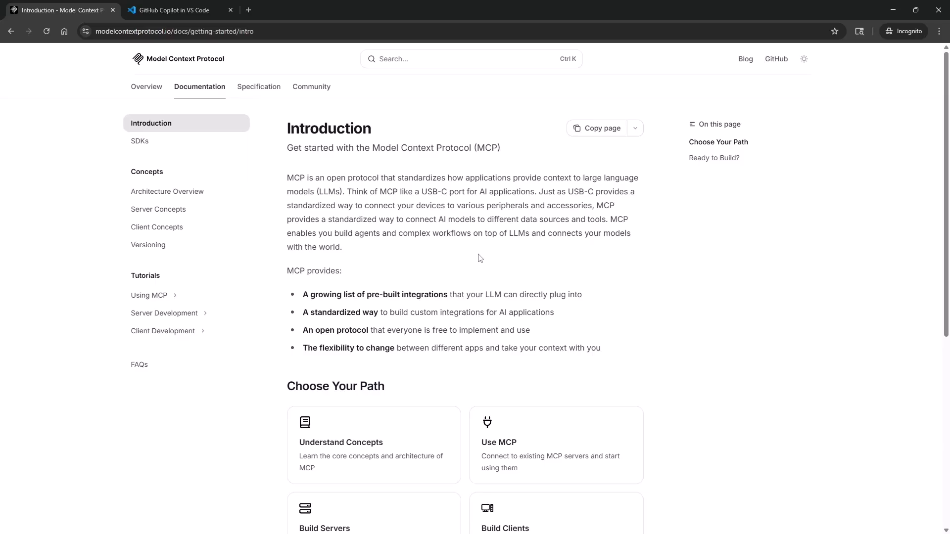
{"action": "mouse_move", "coordinate": [506, 246]}
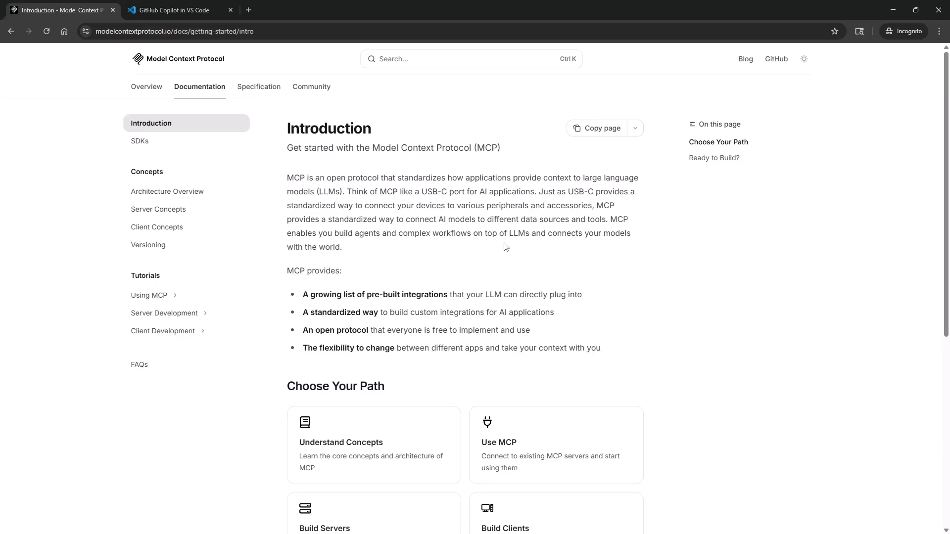
{"action": "mouse_move", "coordinate": [466, 253]}
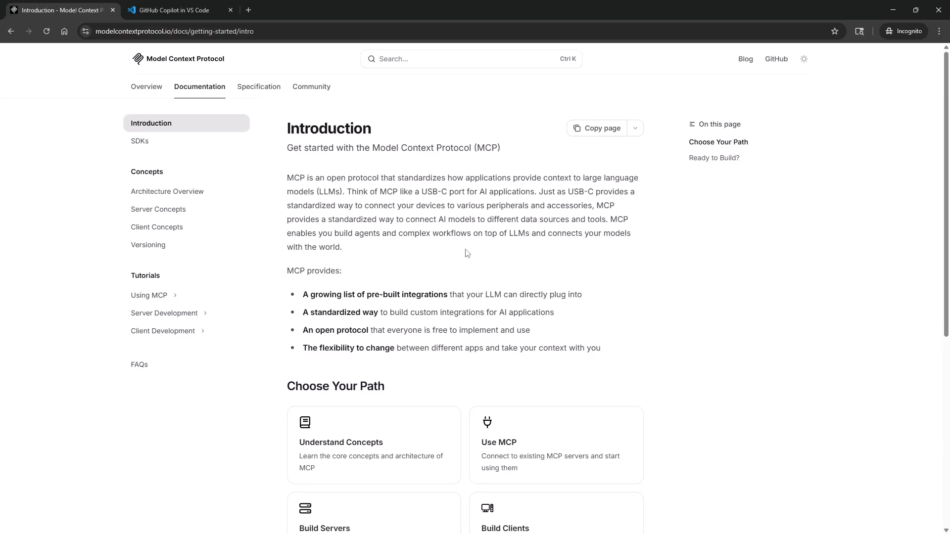
{"action": "mouse_move", "coordinate": [460, 256]}
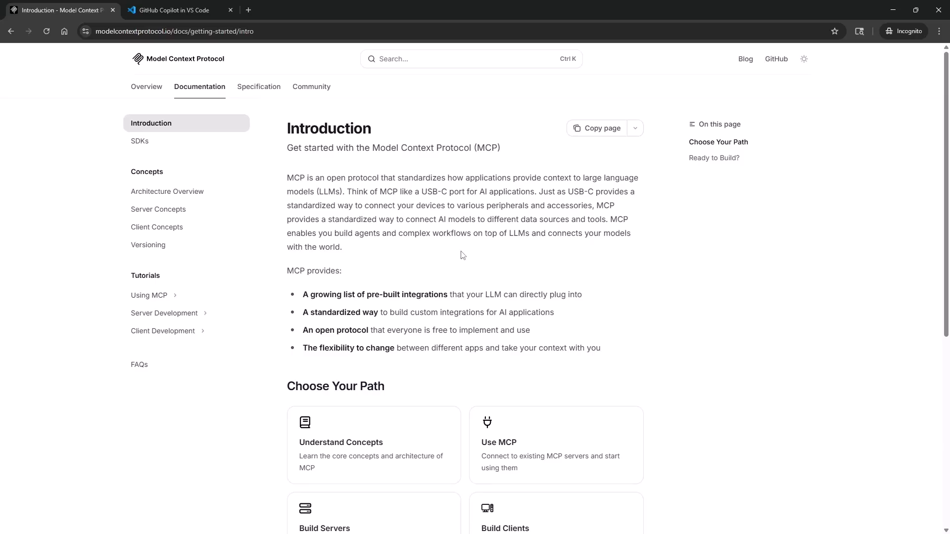
{"action": "scroll", "scroll_direction": "down", "scroll_amount": 3}
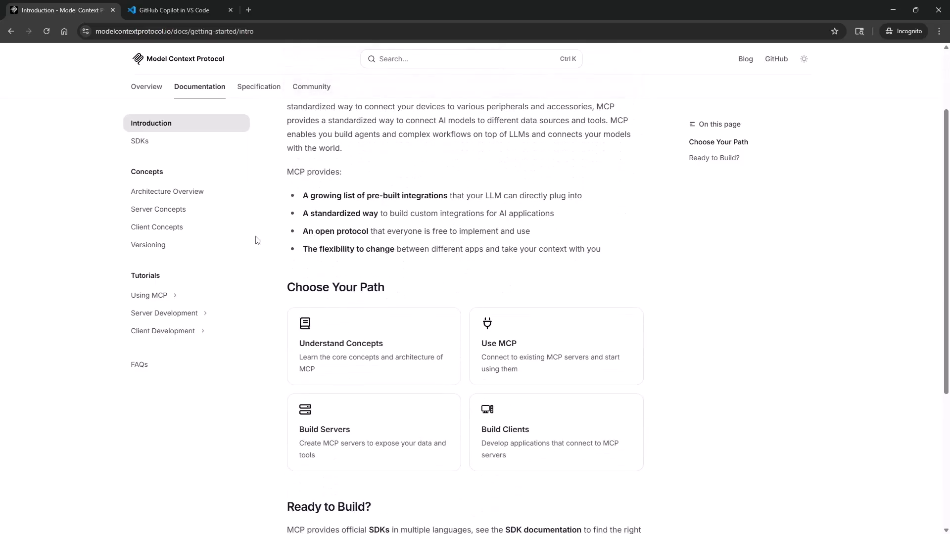
{"action": "left_click", "coordinate": [177, 10]}
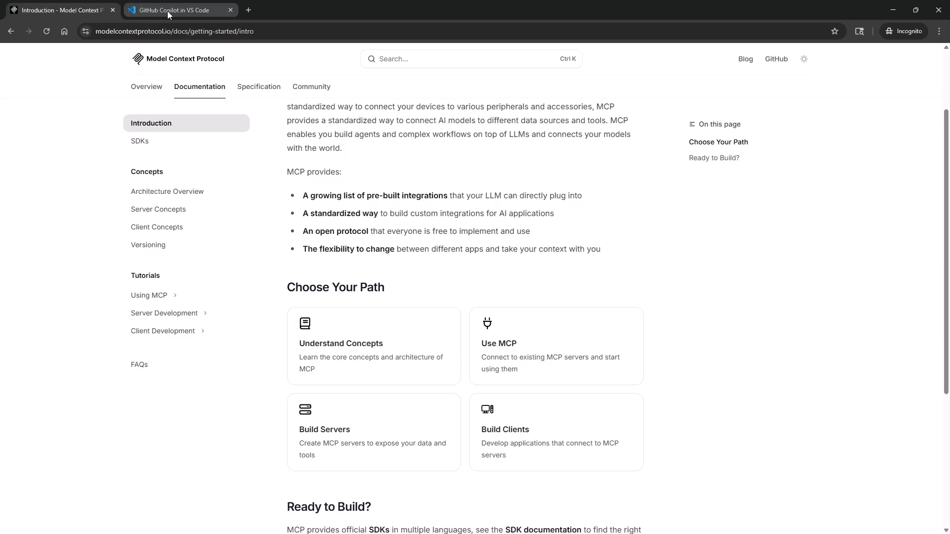
{"action": "left_click", "coordinate": [176, 10]}
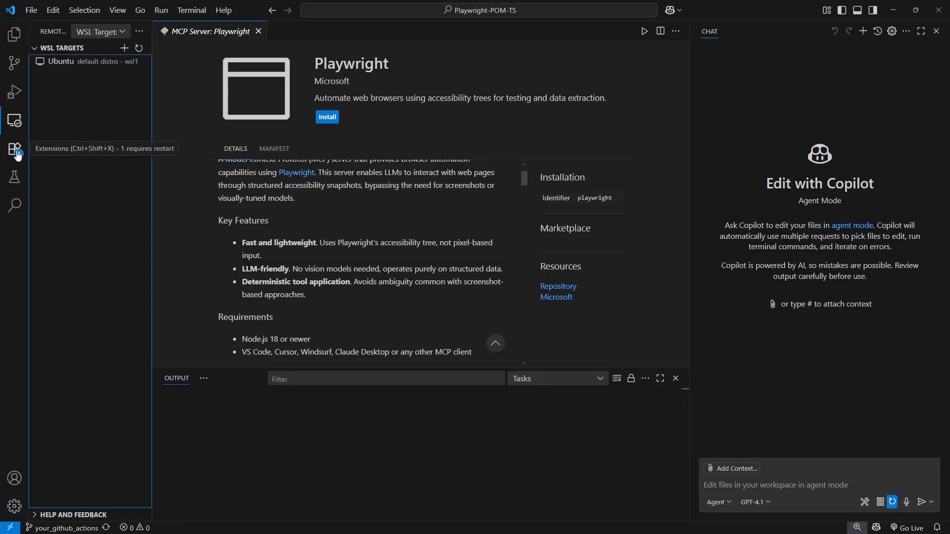
In the Extensions view, close the Playwright MCP server tab and open the MCP servers gallery link
{"action": "left_click", "coordinate": [15, 150]}
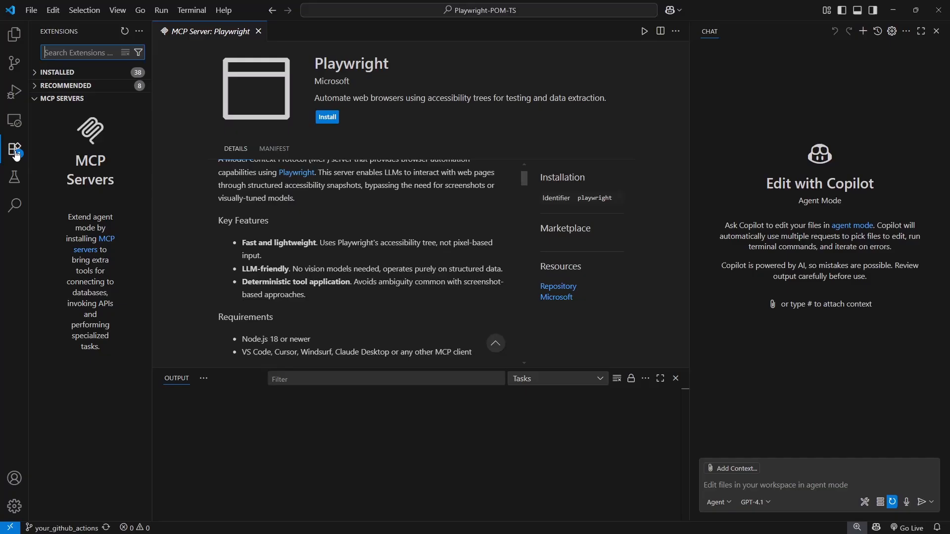
{"action": "left_click", "coordinate": [258, 30]}
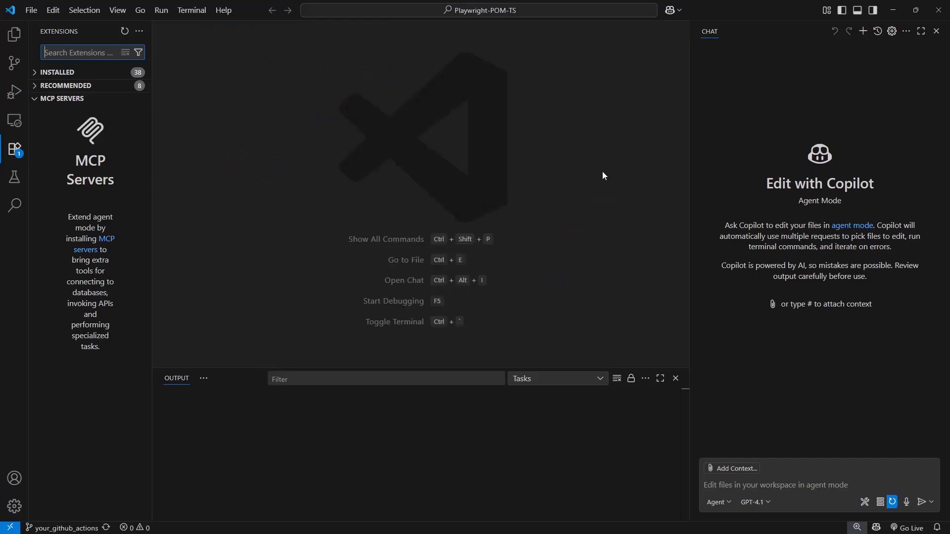
{"action": "mouse_move", "coordinate": [134, 117]}
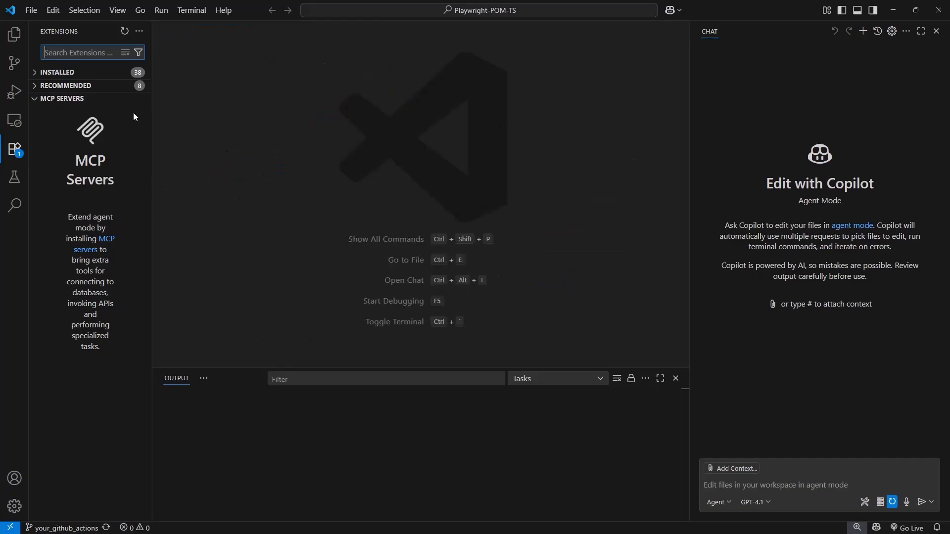
{"action": "left_click", "coordinate": [62, 98]}
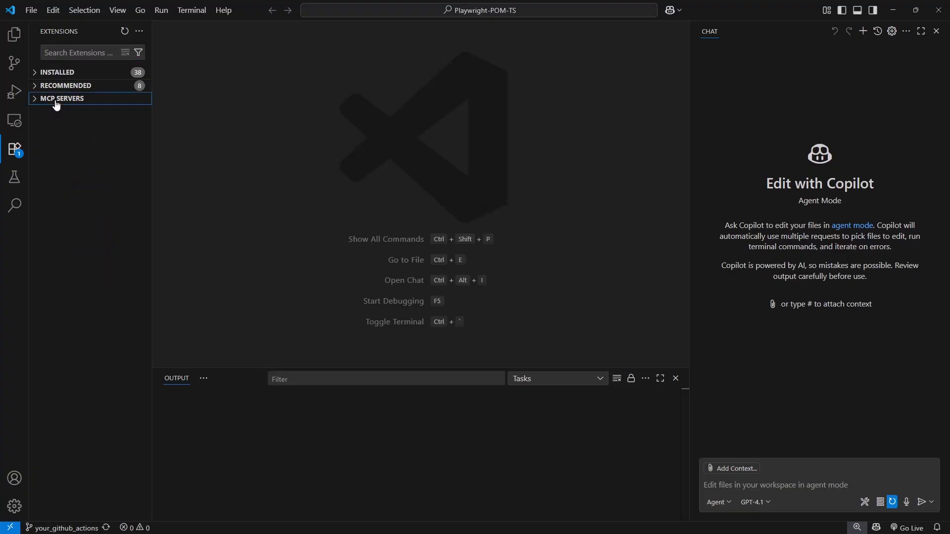
{"action": "mouse_move", "coordinate": [49, 103]}
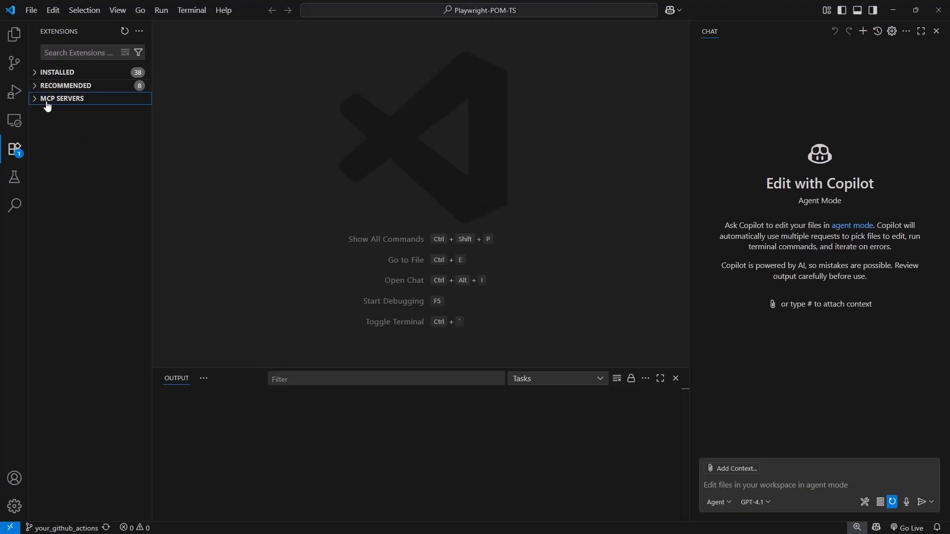
{"action": "left_click", "coordinate": [62, 98]}
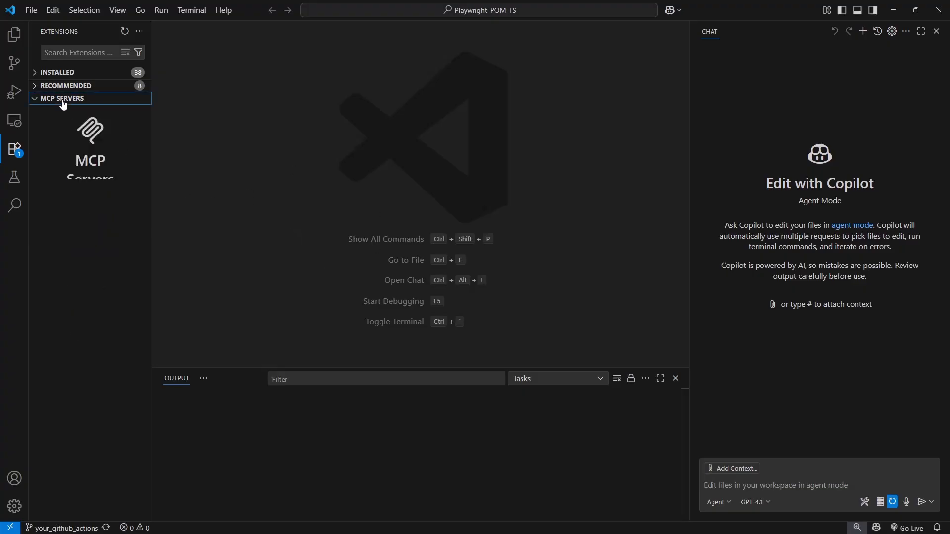
{"action": "left_click", "coordinate": [60, 98]}
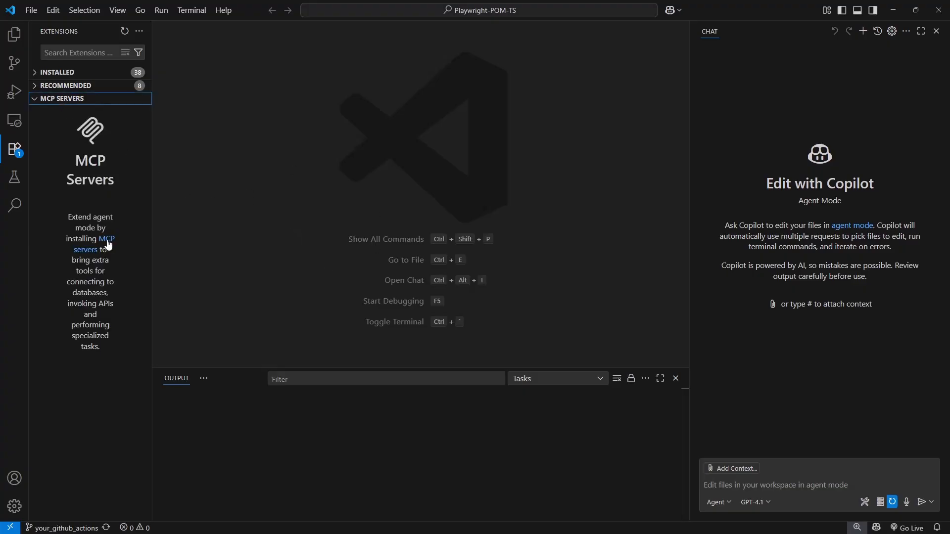
{"action": "left_click", "coordinate": [106, 239]}
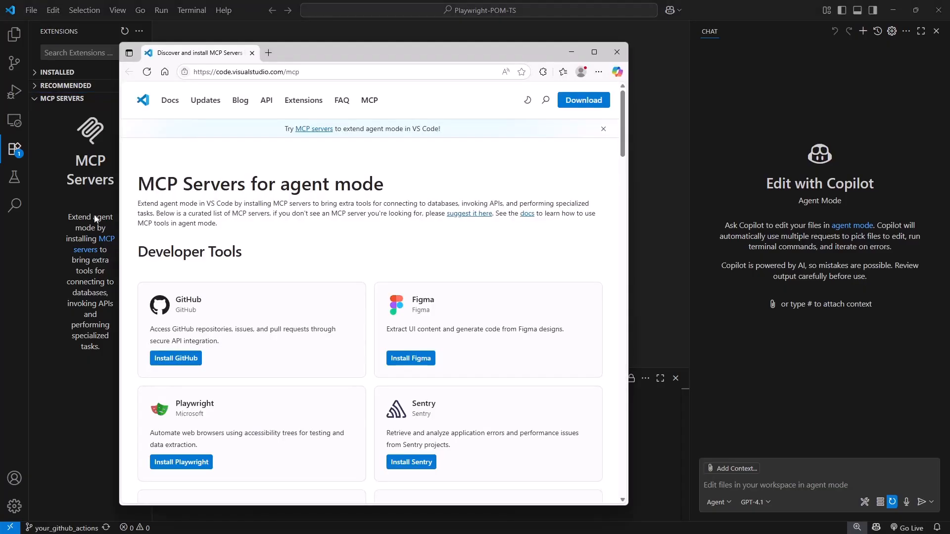
Install Playwright from the gallery's Developer Tools so its MCP server page opens in VS Code
{"action": "scroll", "scroll_direction": "down", "scroll_amount": 3}
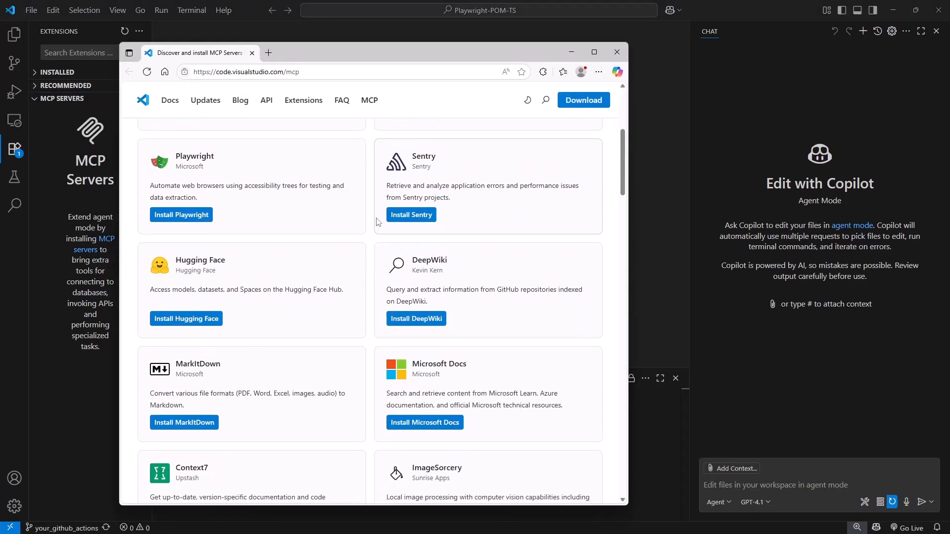
{"action": "scroll", "scroll_direction": "down", "scroll_amount": 3}
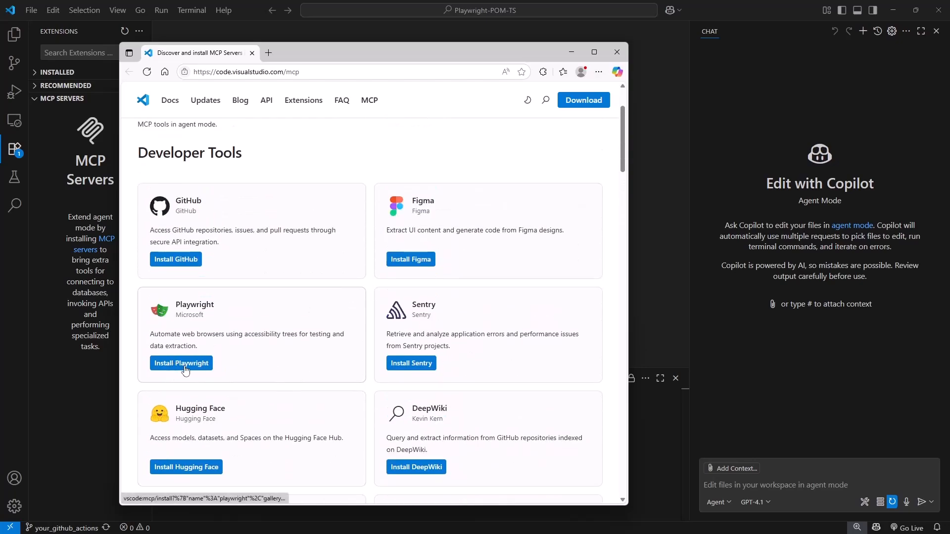
{"action": "left_click", "coordinate": [180, 363]}
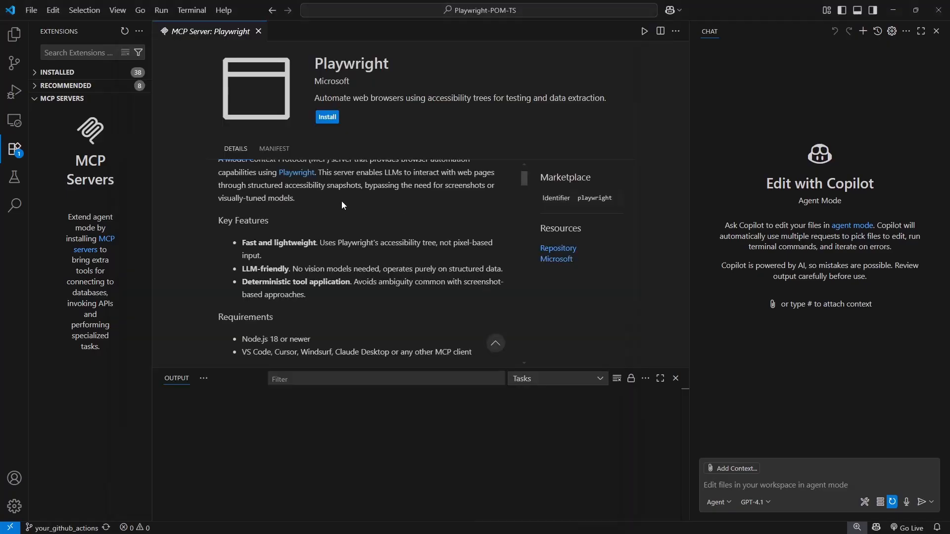
{"action": "mouse_move", "coordinate": [325, 120]}
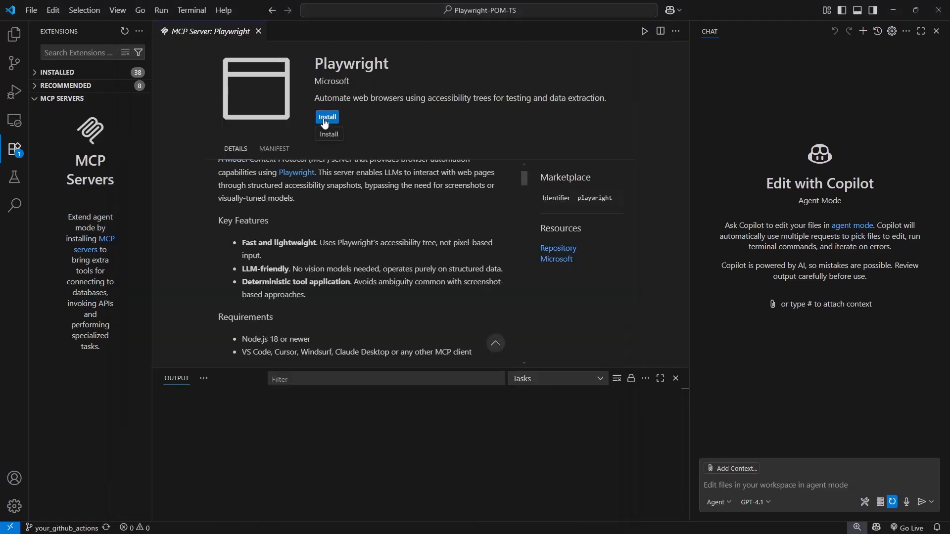
Install the Playwright MCP server, check it runs with 24 tools discovered, and show the Terminal panel
{"action": "left_click", "coordinate": [327, 117]}
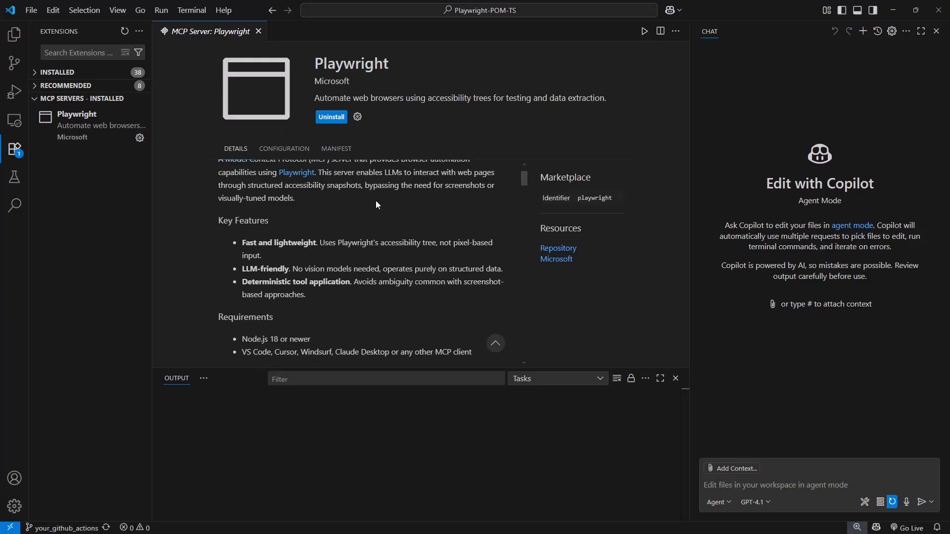
{"action": "left_click", "coordinate": [90, 126]}
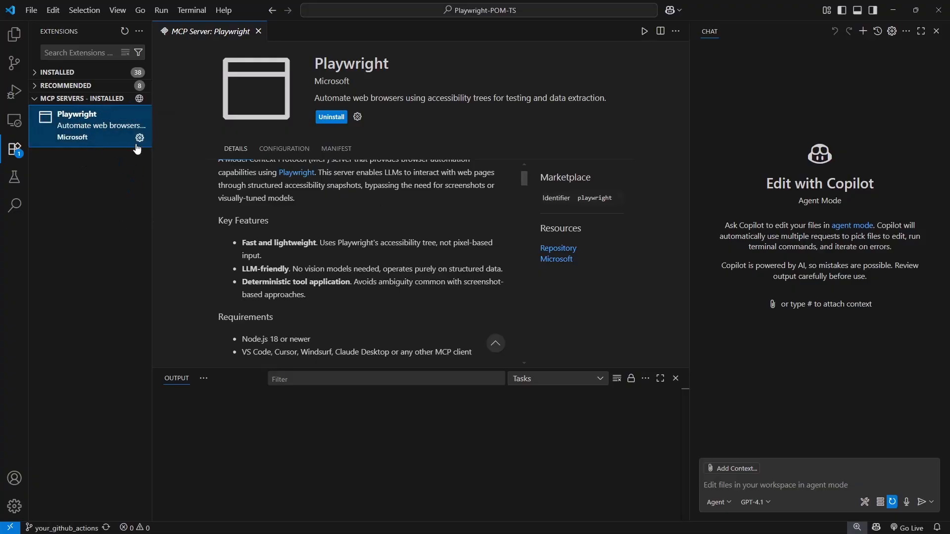
{"action": "left_click", "coordinate": [139, 138]}
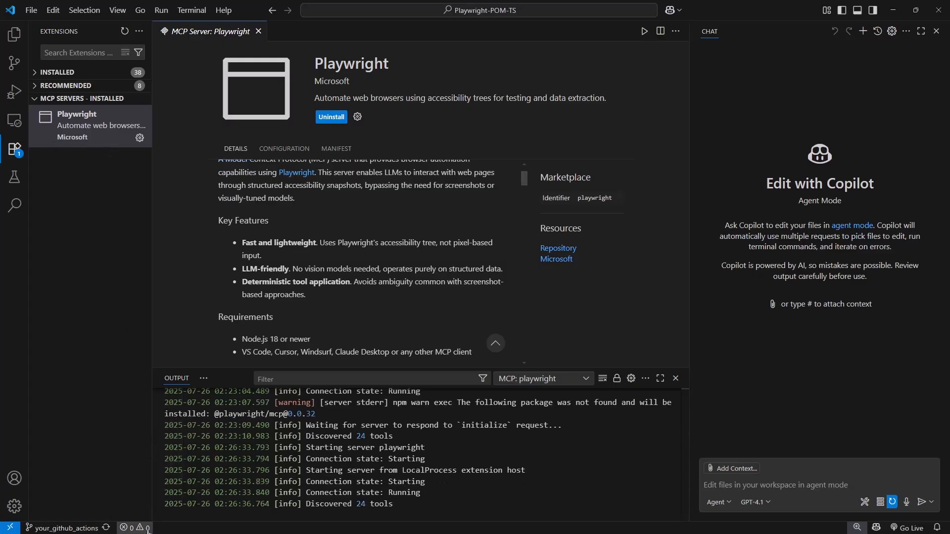
{"action": "left_click", "coordinate": [311, 377]}
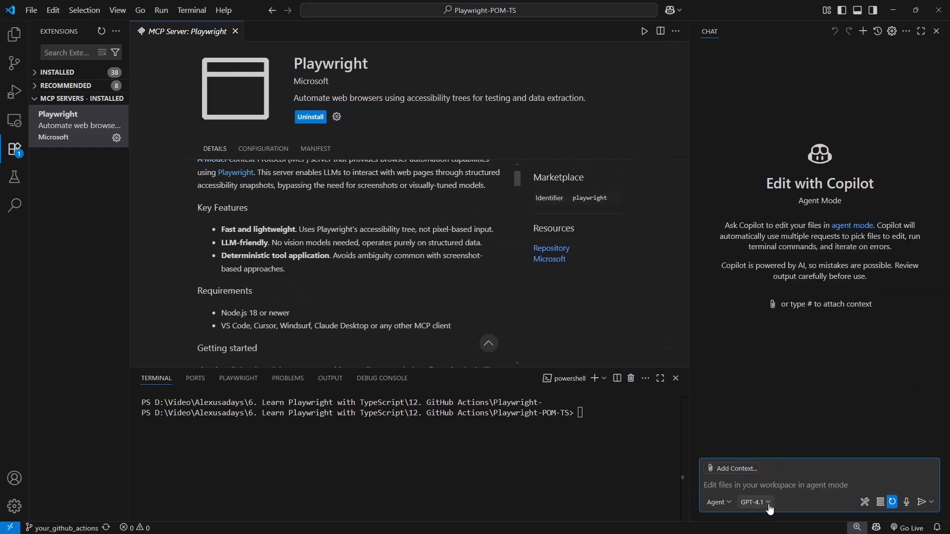
{"action": "left_click", "coordinate": [755, 502]}
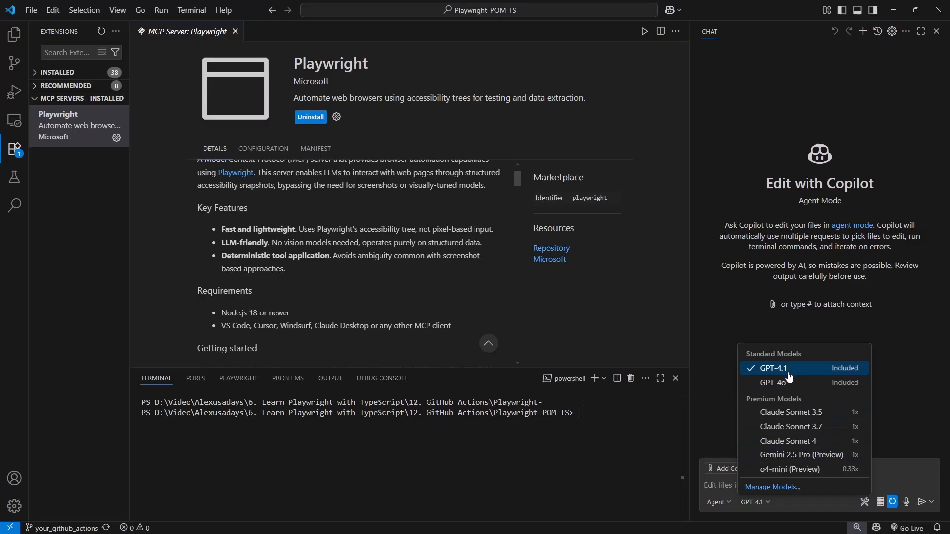
{"action": "left_click", "coordinate": [772, 368]}
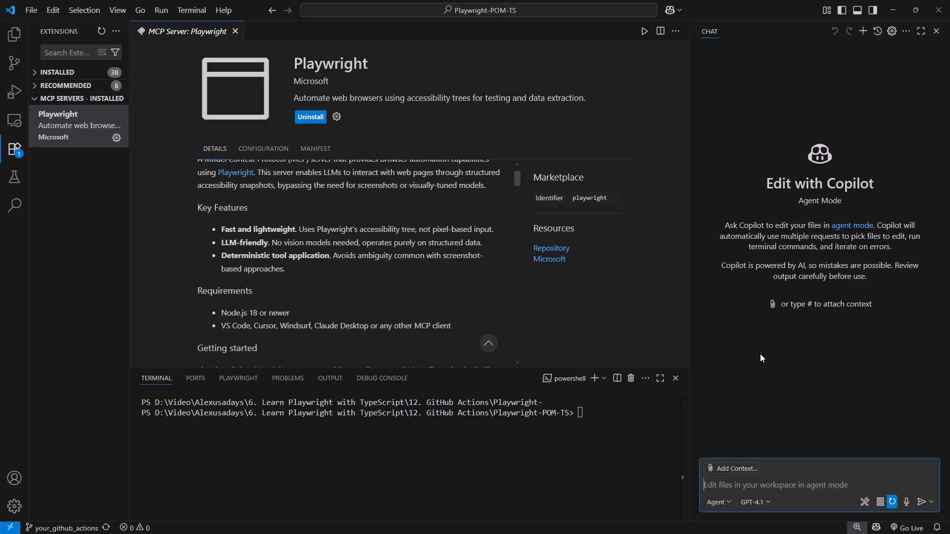
{"action": "mouse_move", "coordinate": [869, 512]}
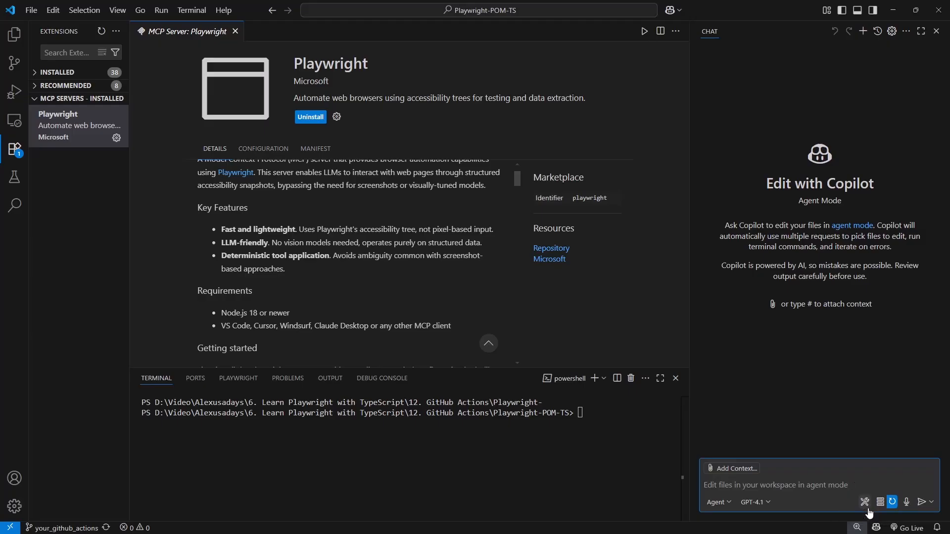
{"action": "left_click", "coordinate": [864, 501]}
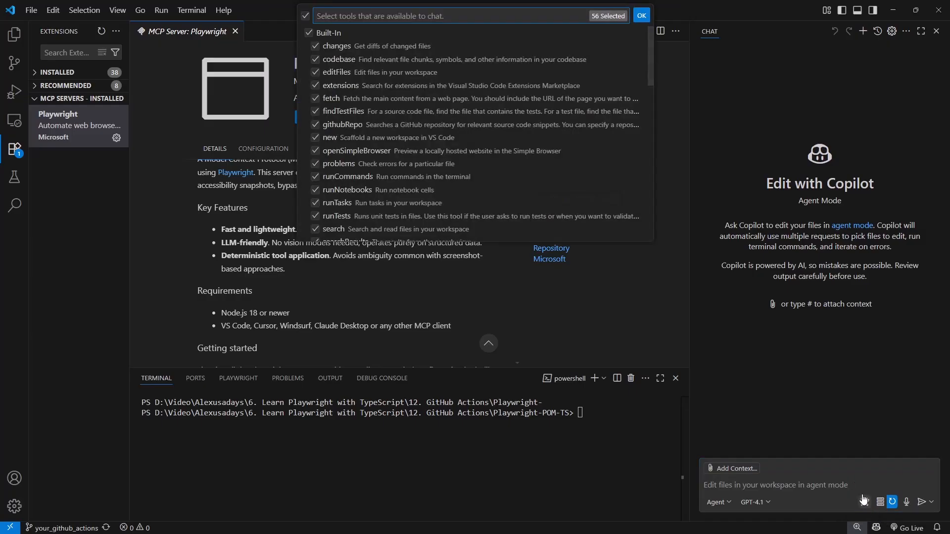
{"action": "left_click", "coordinate": [640, 15]}
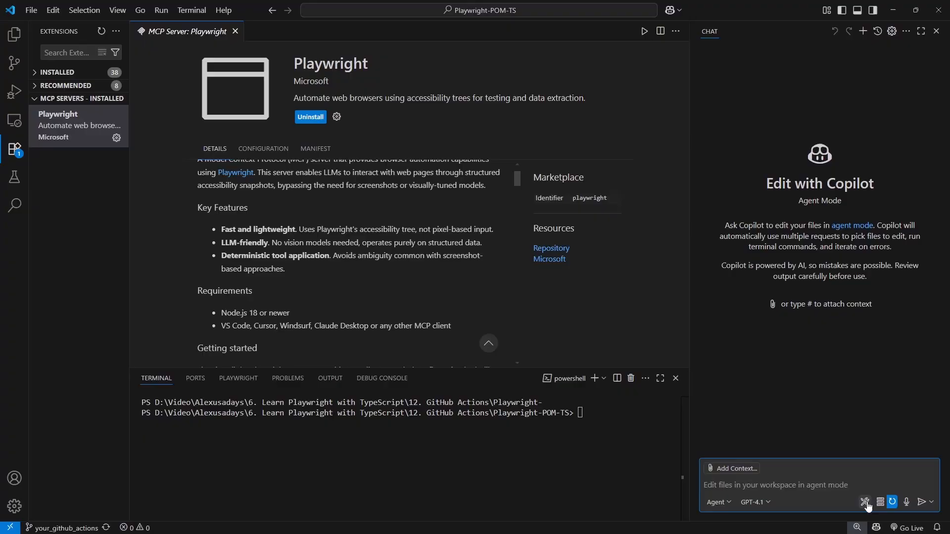
{"action": "left_click", "coordinate": [864, 501]}
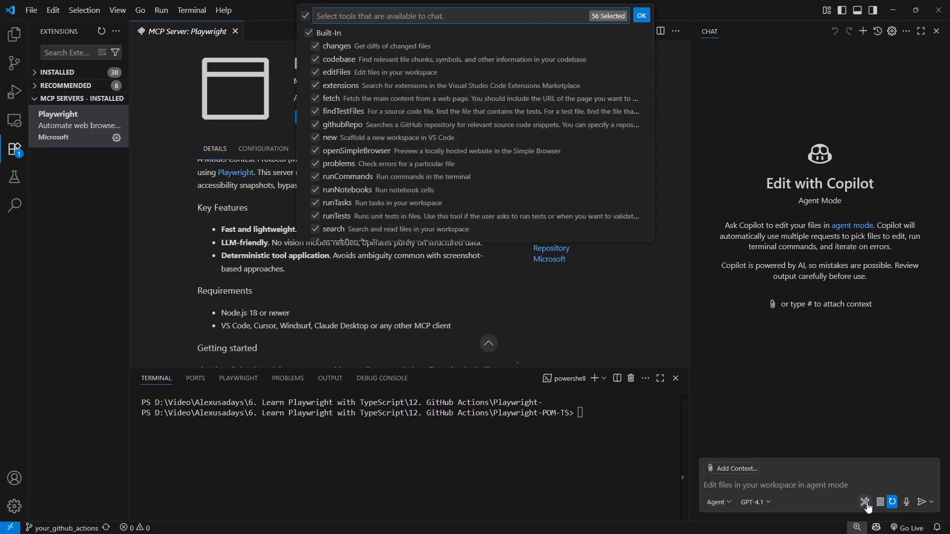
{"action": "scroll", "scroll_direction": "down", "scroll_amount": 3}
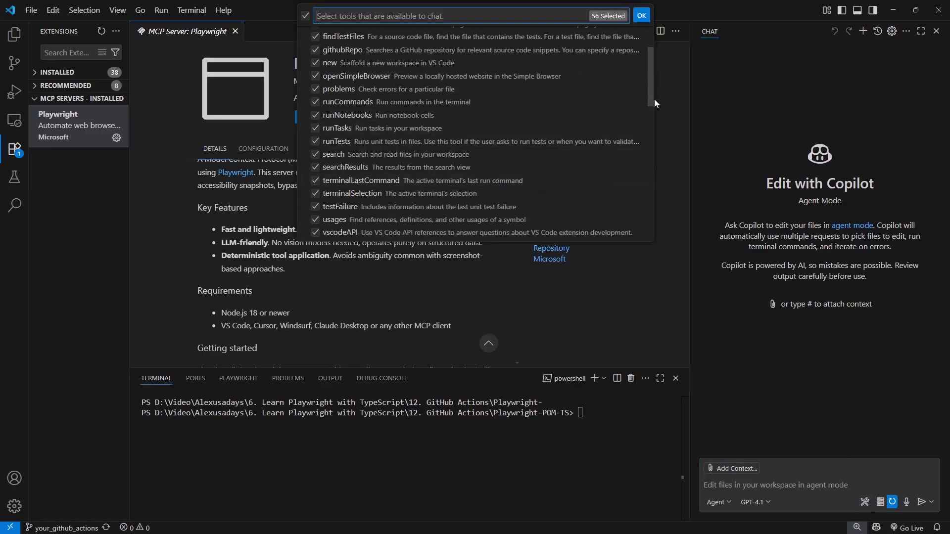
{"action": "scroll", "scroll_direction": "down", "scroll_amount": 3}
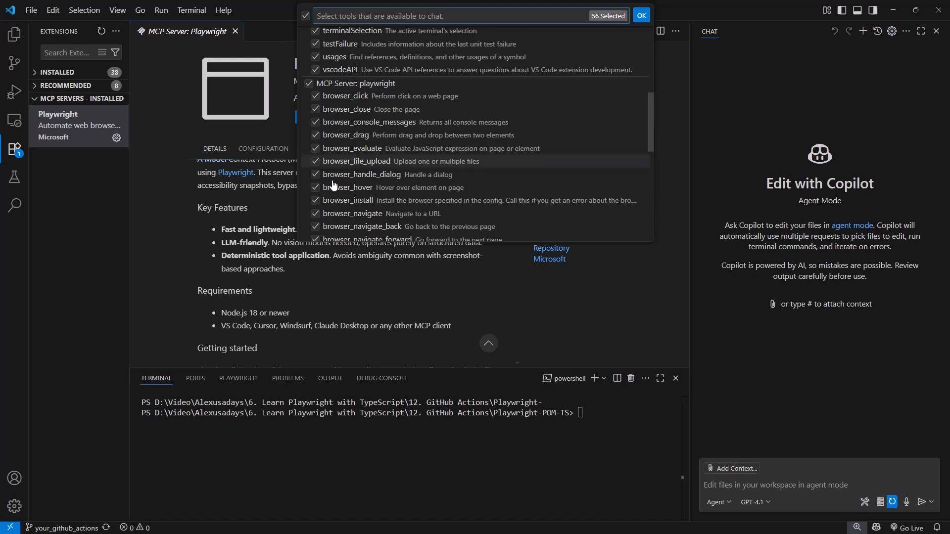
{"action": "scroll", "scroll_direction": "down", "scroll_amount": 3}
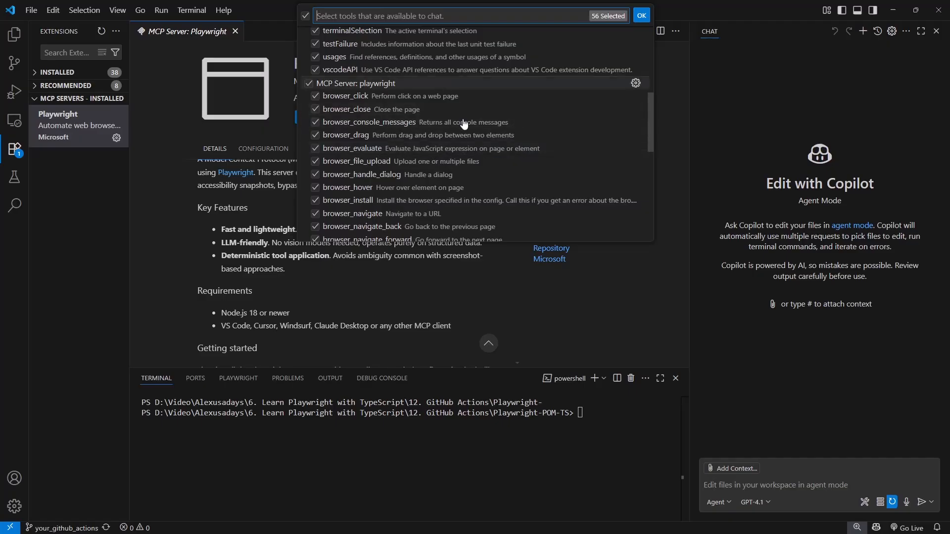
{"action": "scroll", "scroll_direction": "down", "scroll_amount": 3}
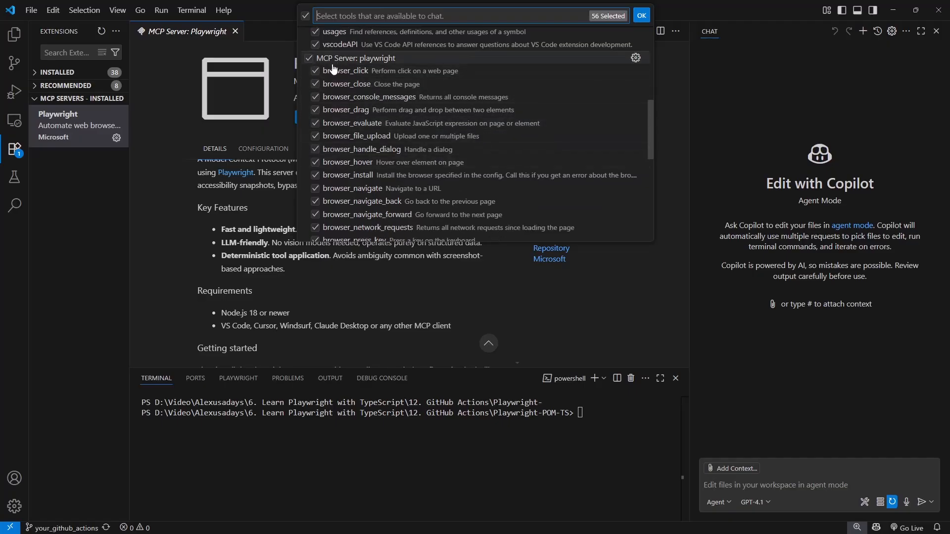
{"action": "mouse_move", "coordinate": [397, 63]}
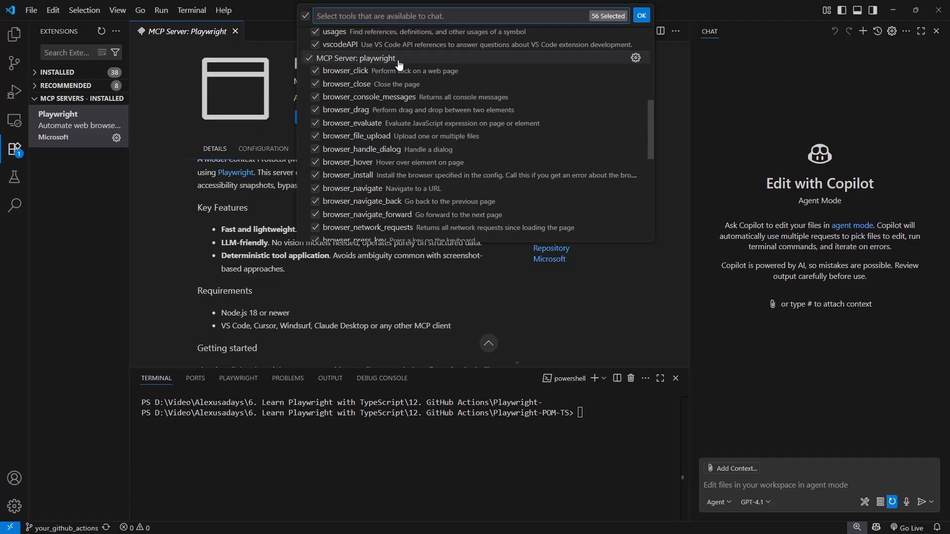
{"action": "left_click", "coordinate": [640, 15]}
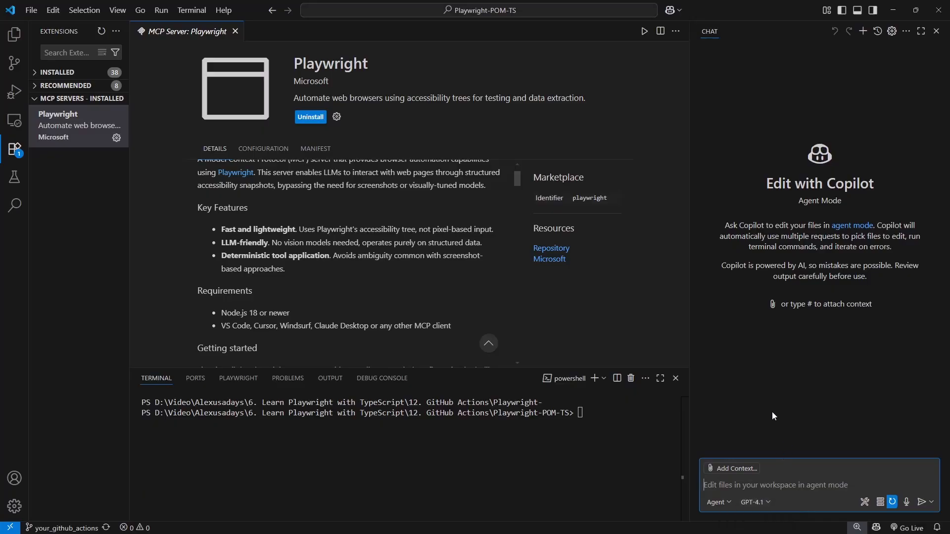
{"action": "mouse_move", "coordinate": [36, 44]}
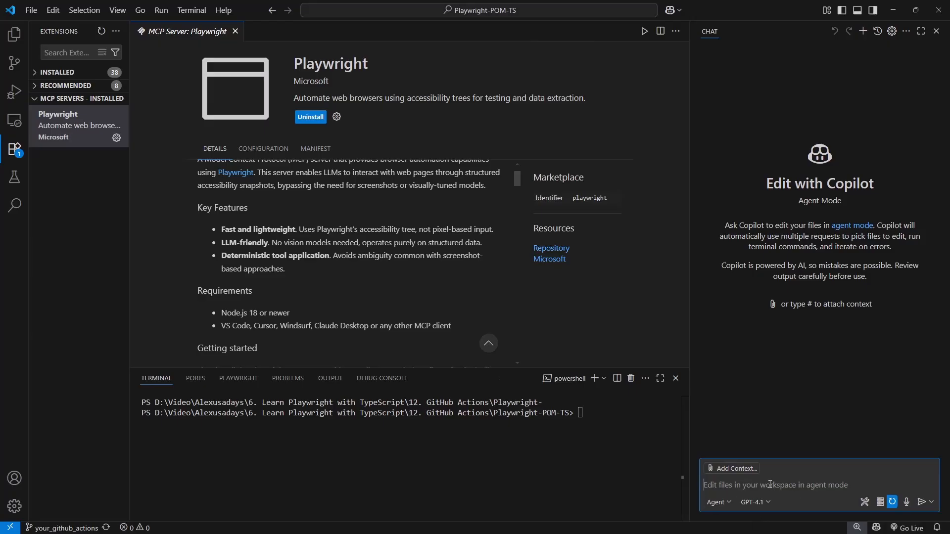
Browse login.spec.ts, login.fail.spec.ts and checkboxes.spec.ts in tests, then open test-data/validUser.ts
{"action": "left_click", "coordinate": [14, 36]}
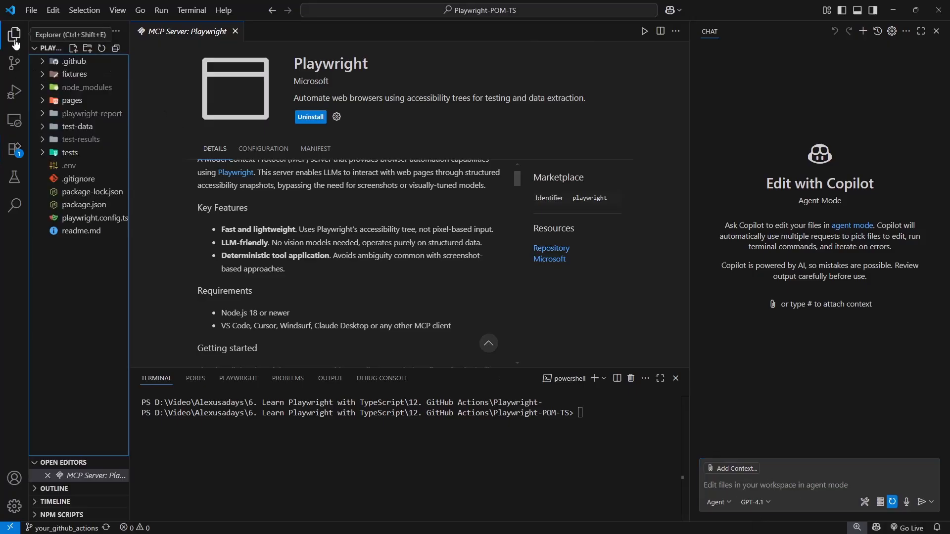
{"action": "left_click", "coordinate": [69, 152]}
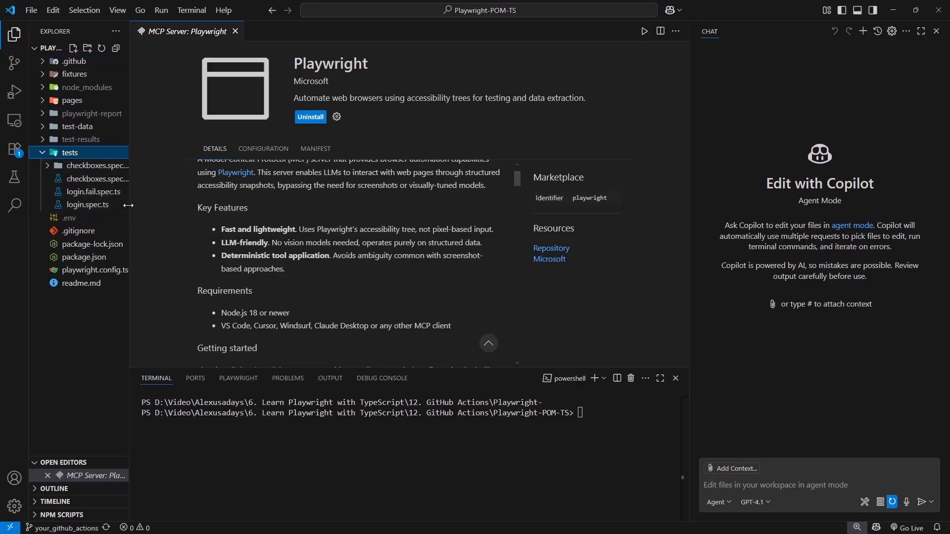
{"action": "left_click", "coordinate": [87, 205]}
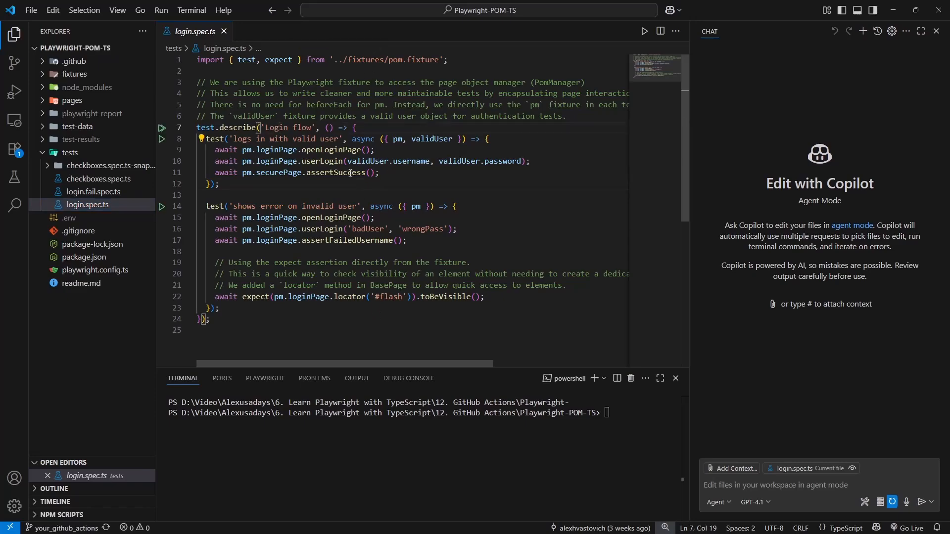
{"action": "left_click", "coordinate": [94, 191]}
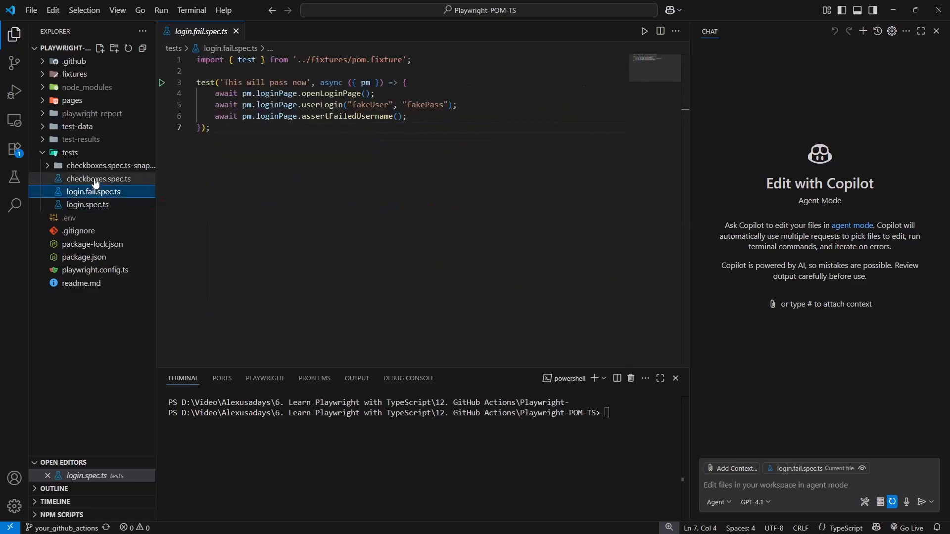
{"action": "left_click", "coordinate": [99, 178]}
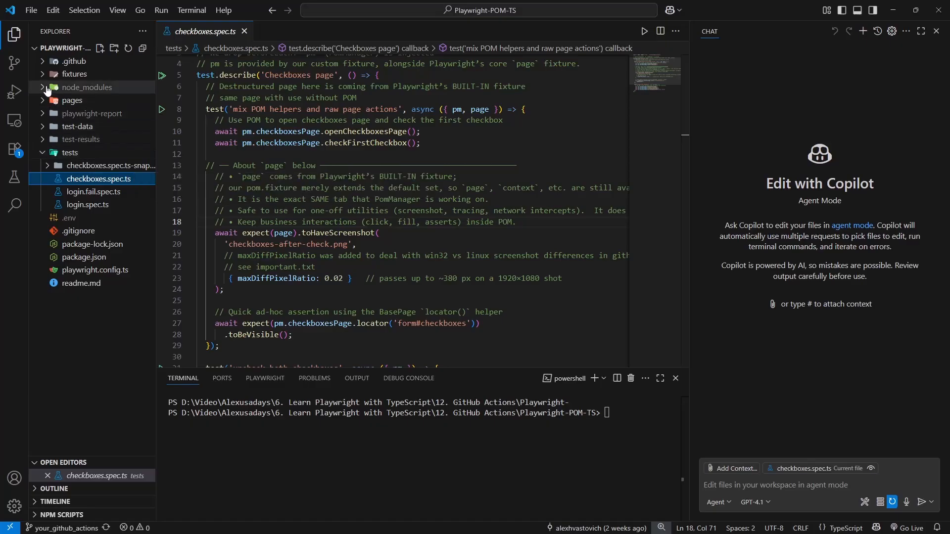
{"action": "mouse_move", "coordinate": [47, 82]}
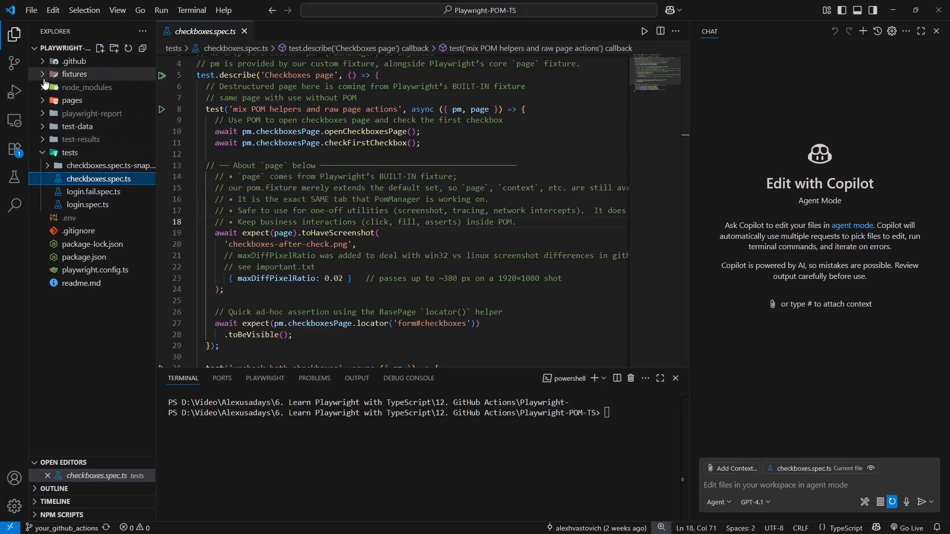
{"action": "left_click", "coordinate": [79, 126]}
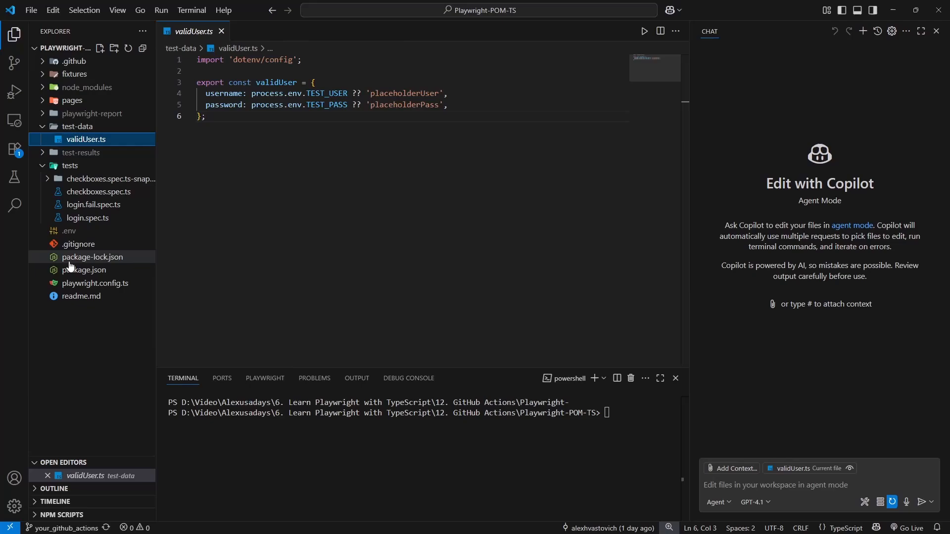
Copy BASE_URL from .env and draft a chat request asking Copilot to analyze the login page via the MCP server
{"action": "left_click", "coordinate": [69, 230]}
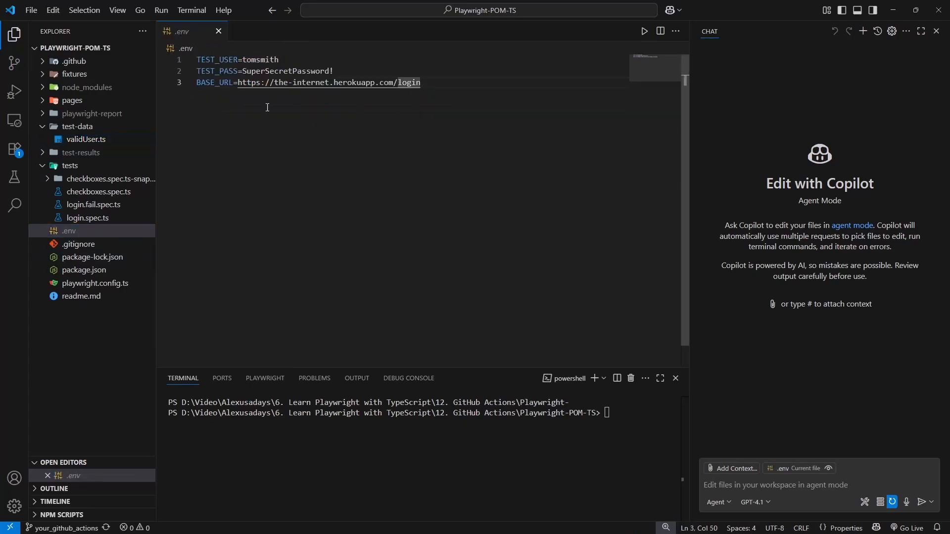
{"action": "left_click_drag", "start_coordinate": [238, 82], "coordinate": [419, 82]}
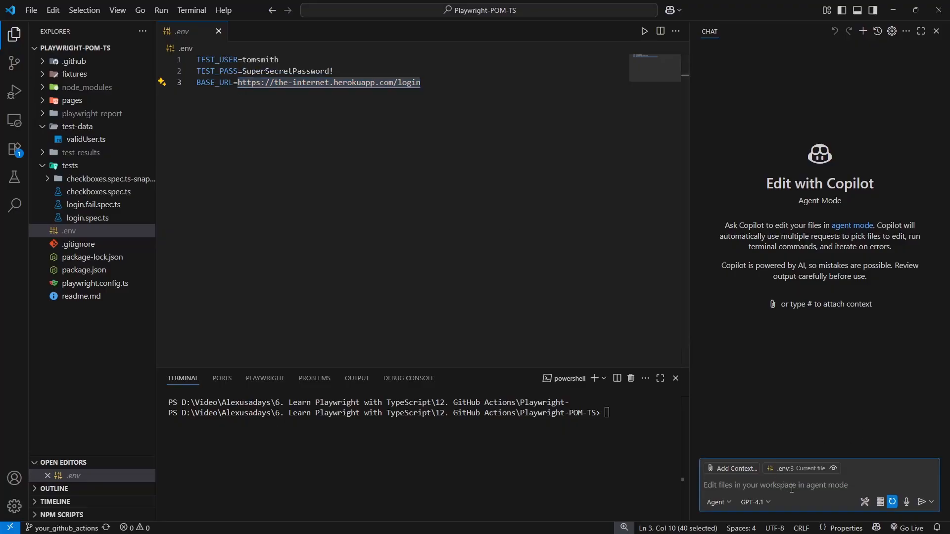
{"action": "type", "text": "can you"}
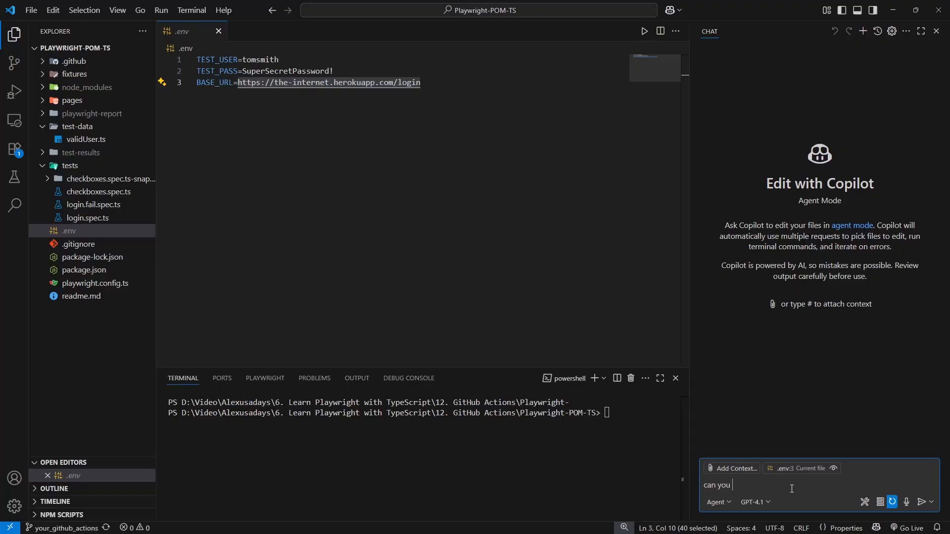
{"action": "type", "text": "use mcp server playw"}
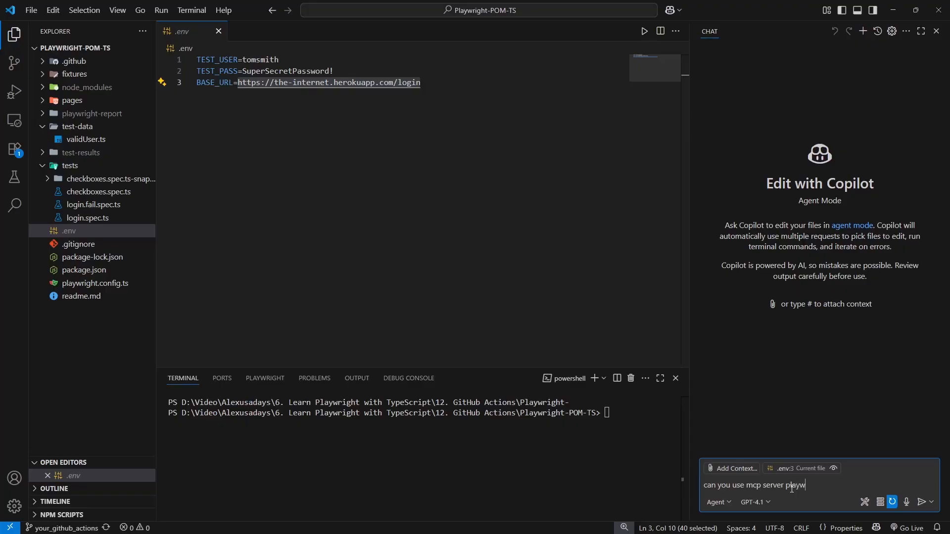
{"action": "type", "text": "rgi"}
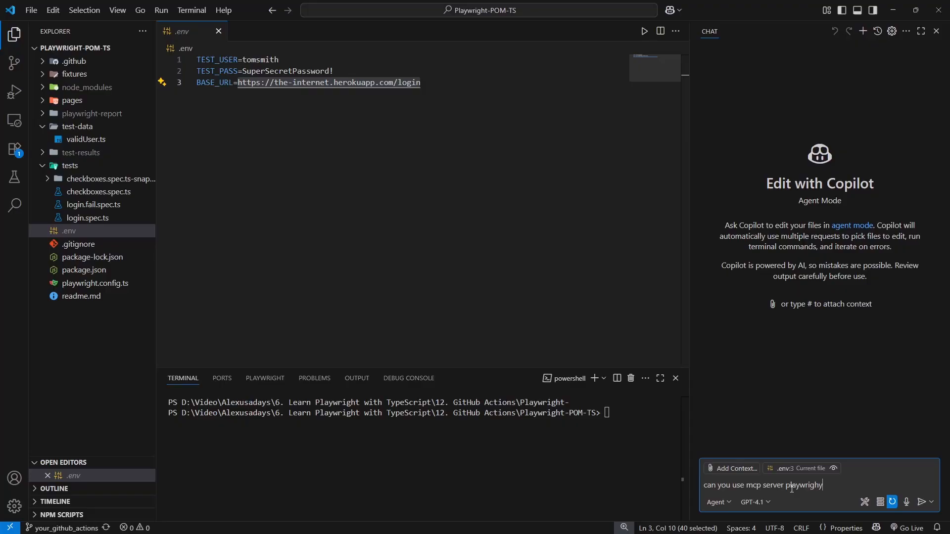
{"action": "type", "text": "to analyze"}
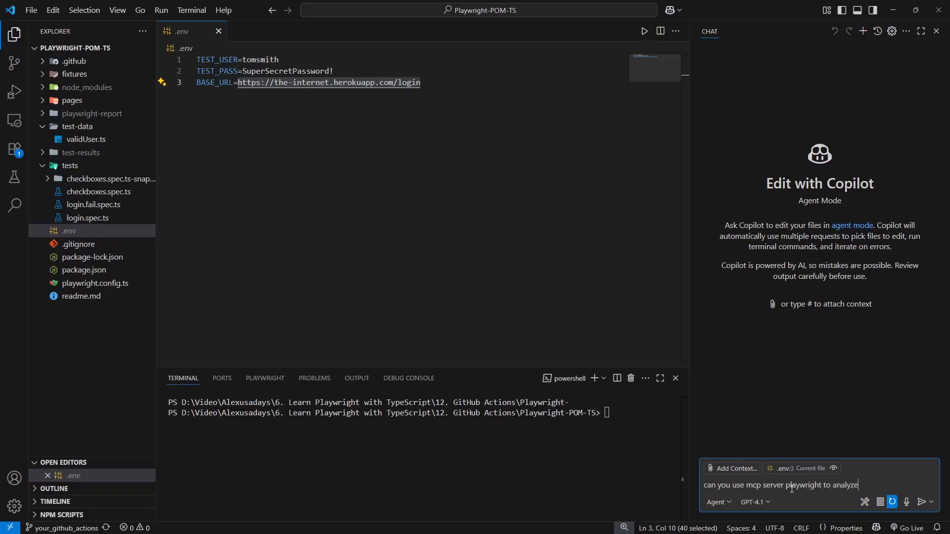
{"action": "type", "text": "this o"}
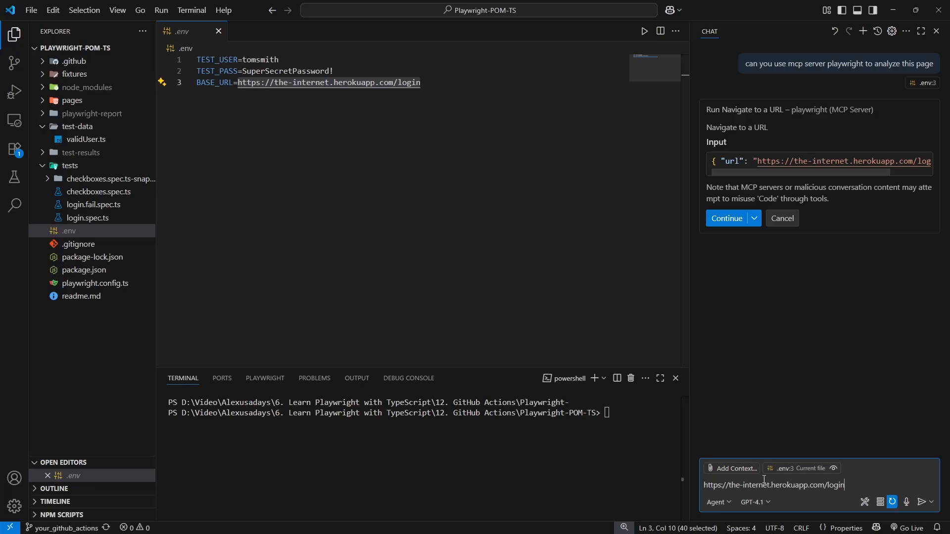
Send the login page URL to Copilot and approve the MCP 'Navigate to a URL' tool call
{"action": "left_click", "coordinate": [726, 217]}
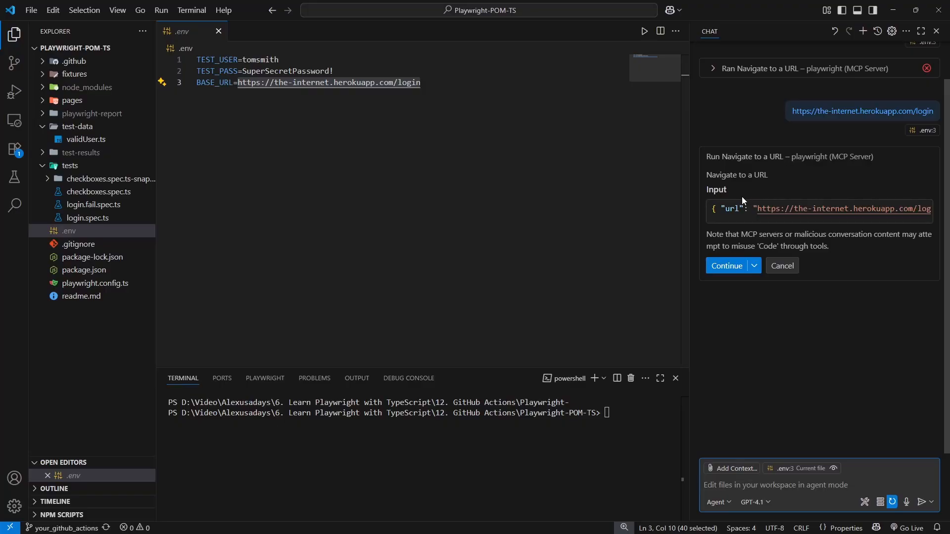
{"action": "mouse_move", "coordinate": [719, 163]}
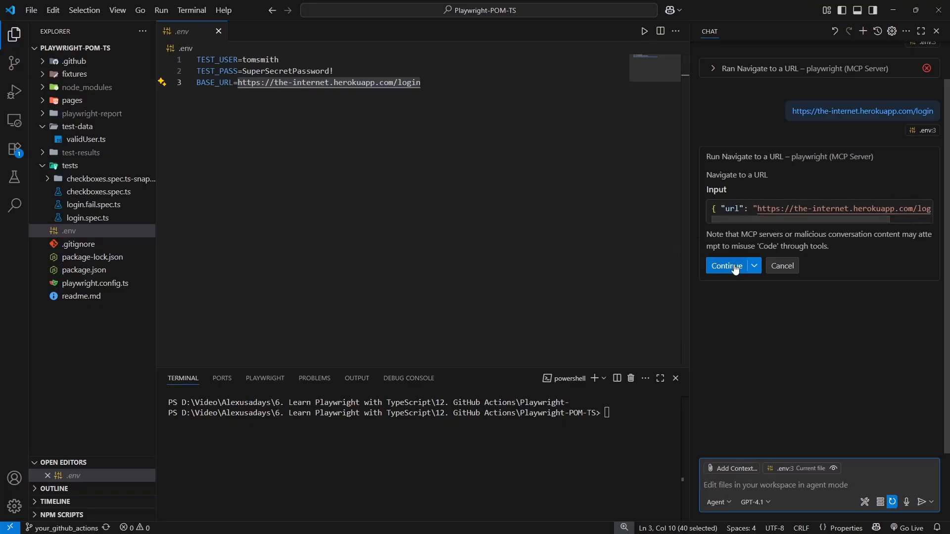
{"action": "mouse_move", "coordinate": [726, 266]}
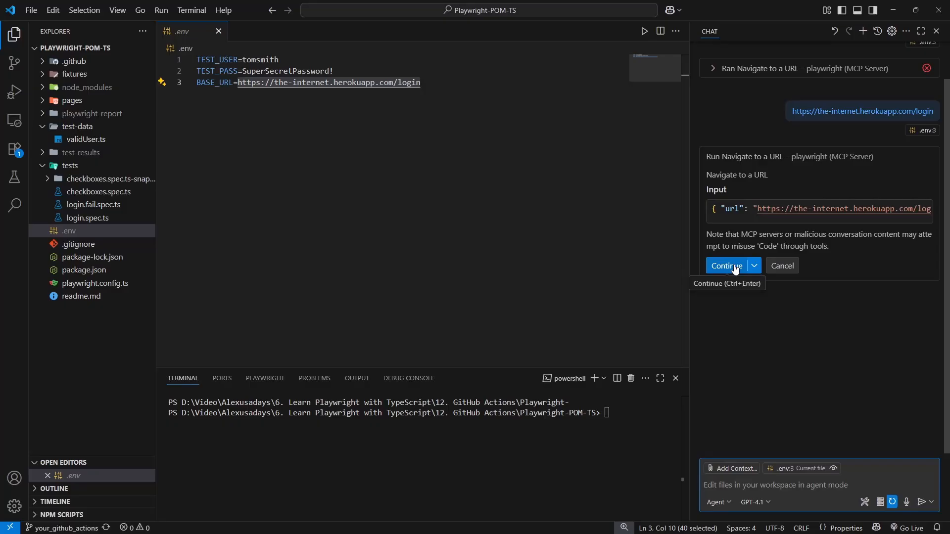
{"action": "mouse_move", "coordinate": [840, 258]}
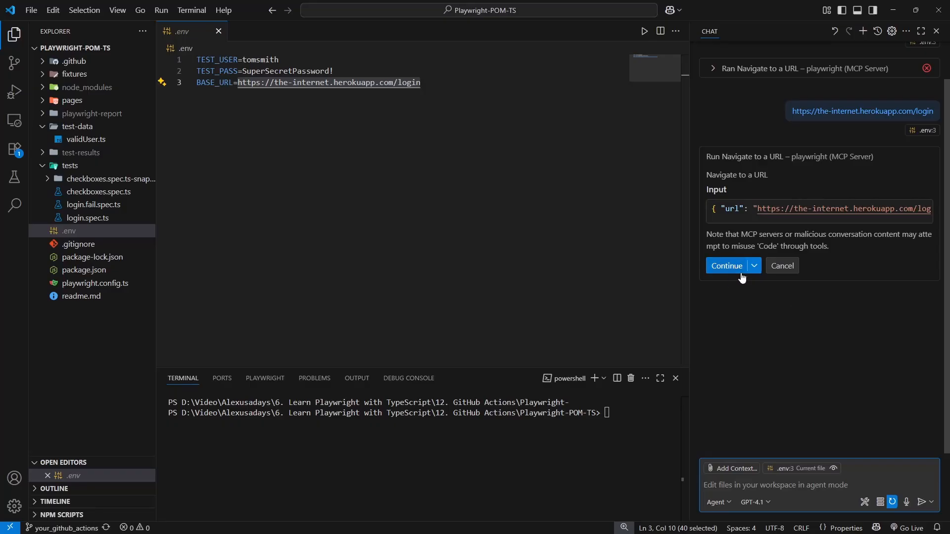
{"action": "mouse_move", "coordinate": [728, 266]}
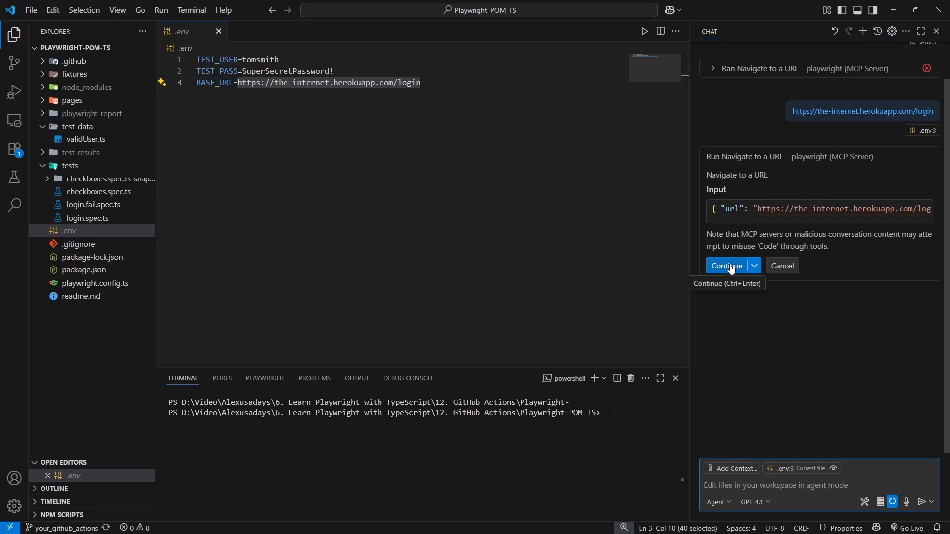
{"action": "left_click", "coordinate": [725, 266]}
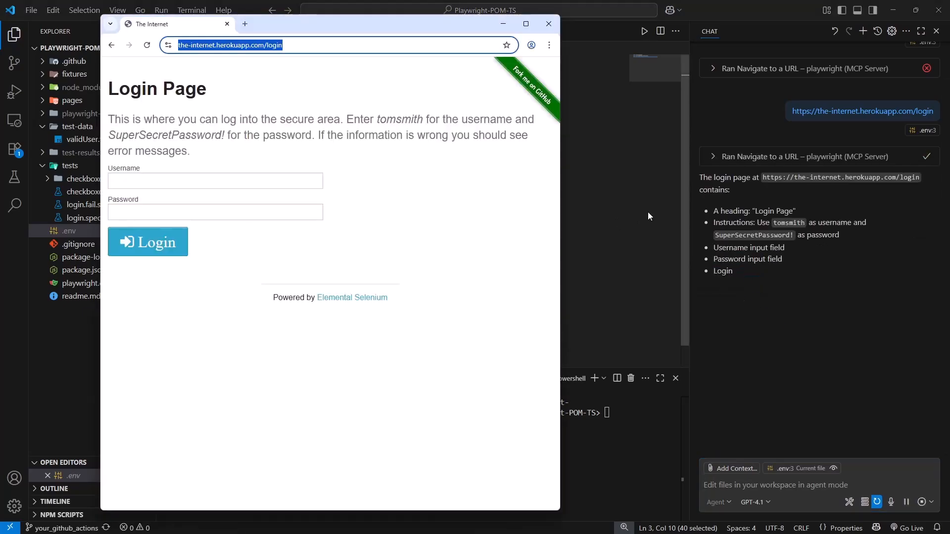
Return from the Playwright browser to VS Code and review Copilot's login page summary
{"action": "left_click", "coordinate": [547, 24]}
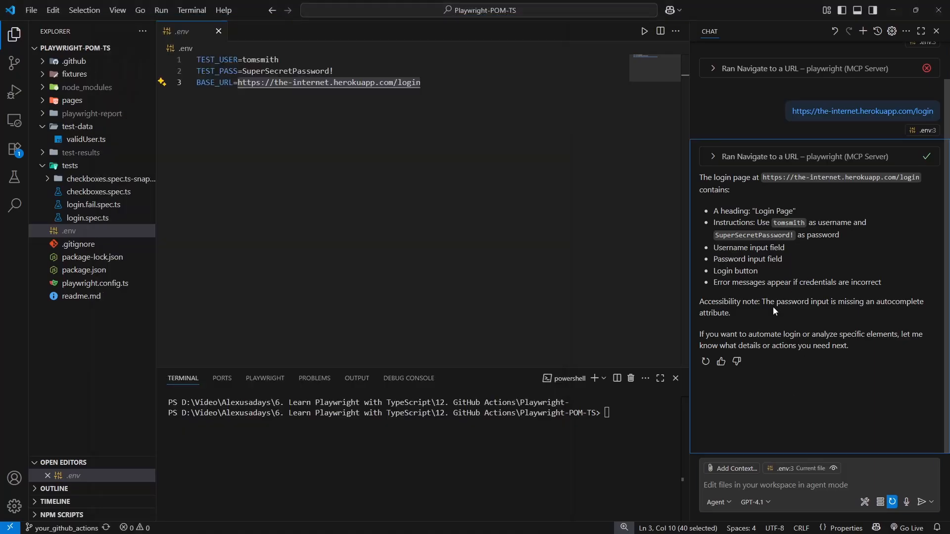
{"action": "mouse_move", "coordinate": [826, 359]}
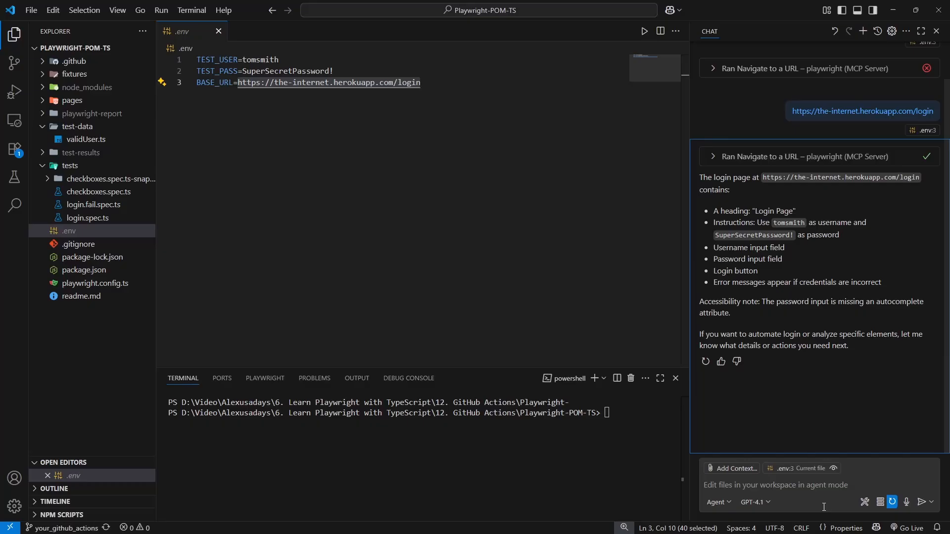
{"action": "mouse_move", "coordinate": [804, 380]}
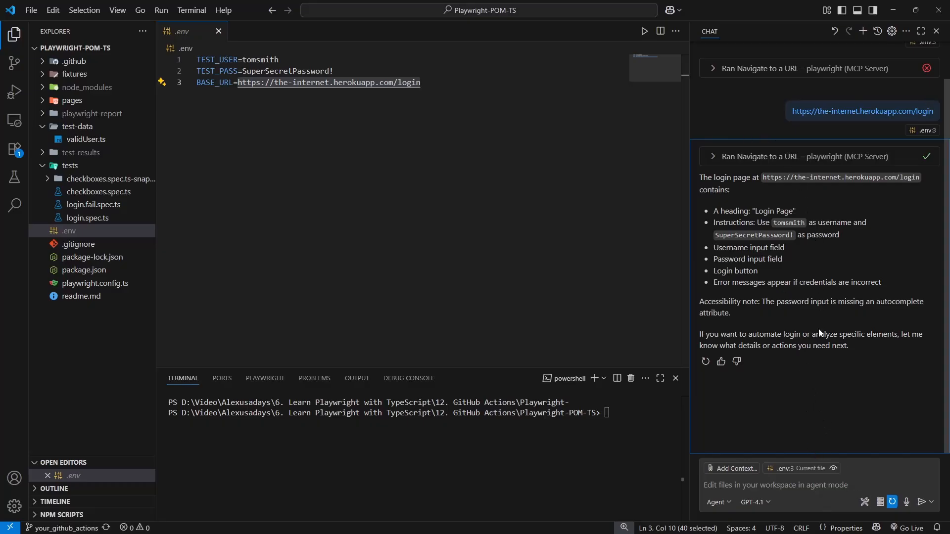
{"action": "left_click_drag", "start_coordinate": [781, 333], "coordinate": [849, 345]}
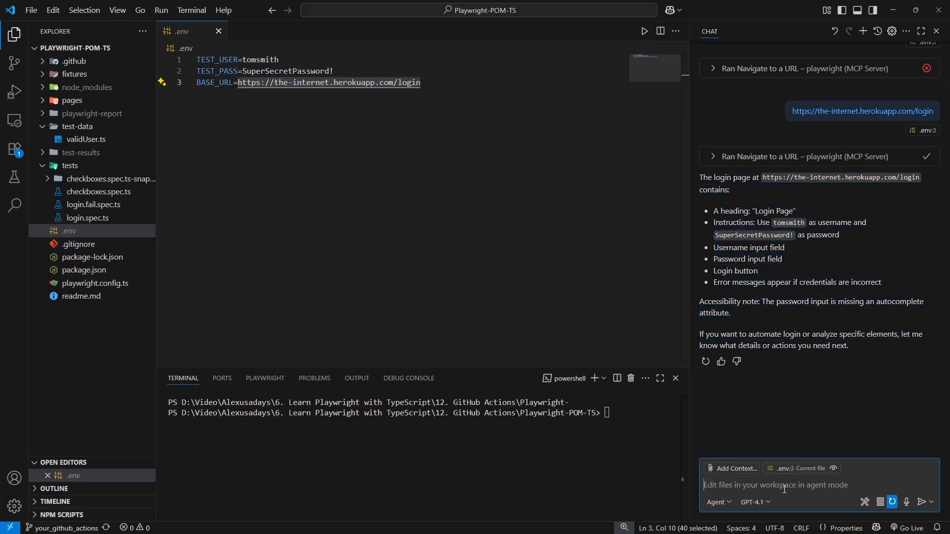
Ask Copilot to create a text file listing a few example tests for the login page
{"action": "type", "text": "can"}
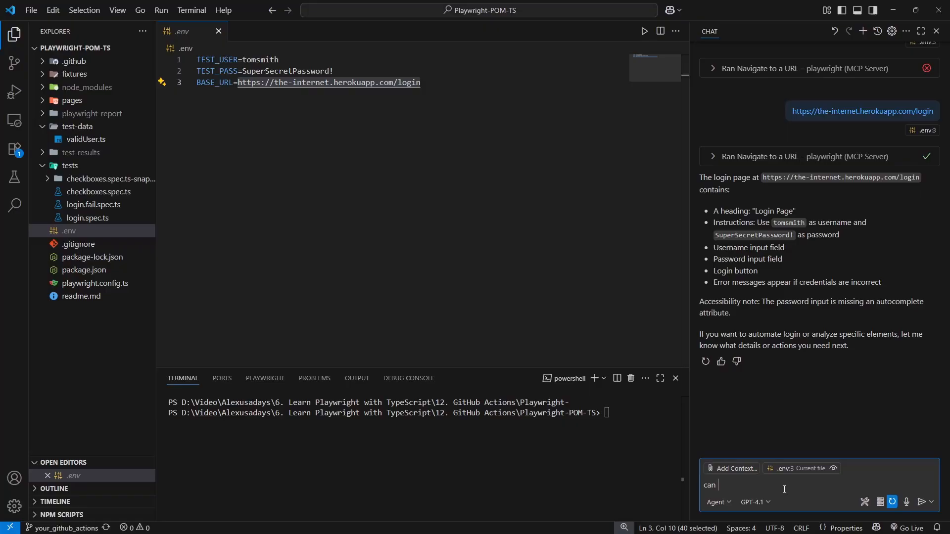
{"action": "type", "text": "you create a"}
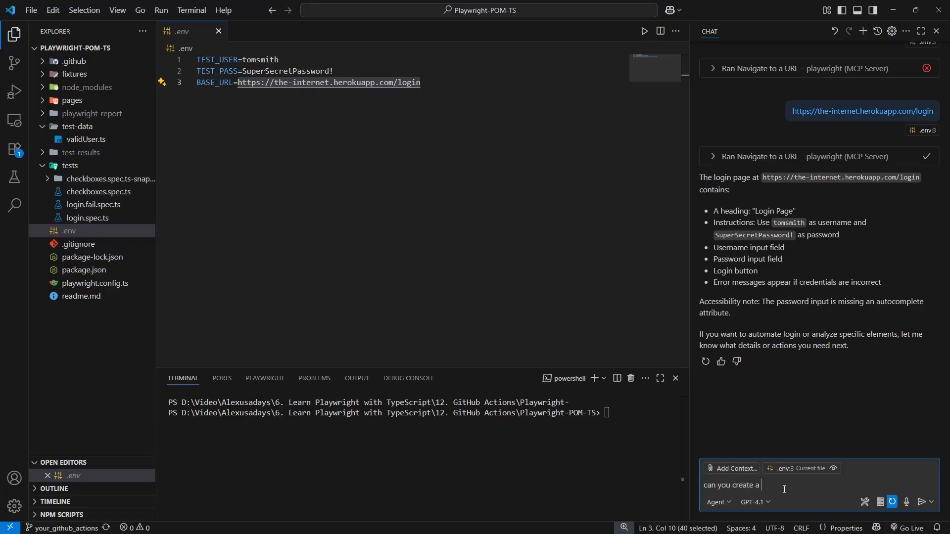
{"action": "type", "text": "text file with"}
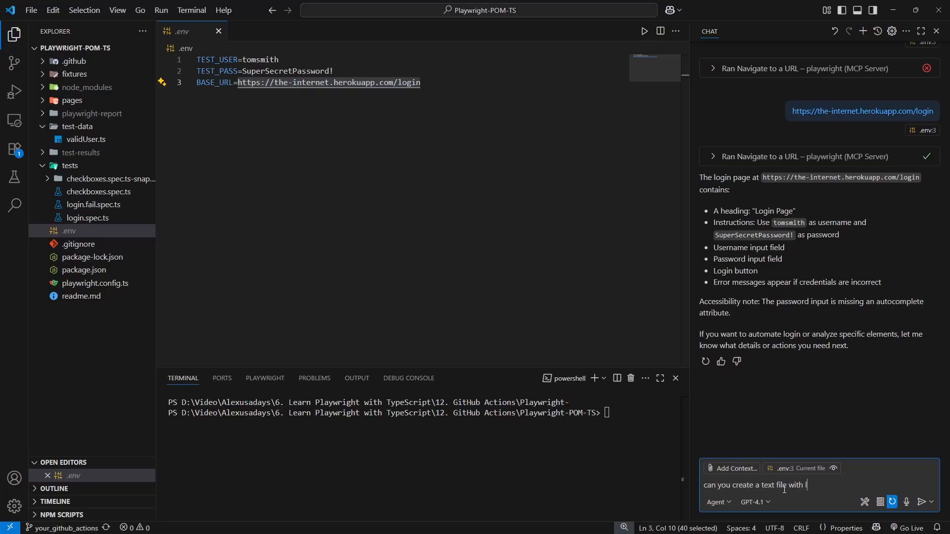
{"action": "type", "text": "ist of possible"}
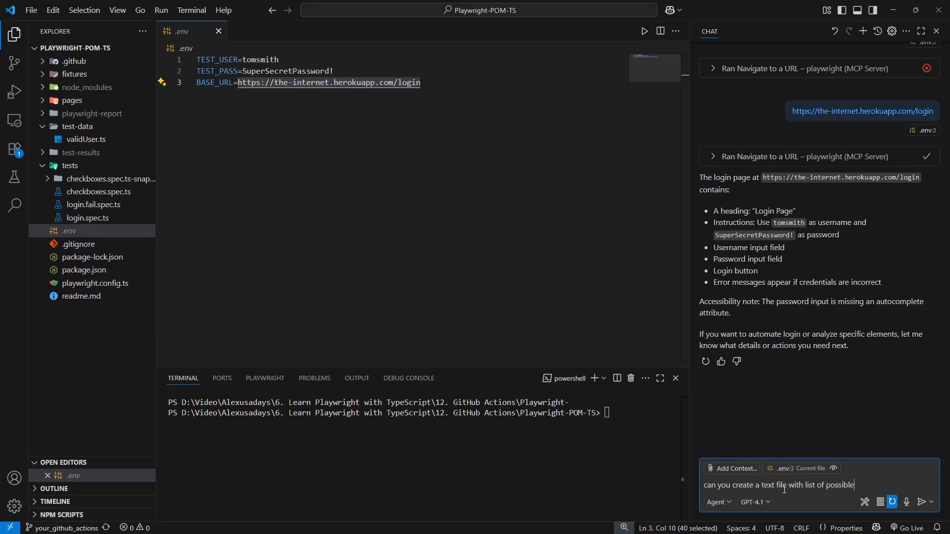
{"action": "type", "text": "tests f"}
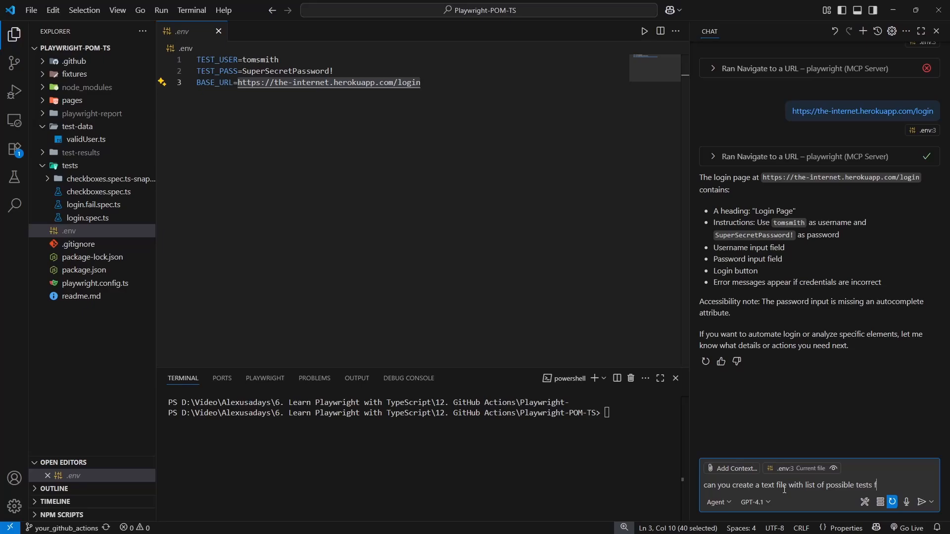
{"action": "type", "text": "for this page,"}
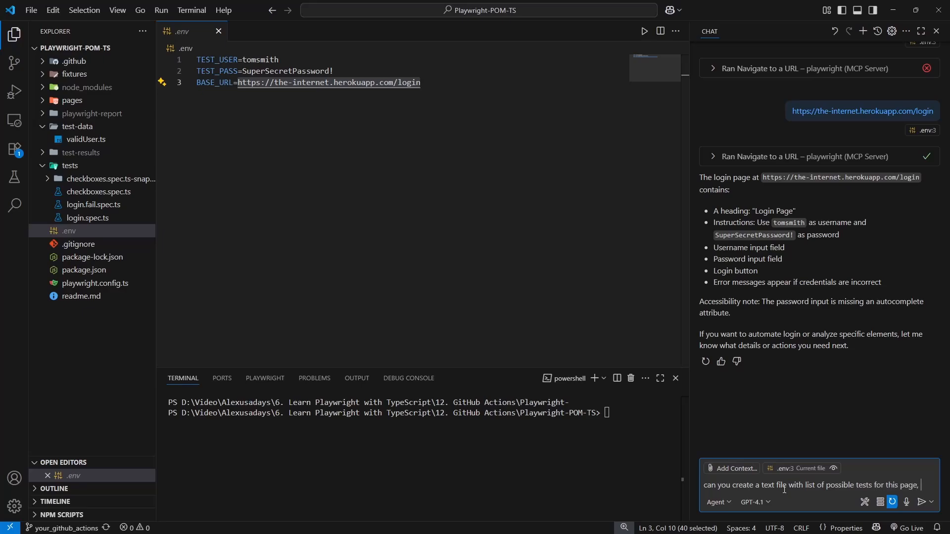
{"action": "type", "text": "just a fi"}
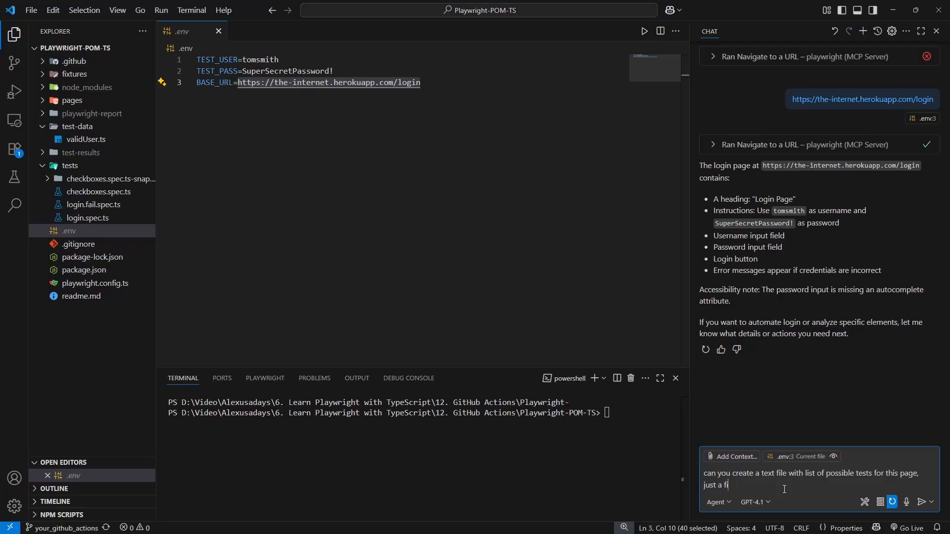
{"action": "type", "text": "ew as an ex"}
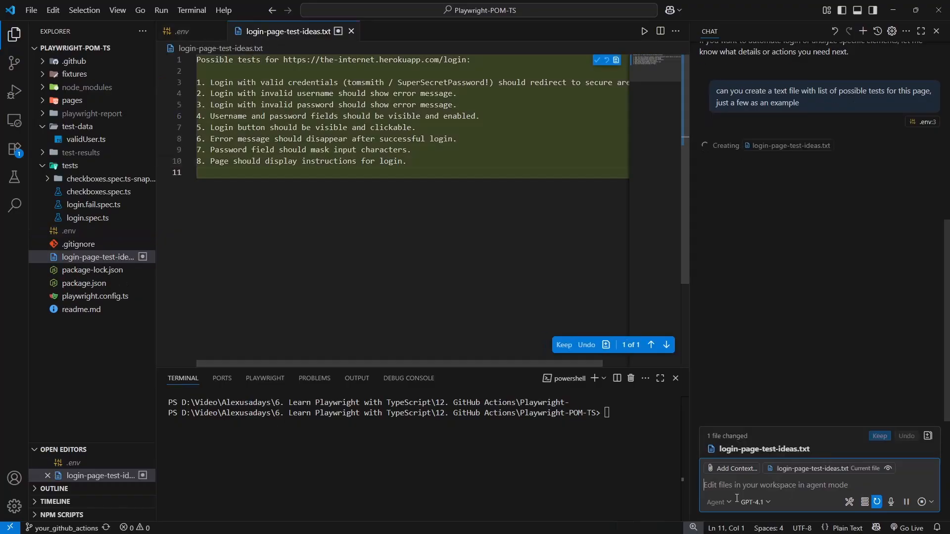
{"action": "mouse_move", "coordinate": [717, 502]}
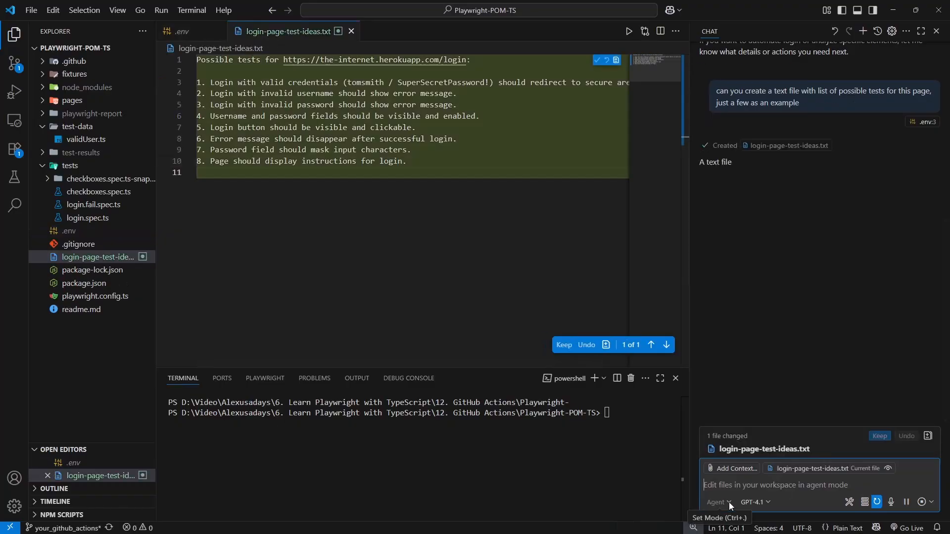
{"action": "left_click", "coordinate": [718, 501]}
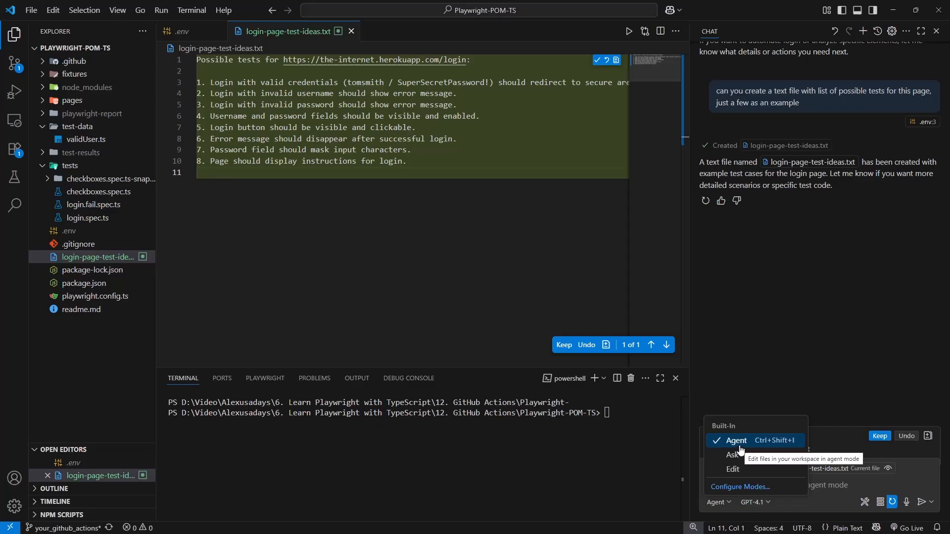
{"action": "mouse_move", "coordinate": [750, 393]}
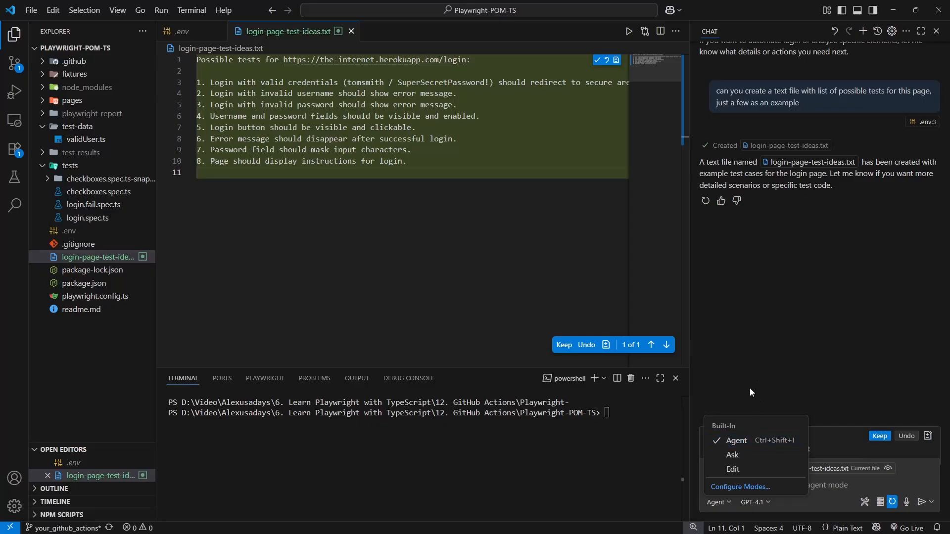
{"action": "mouse_move", "coordinate": [735, 440]}
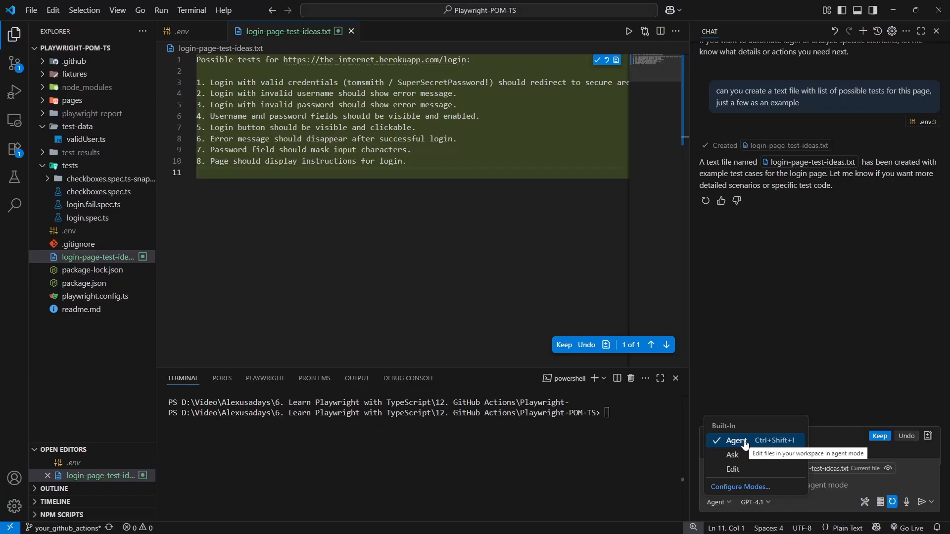
{"action": "mouse_move", "coordinate": [744, 443]}
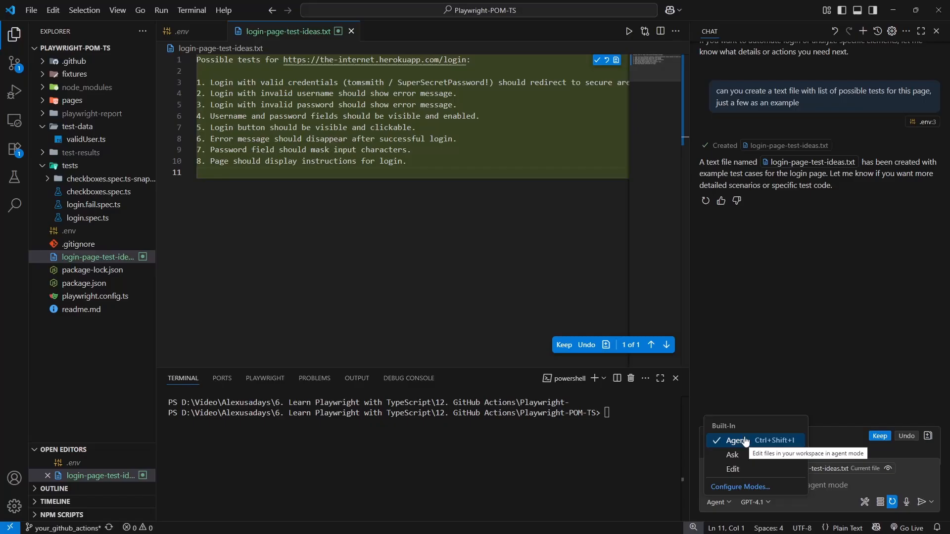
{"action": "left_click", "coordinate": [736, 440]}
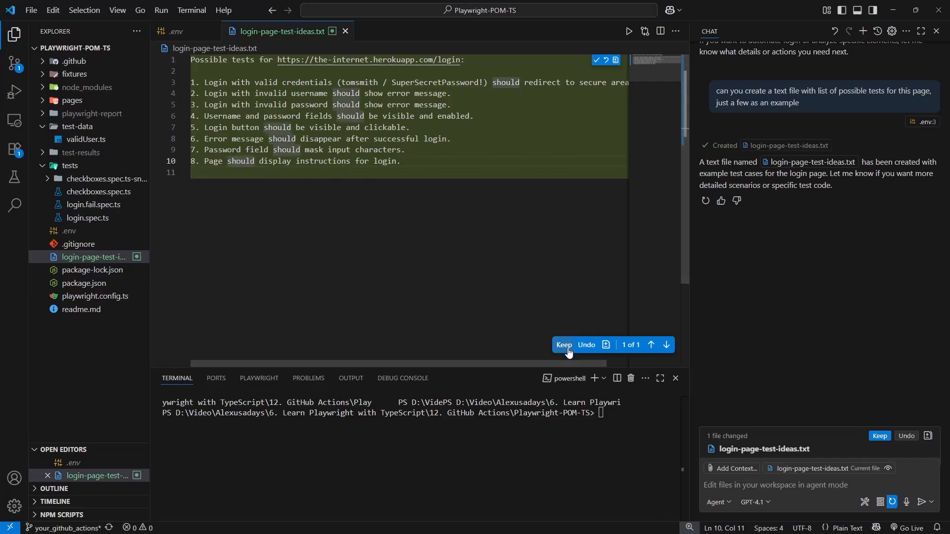
Keep login-page-test-ideas.txt, ask Copilot for a separate fixture-based spec for scenario 7, and keep the generated login.password-mask.spec.ts
{"action": "left_click", "coordinate": [563, 344]}
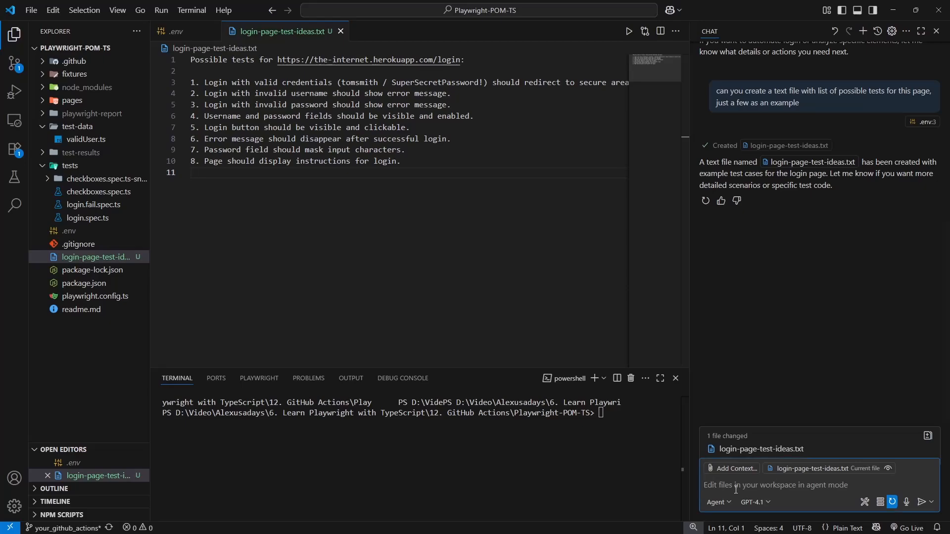
{"action": "type", "text": "in the"}
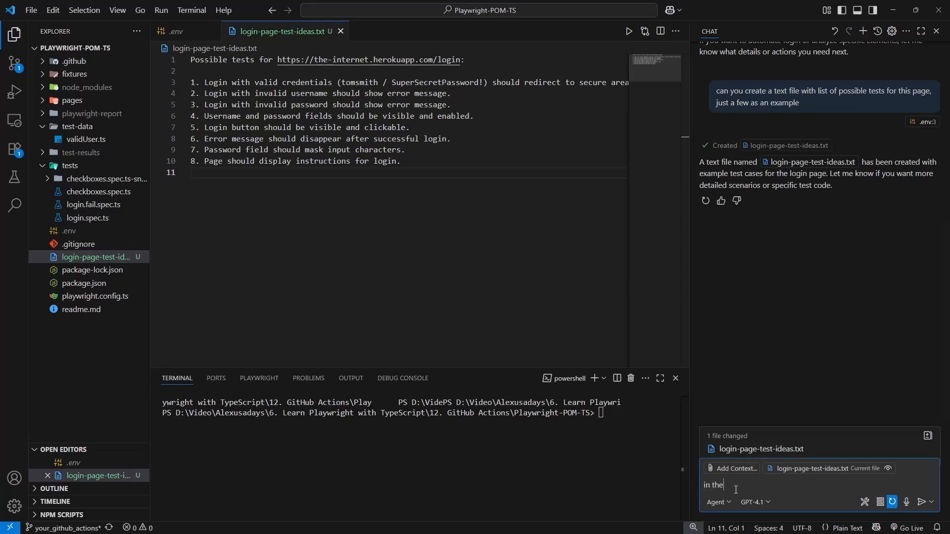
{"action": "type", "text": "this playwright impleme"}
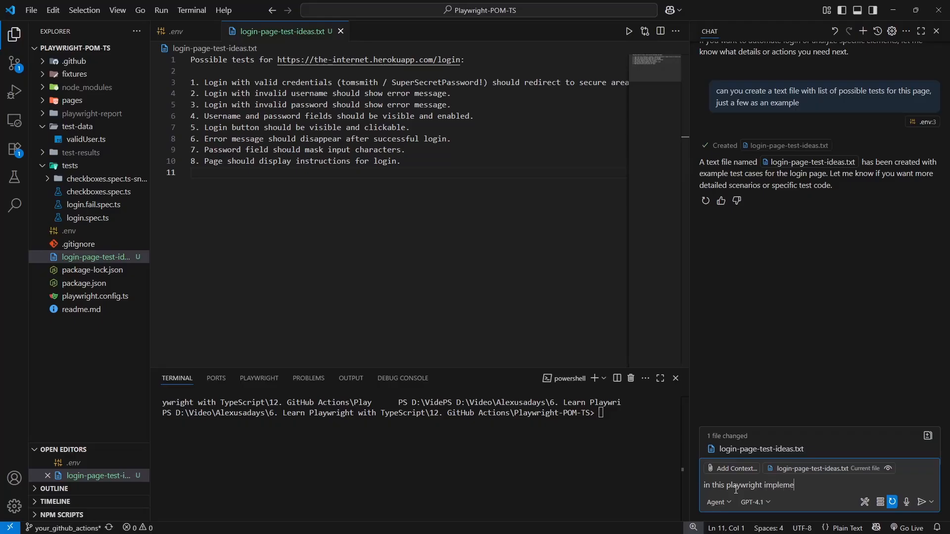
{"action": "type", "text": "ntation with pom and fi"}
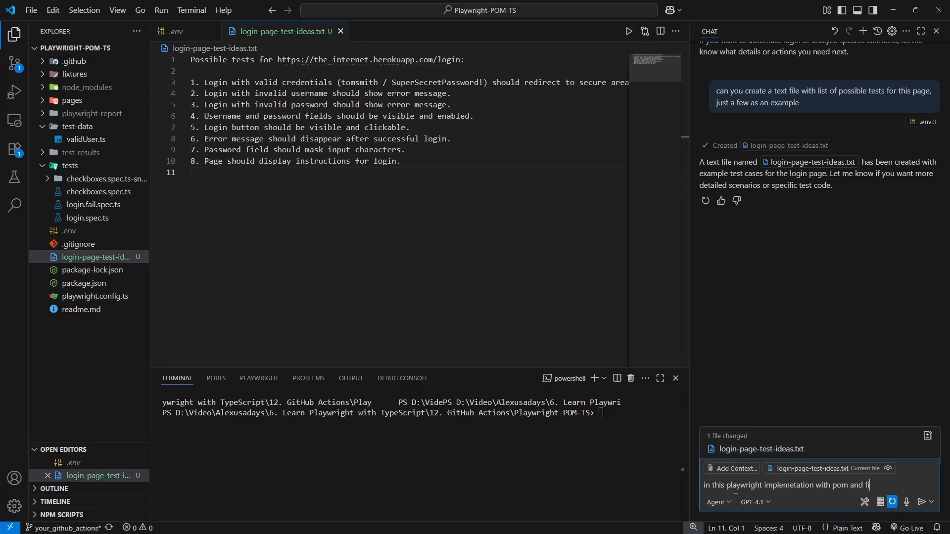
{"action": "type", "text": "xture can"}
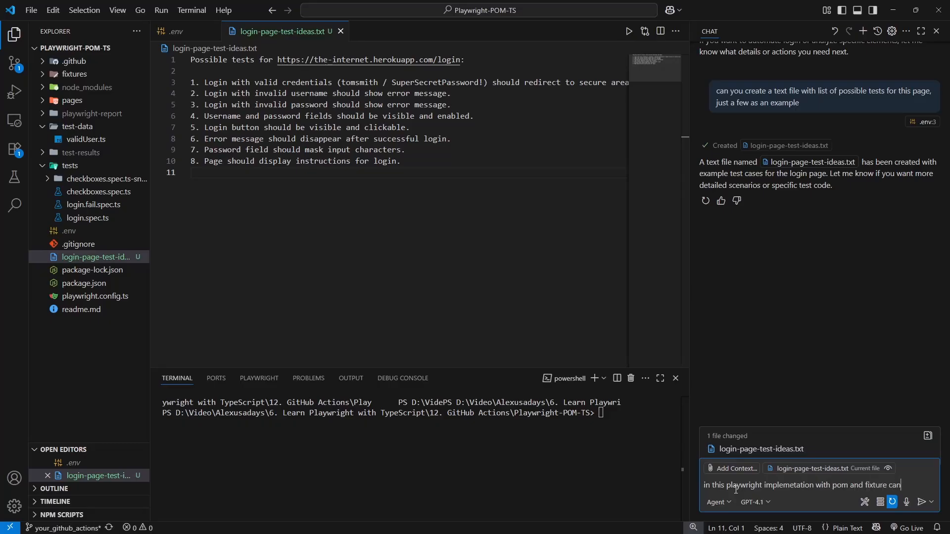
{"action": "type", "text": "you"}
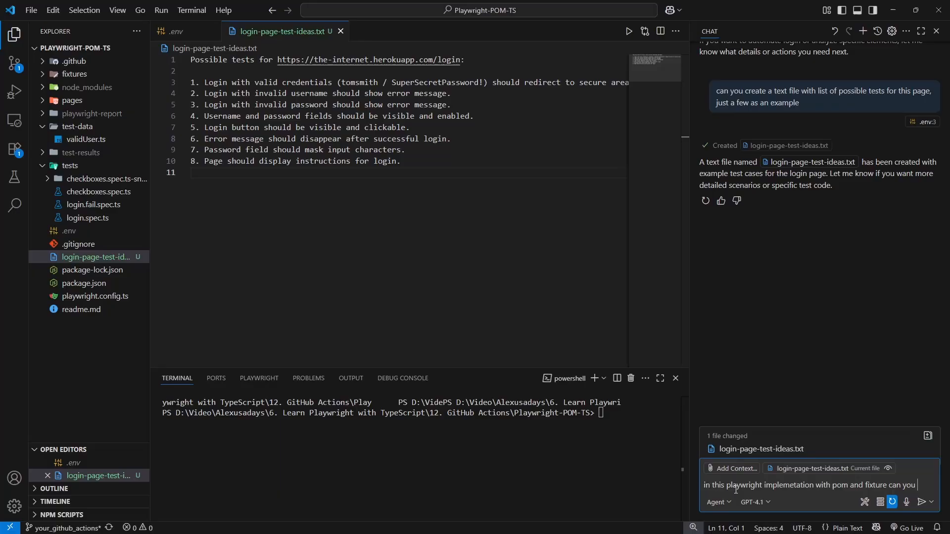
{"action": "type", "text": "create a"}
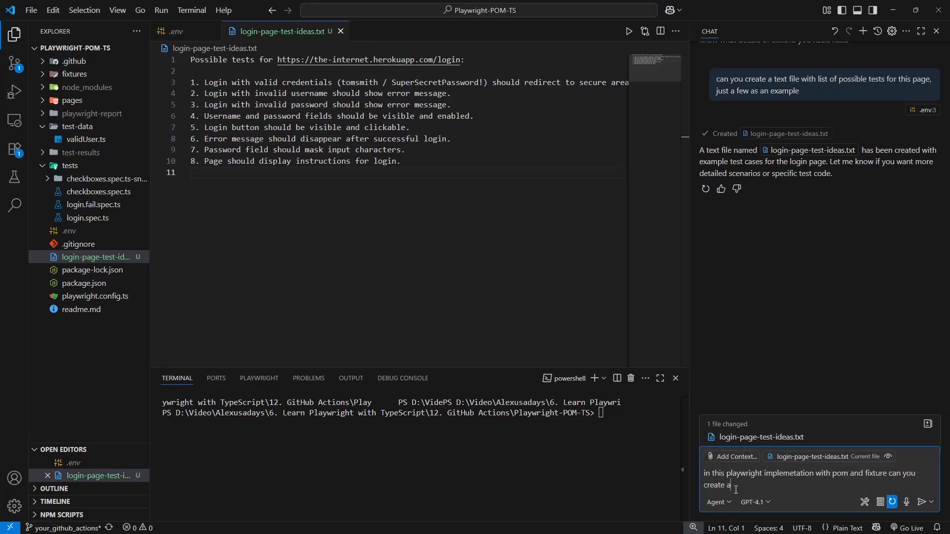
{"action": "type", "text": "separate spec file"}
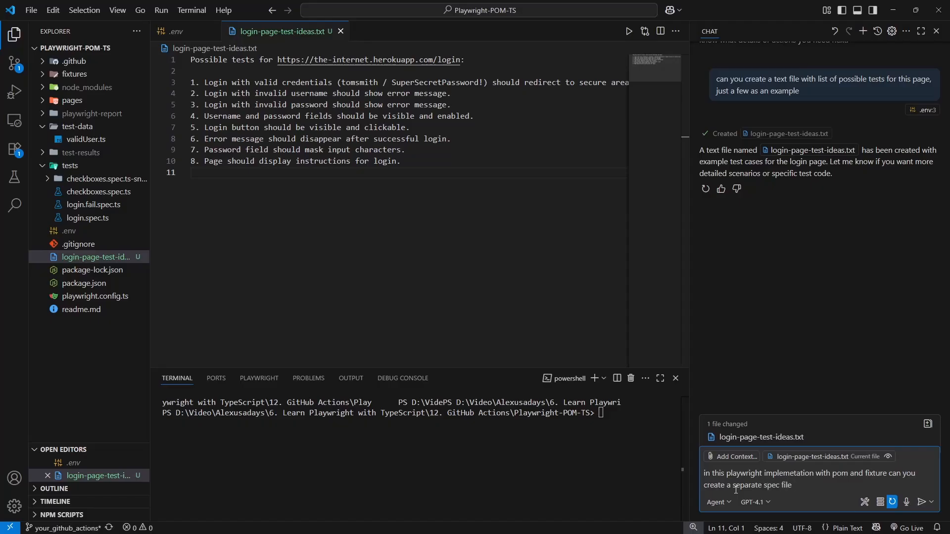
{"action": "type", "text": "and test number 7"}
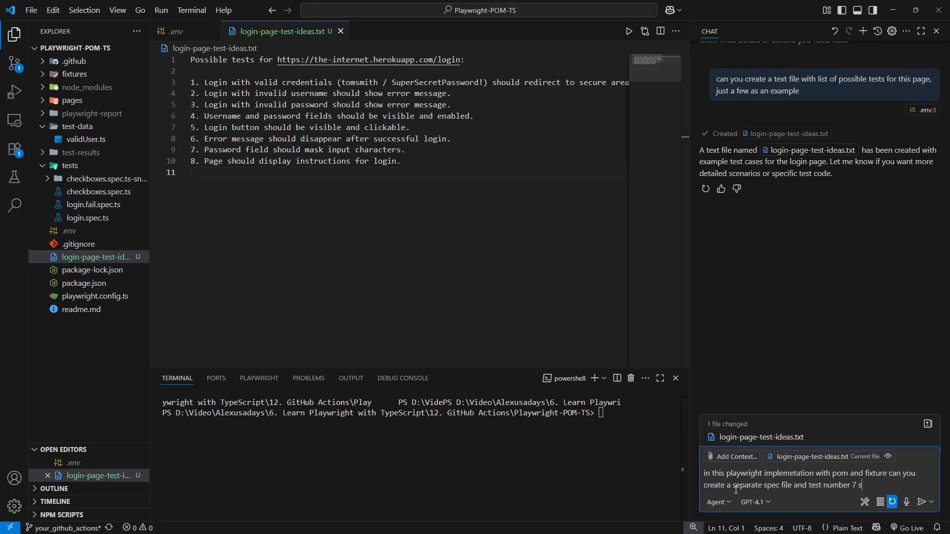
{"action": "type", "text": "scenario that you c"}
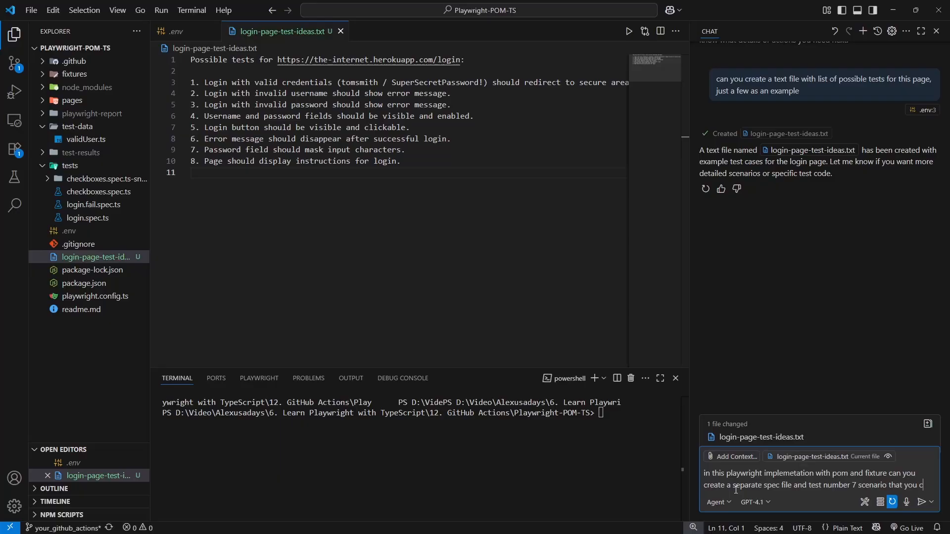
{"action": "type", "text": "reated"}
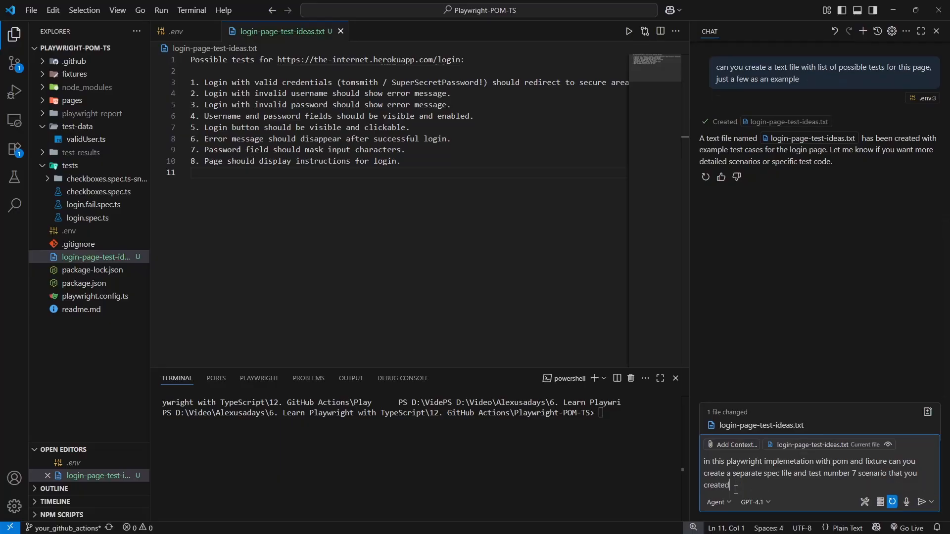
{"action": "key", "text": "Enter"}
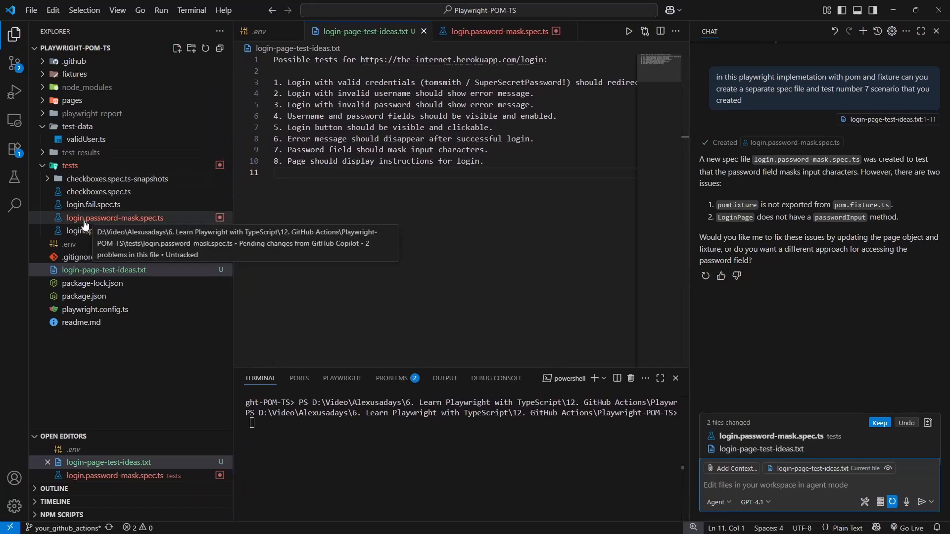
{"action": "left_click", "coordinate": [115, 218]}
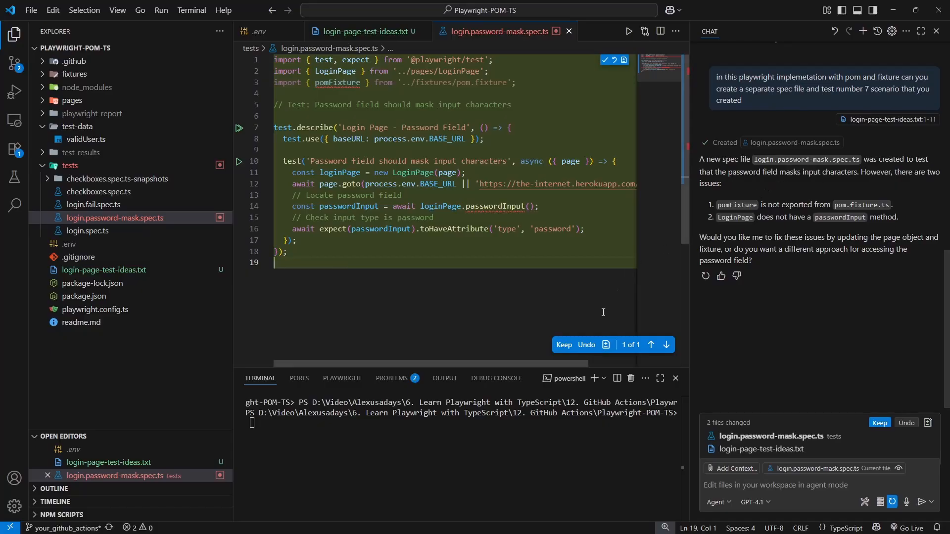
{"action": "left_click", "coordinate": [562, 344]}
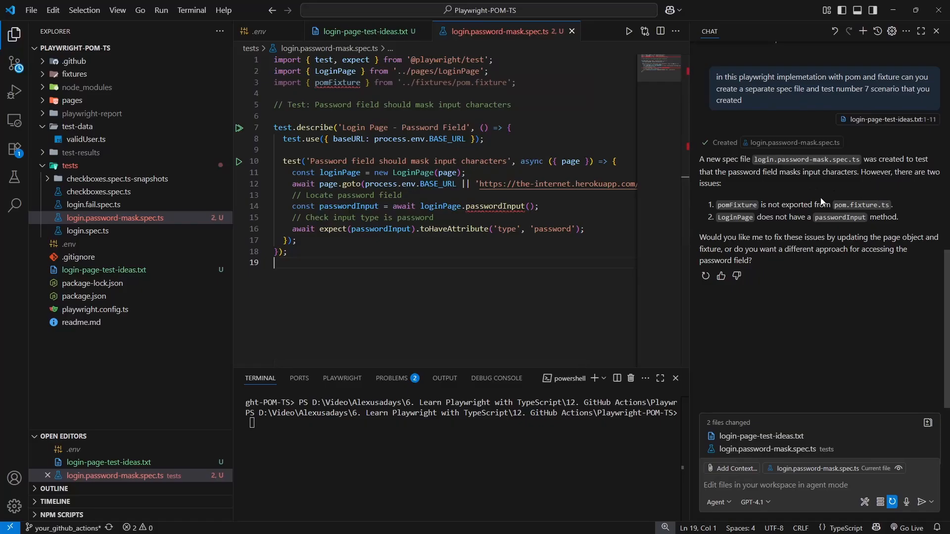
{"action": "mouse_move", "coordinate": [826, 208]}
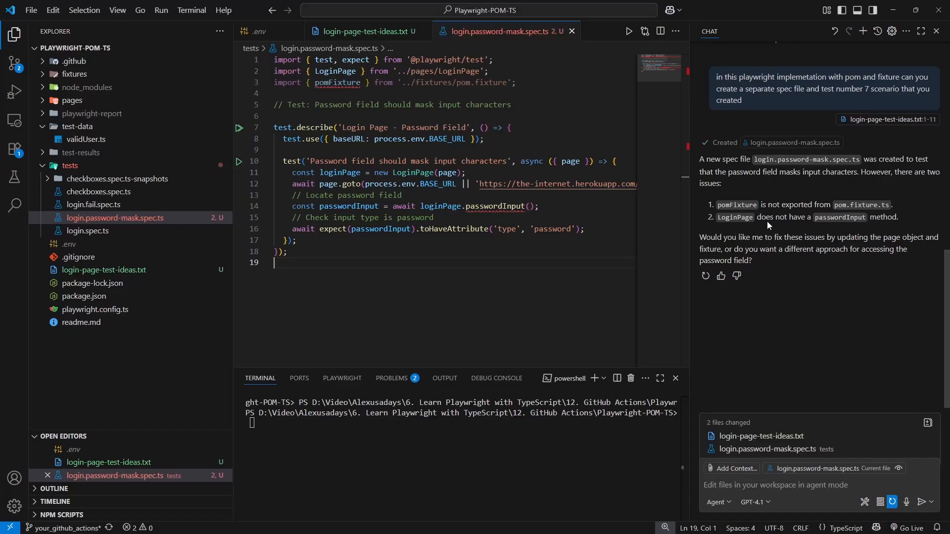
{"action": "mouse_move", "coordinate": [840, 228]}
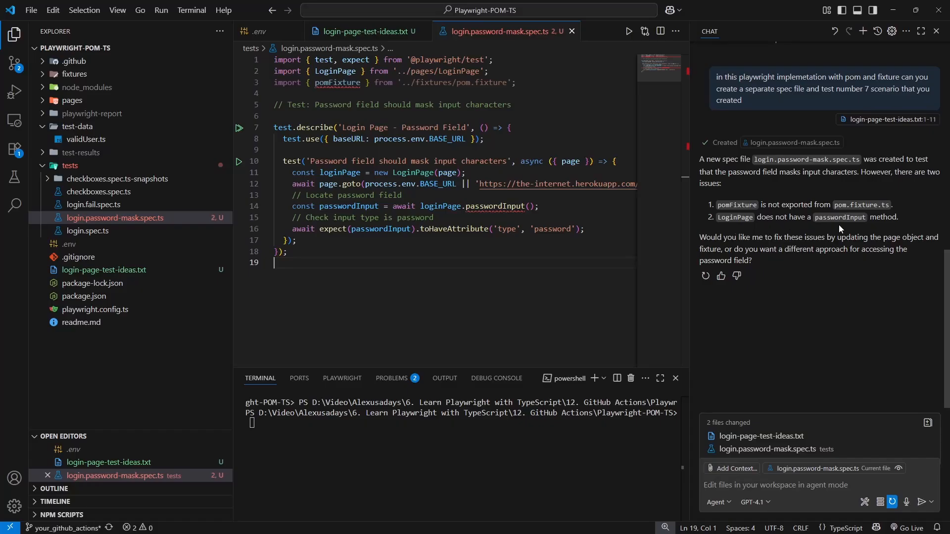
{"action": "mouse_move", "coordinate": [110, 169]}
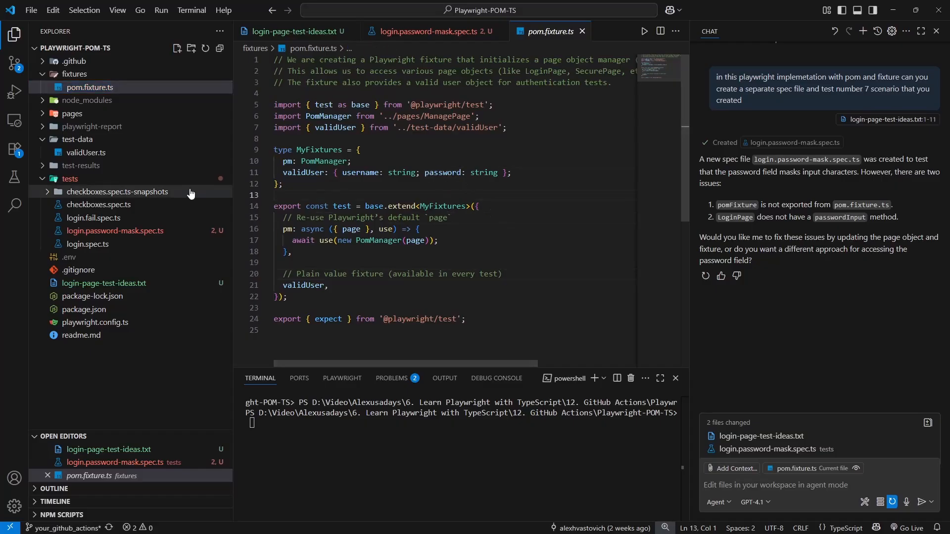
Draft a follow-up asking Copilot to correct the spec after pom.fixture.ts and other specs, creating any needed method
{"action": "left_click", "coordinate": [811, 485]}
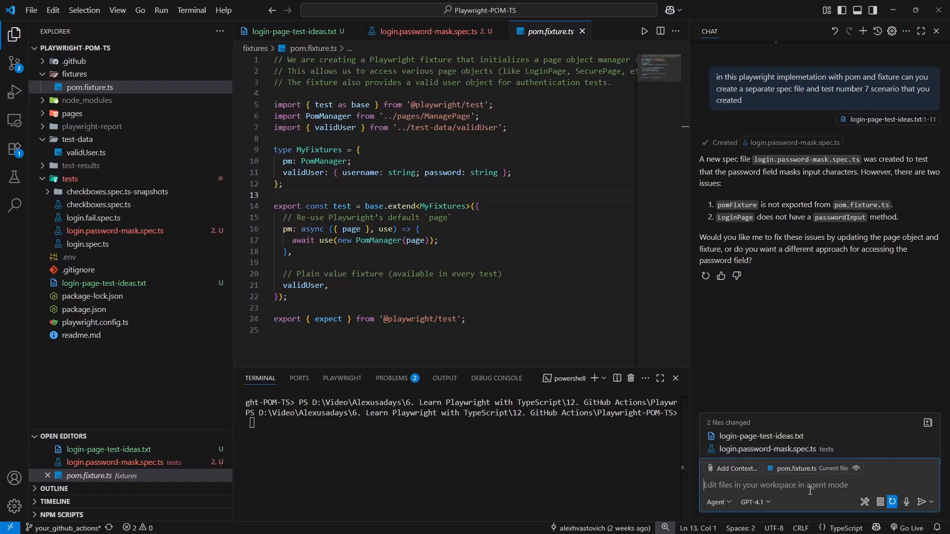
{"action": "type", "text": "please"}
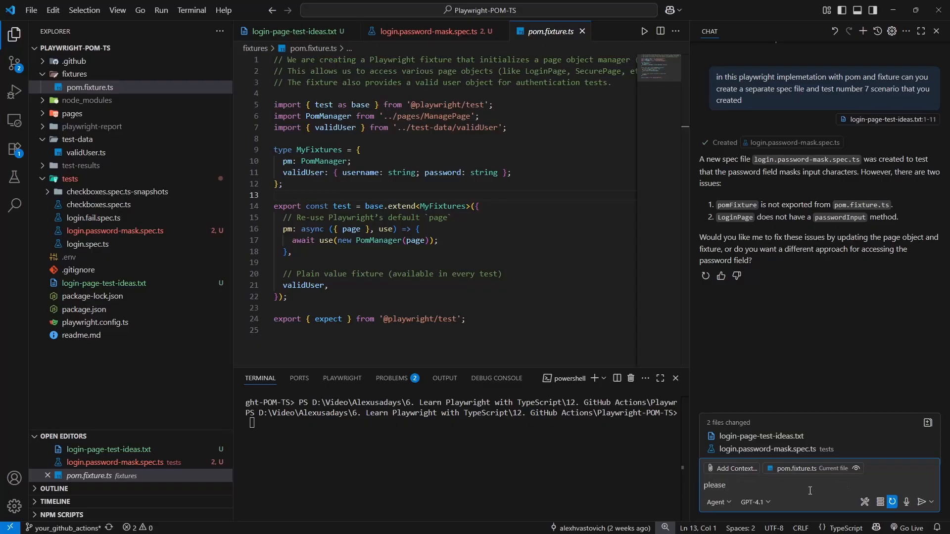
{"action": "type", "text": "see pom.fixture.ts"}
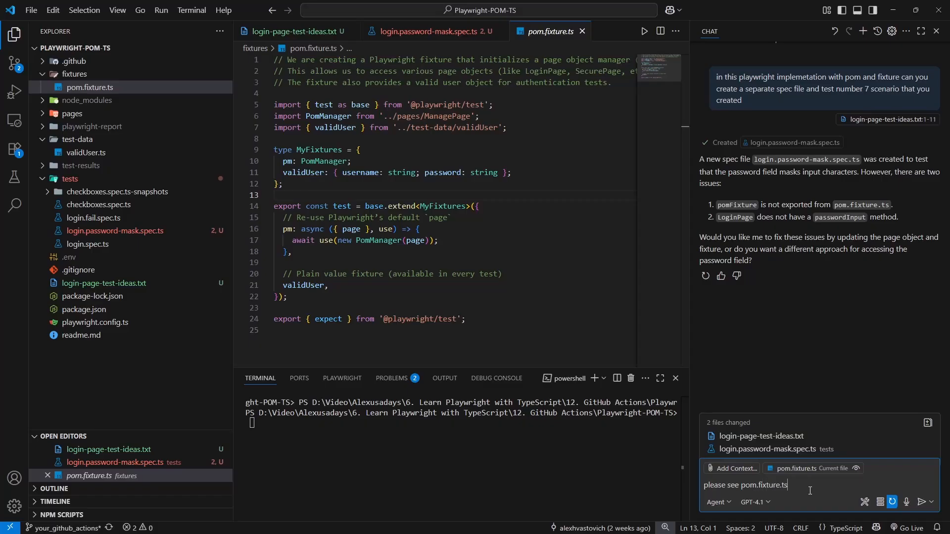
{"action": "type", "text": "and other s"}
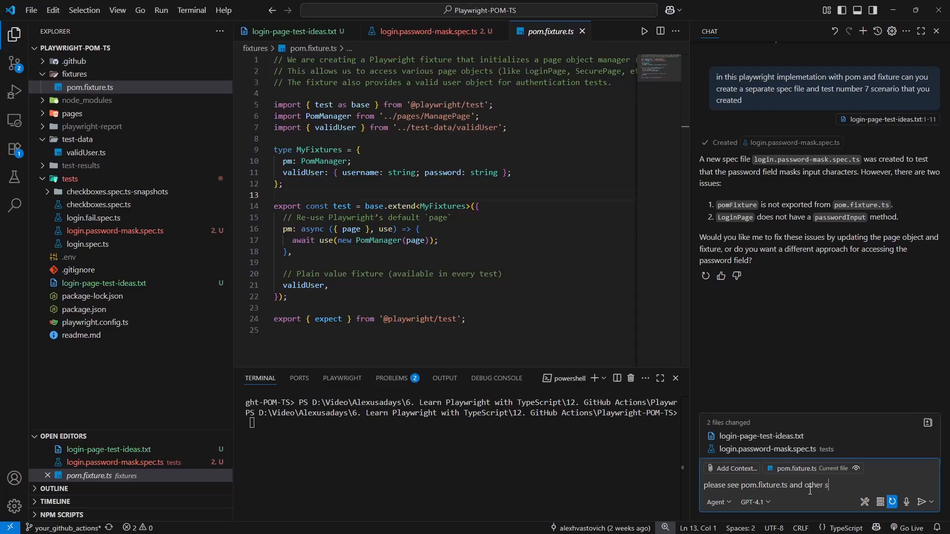
{"action": "type", "text": "pec files as examples on"}
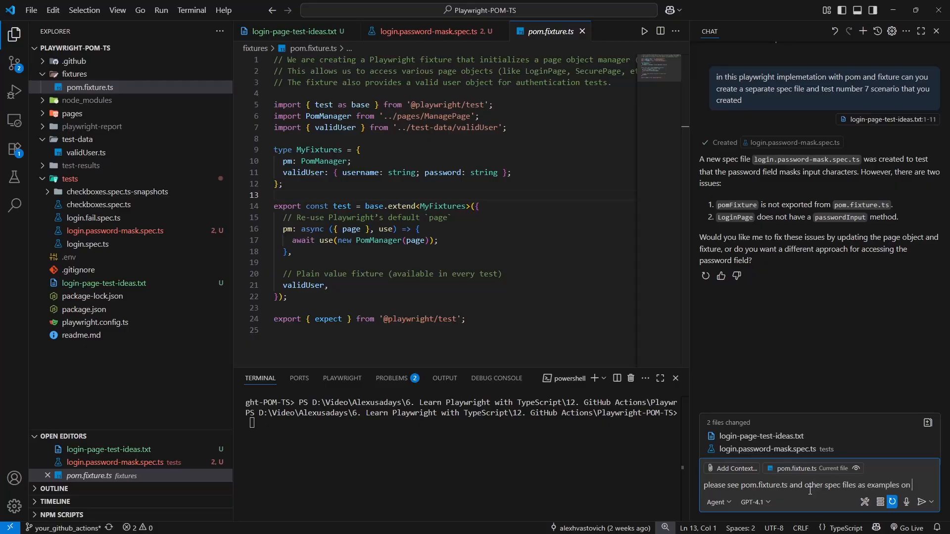
{"action": "type", "text": "correct"}
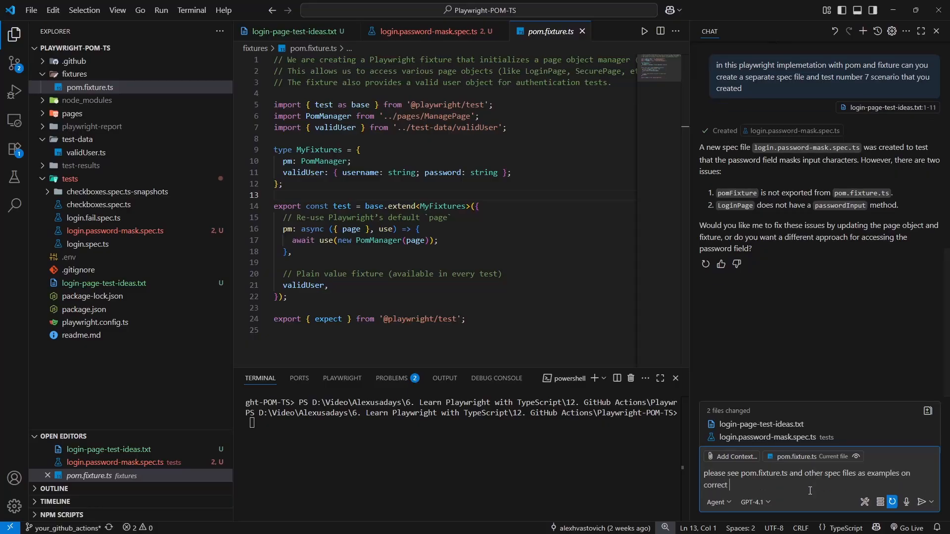
{"action": "type", "text": "implek"}
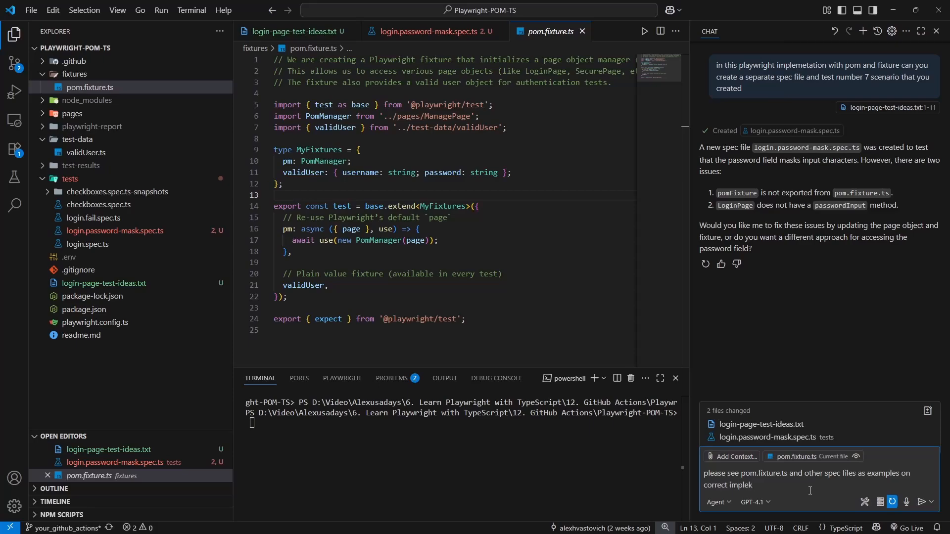
{"action": "type", "text": "metation and update your test"}
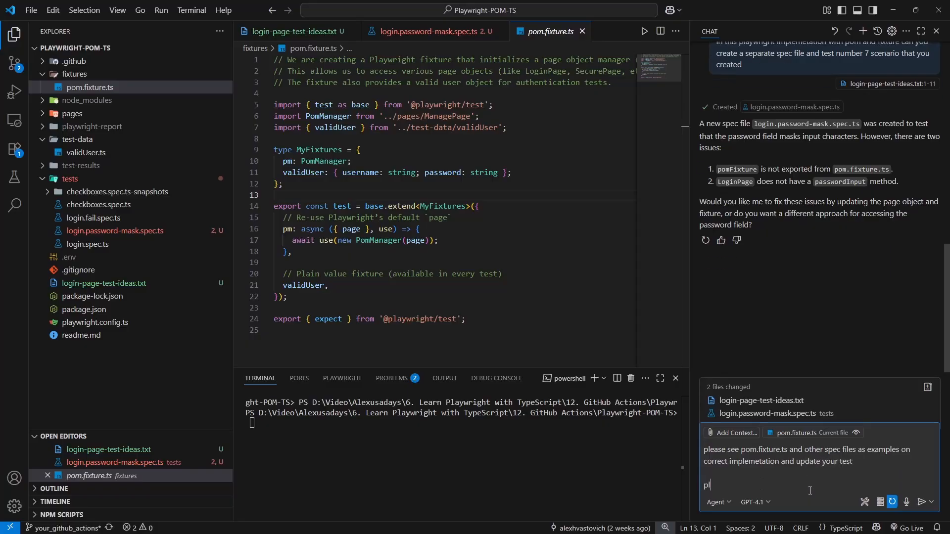
{"action": "type", "text": "luse"}
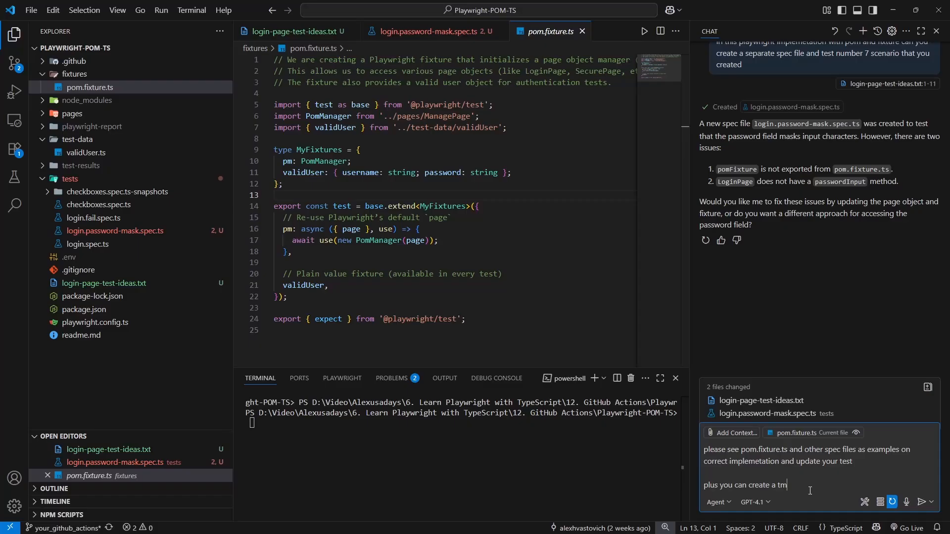
{"action": "type", "text": "ethod"}
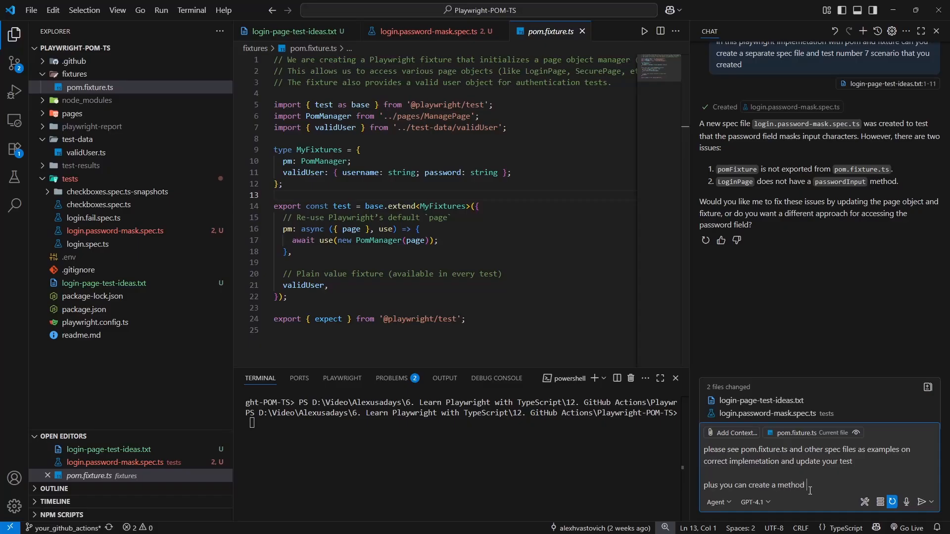
{"action": "type", "text": "that you need to"}
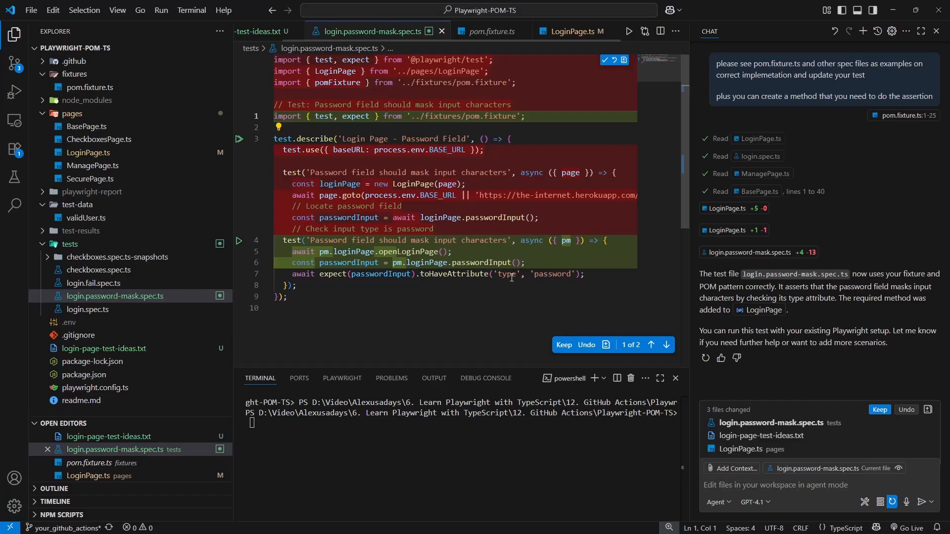
Keep Copilot's rewrite that imports test from the pom fixture and uses pm.loginPage.passwordInput
{"action": "left_click", "coordinate": [562, 344]}
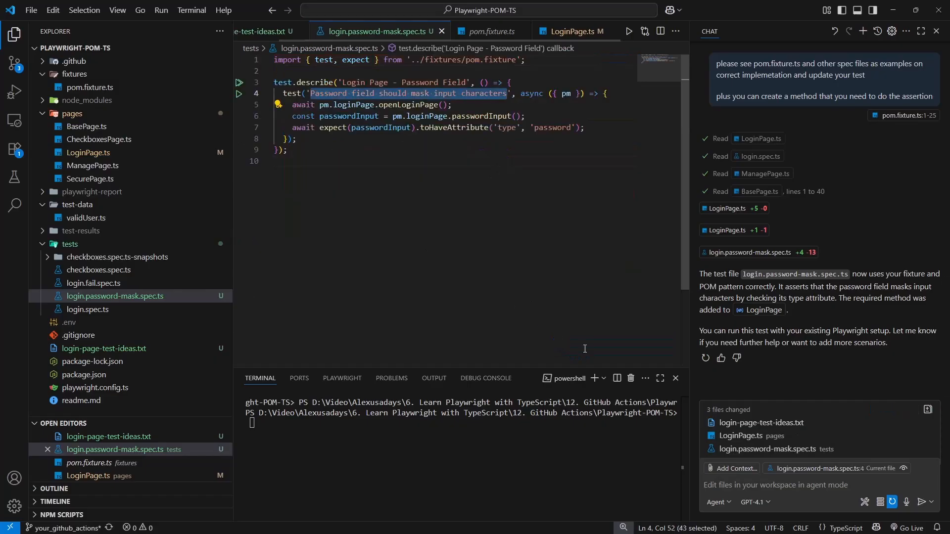
{"action": "type", "text": "will this verify"}
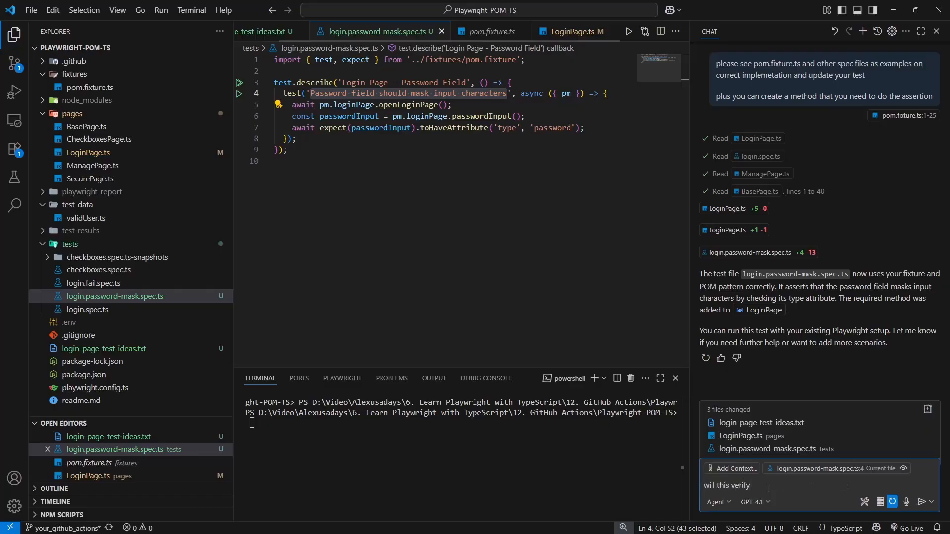
{"action": "type", "text": "test case"}
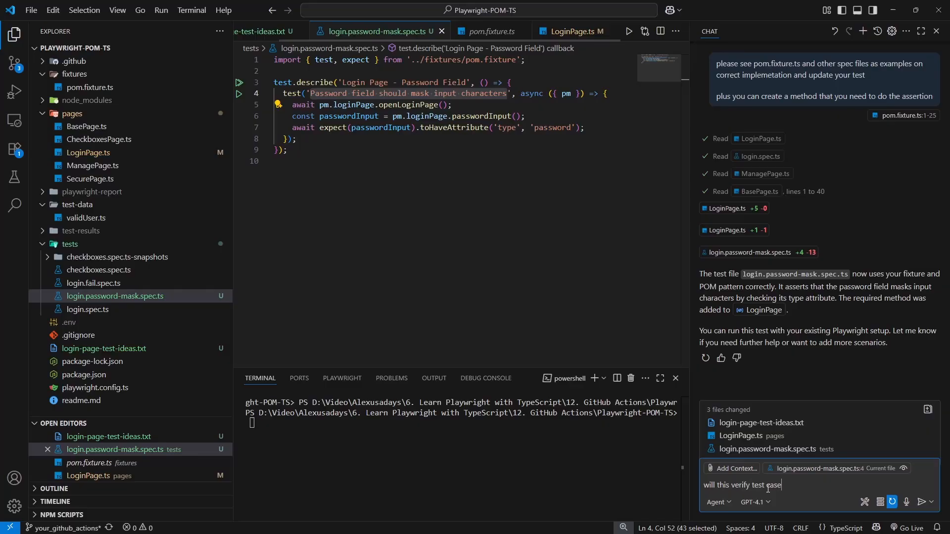
{"action": "type", "text": "that you created:"}
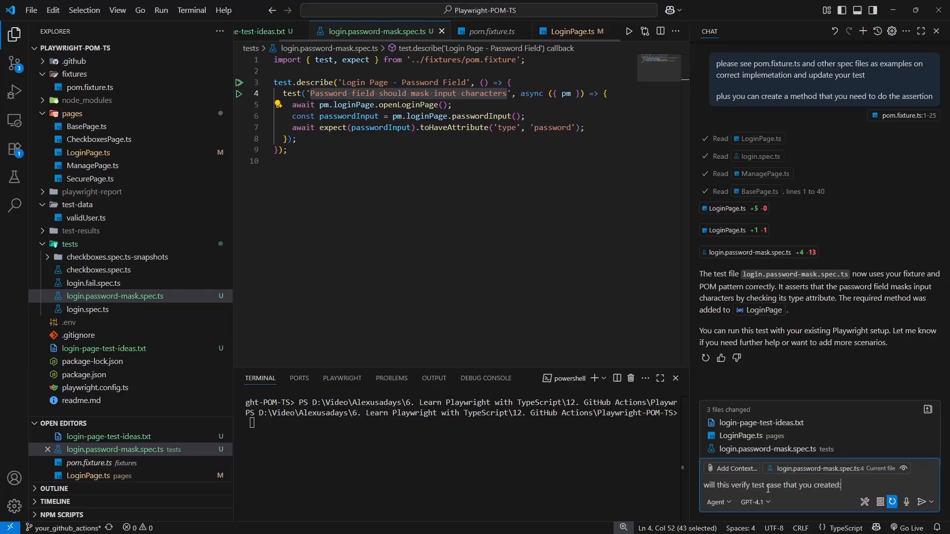
{"action": "type", "text": "https://the-internet.herokuapp.com/login"}
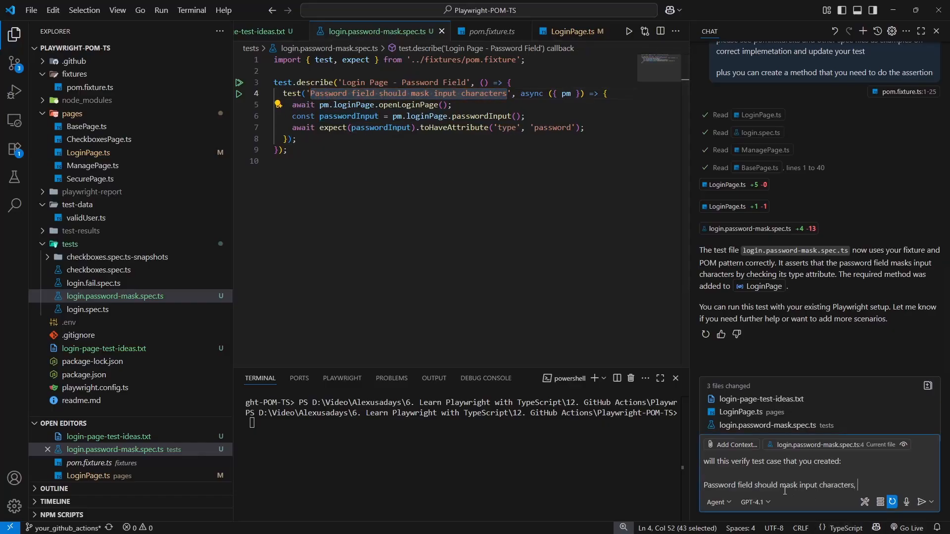
{"action": "type", "text": "how do we"}
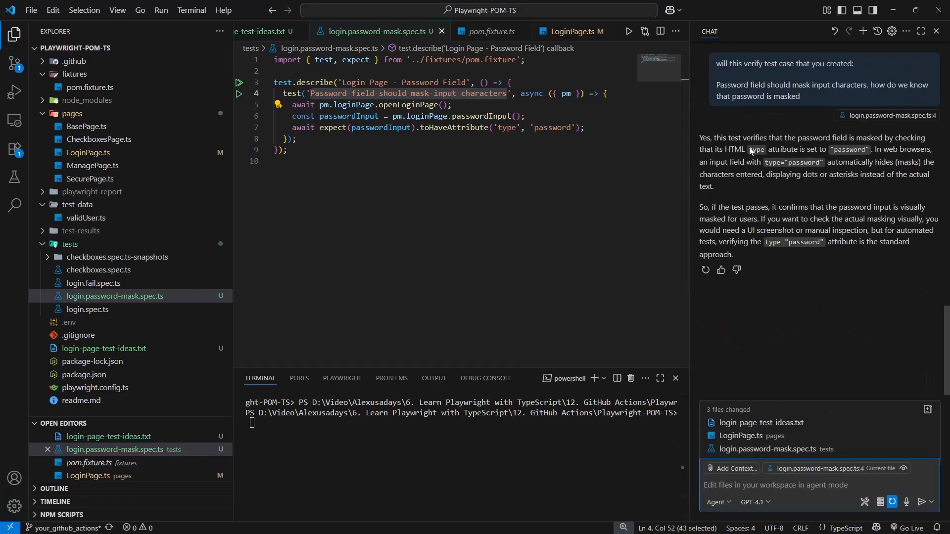
{"action": "mouse_move", "coordinate": [902, 146]}
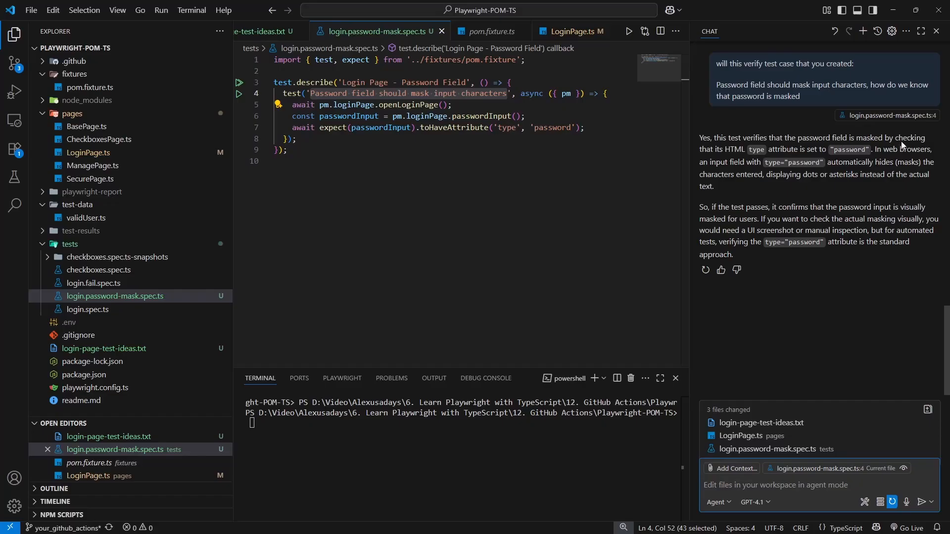
{"action": "mouse_move", "coordinate": [840, 163]}
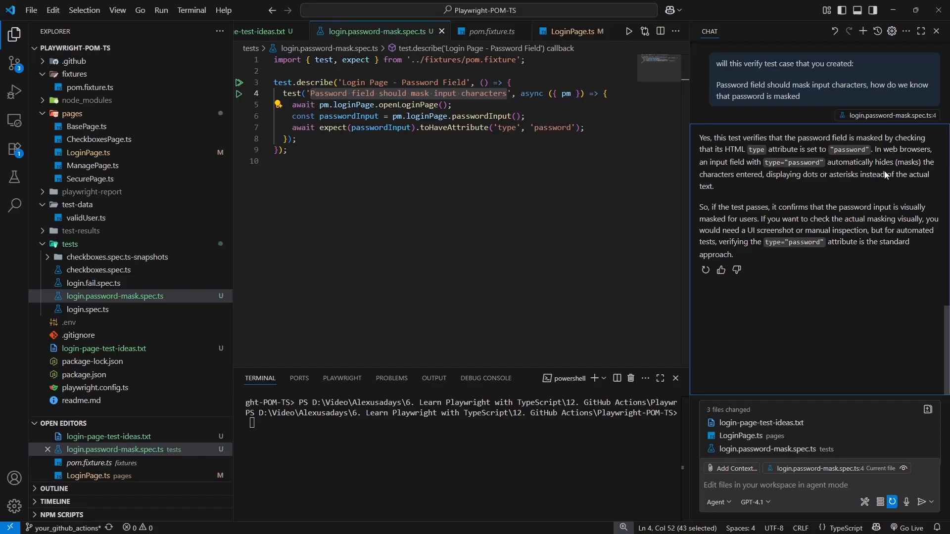
{"action": "mouse_move", "coordinate": [835, 169]}
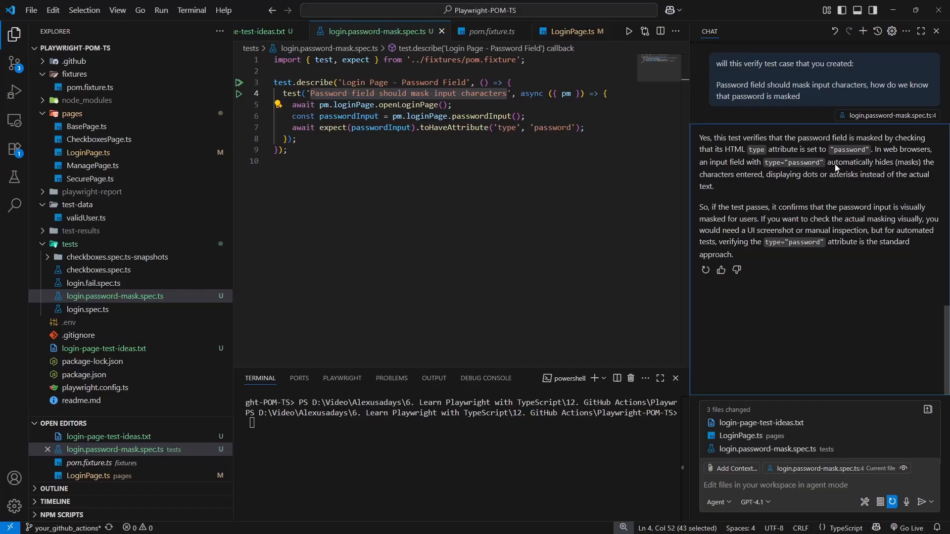
{"action": "mouse_move", "coordinate": [913, 171]}
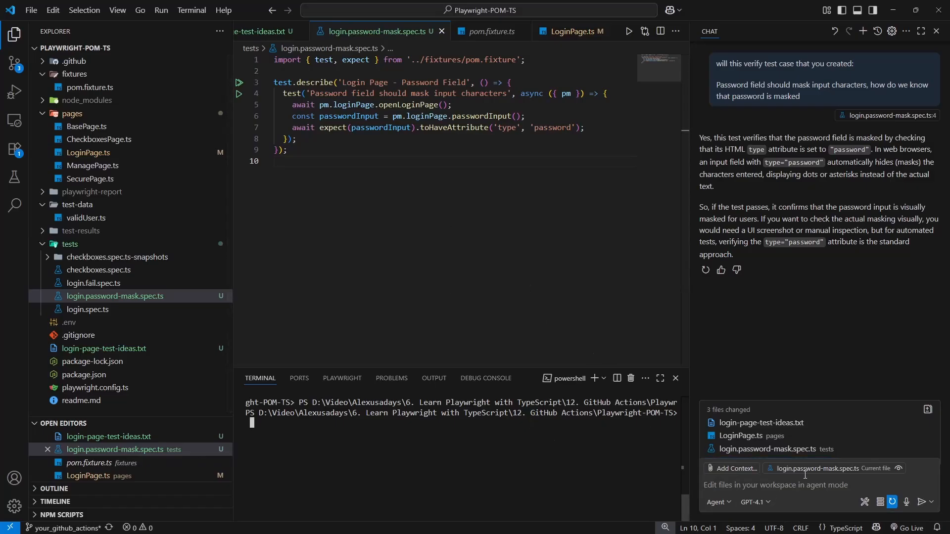
Ask Copilot to run only the password-mask test and allow the test run
{"action": "type", "text": "can you run"}
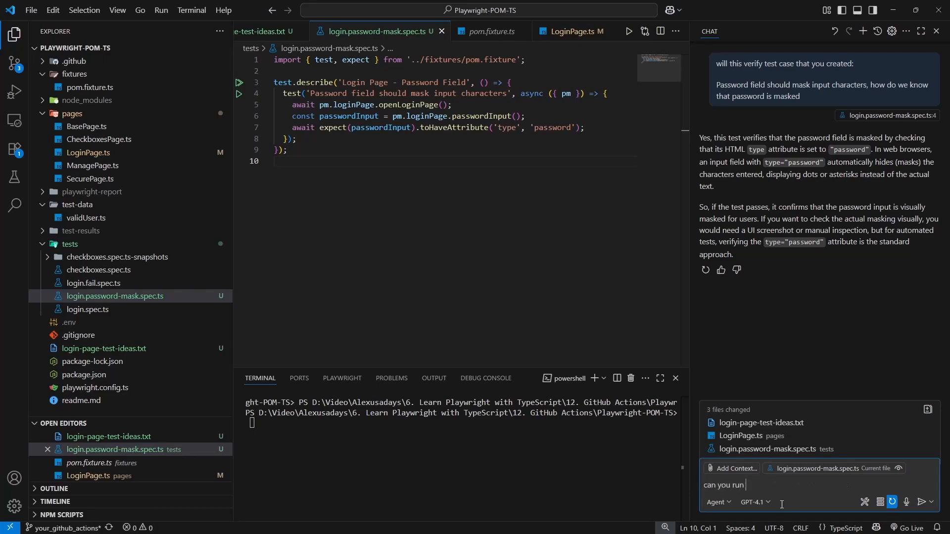
{"action": "type", "text": "only"}
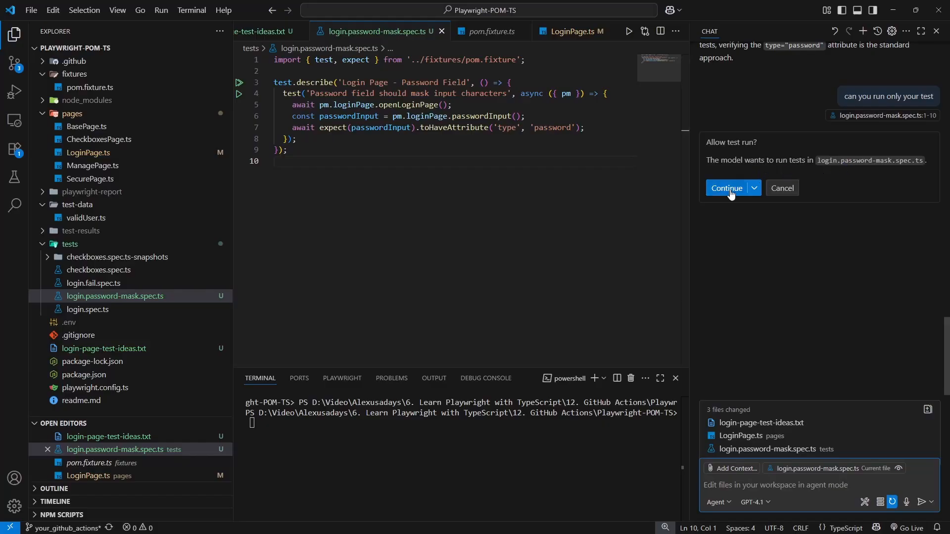
{"action": "mouse_move", "coordinate": [730, 191]}
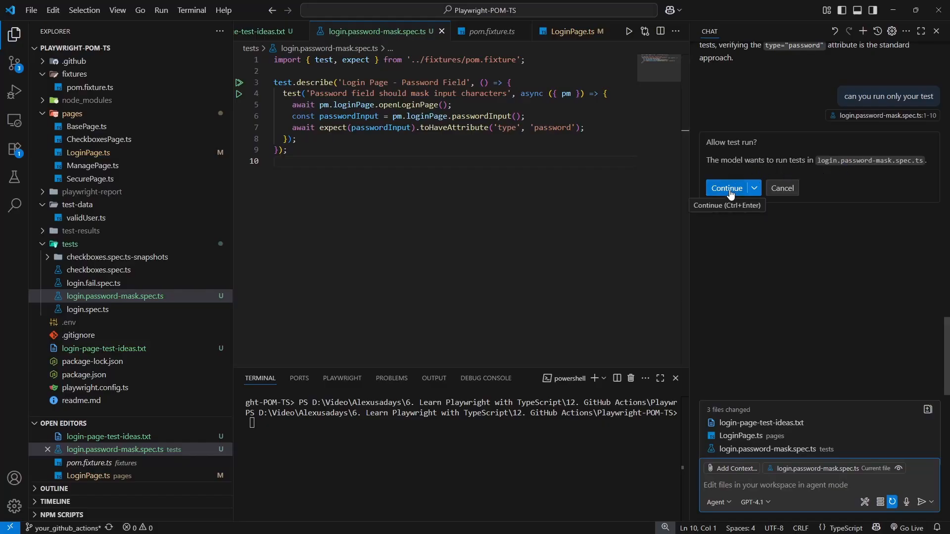
{"action": "left_click", "coordinate": [726, 188]}
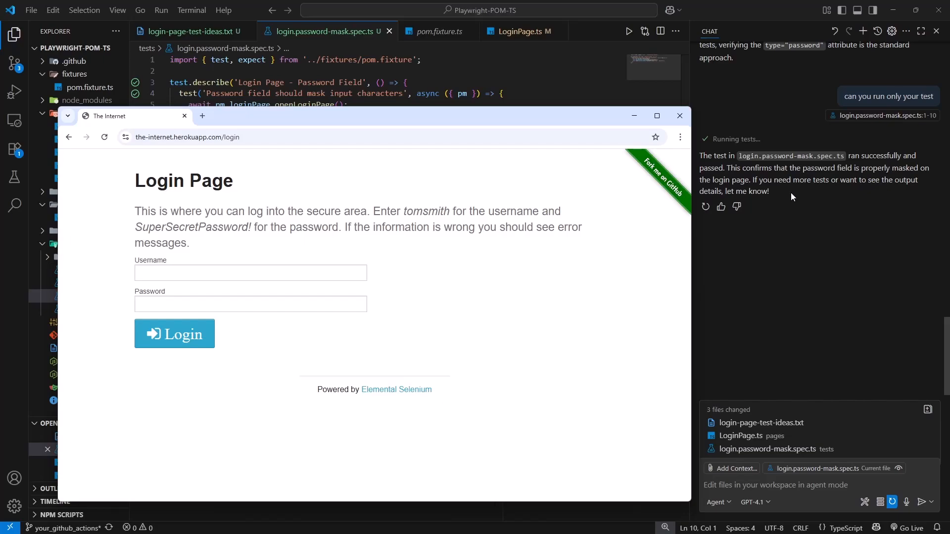
Return to the editor and bring up the Terminal after the test passes
{"action": "left_click", "coordinate": [679, 115]}
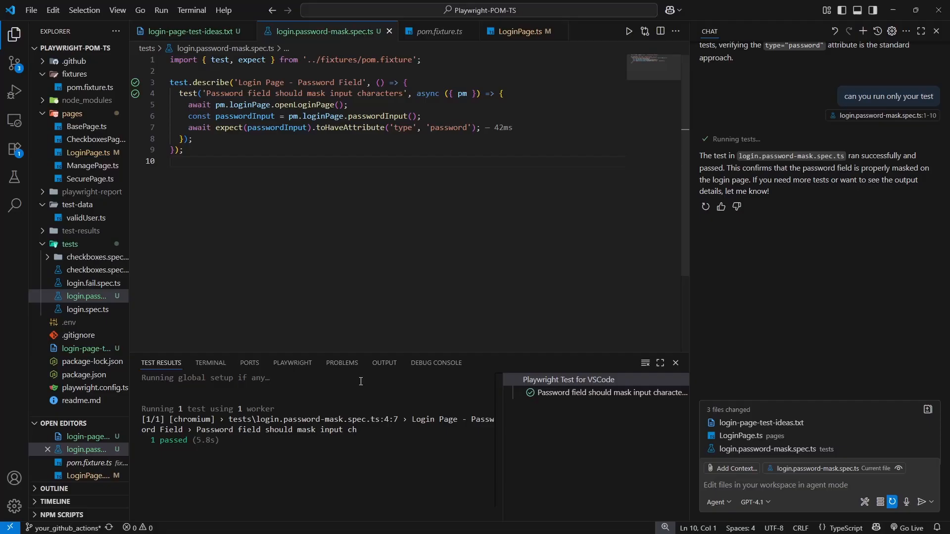
{"action": "left_click", "coordinate": [210, 364]}
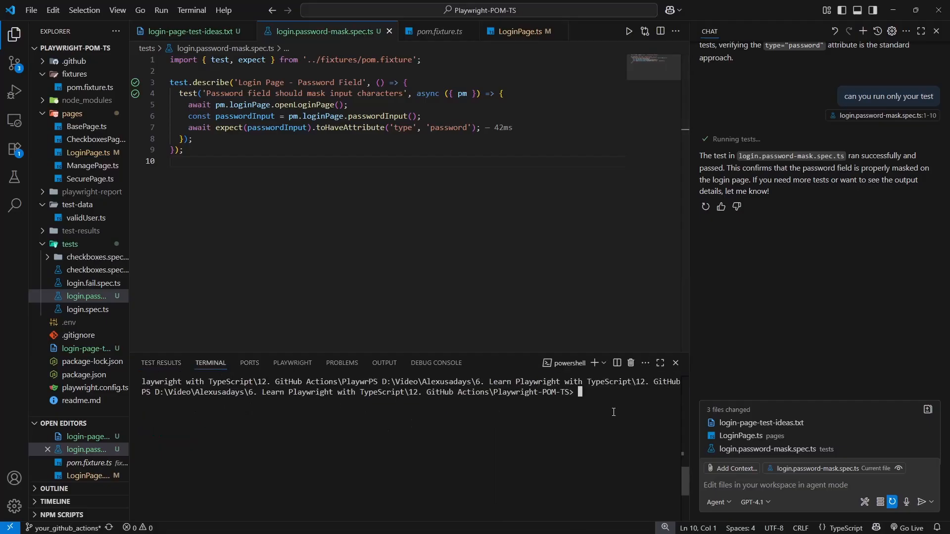
Launch npx playwright test --ui and run login.password-mask.spec.ts, which passes
{"action": "type", "text": "npx"}
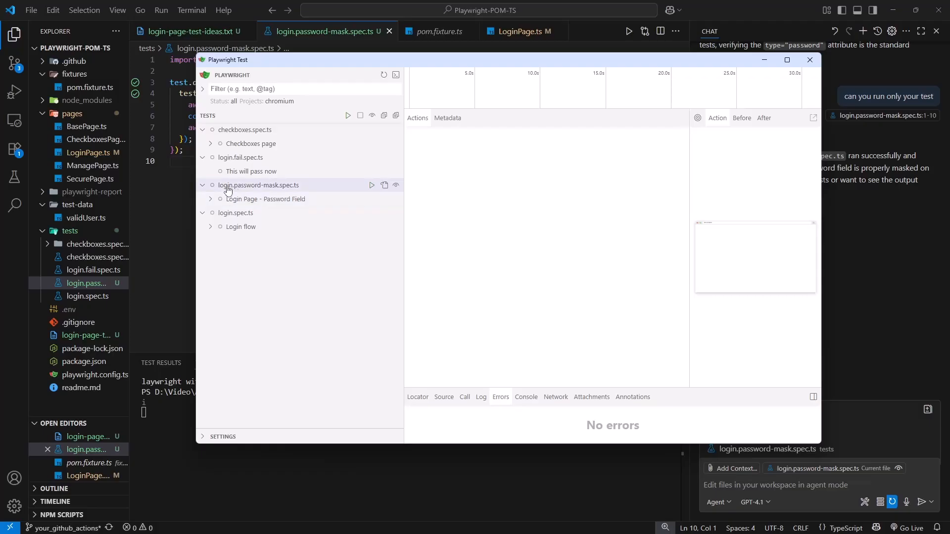
{"action": "left_click", "coordinate": [265, 199]}
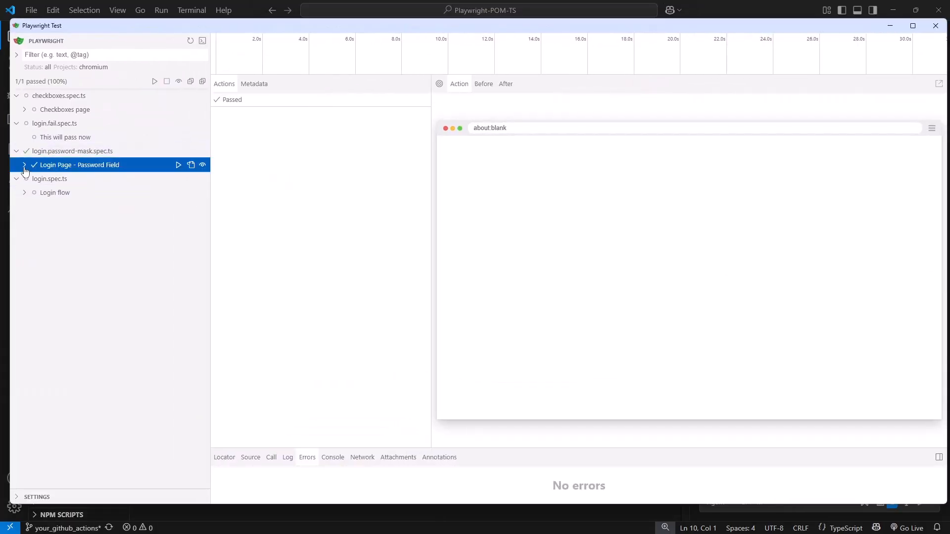
Expand the Login Page - Password Field suite and inspect its Navigate and toHaveAttribute password steps
{"action": "left_click", "coordinate": [23, 165]}
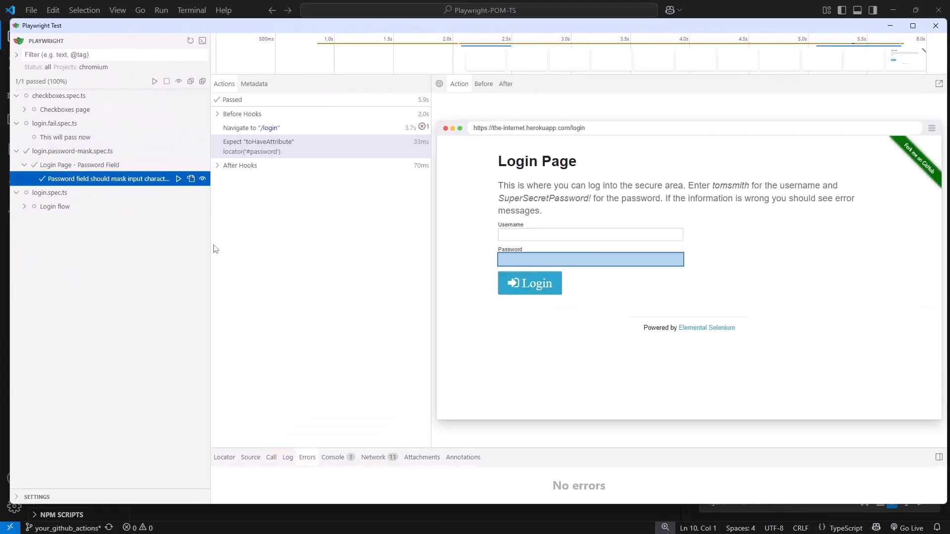
{"action": "left_click", "coordinate": [252, 128]}
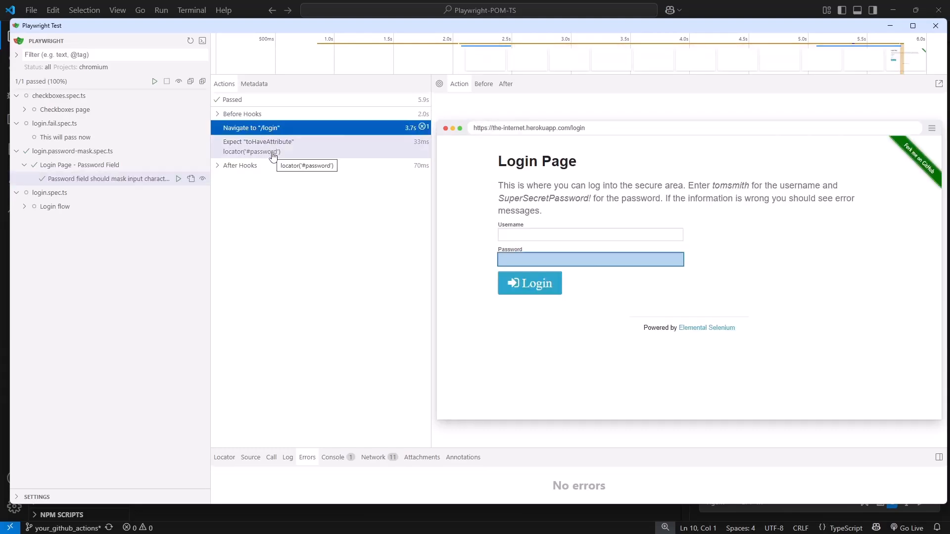
{"action": "left_click", "coordinate": [258, 147]}
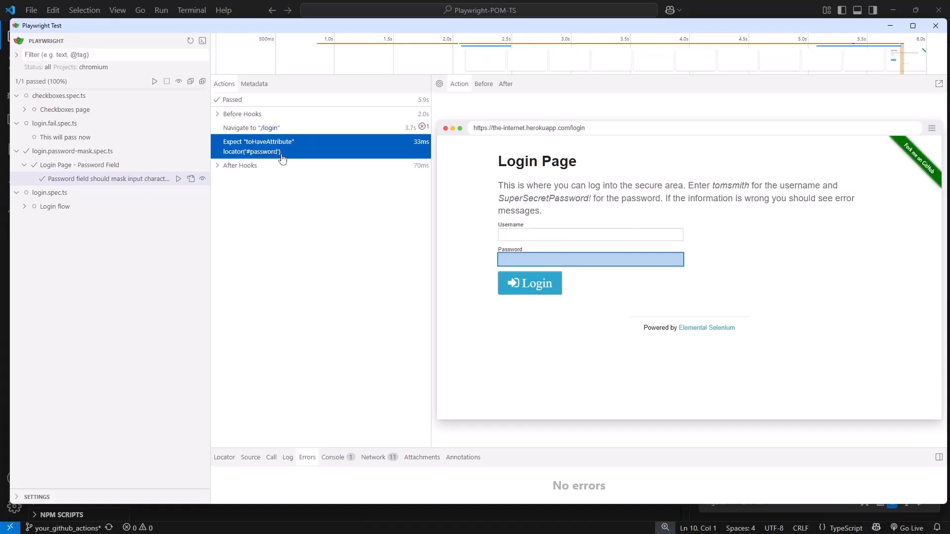
{"action": "mouse_move", "coordinate": [647, 251]}
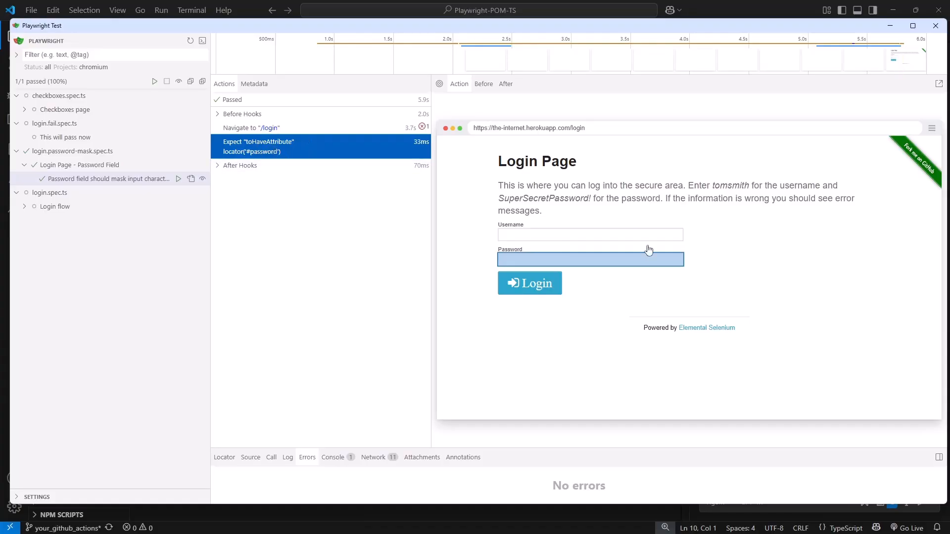
{"action": "mouse_move", "coordinate": [552, 261]}
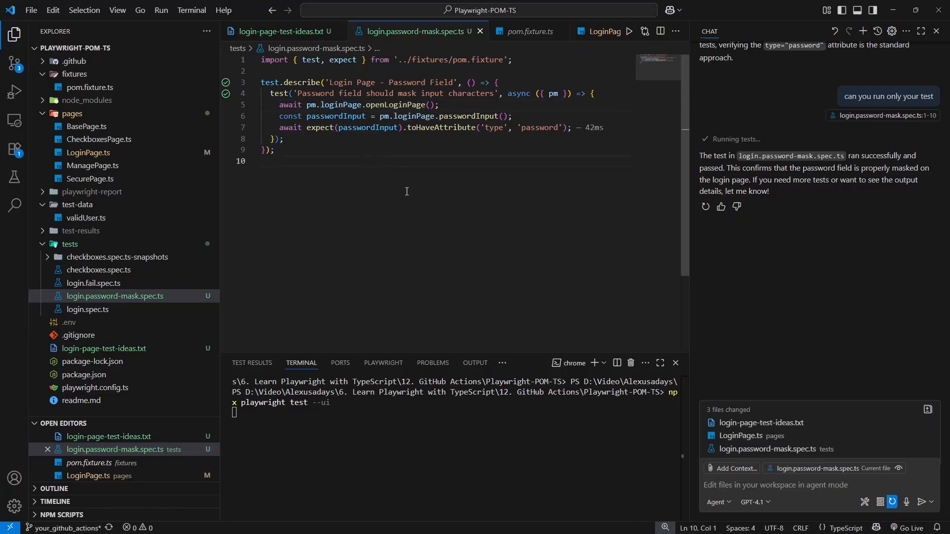
{"action": "double_click", "coordinate": [467, 116]}
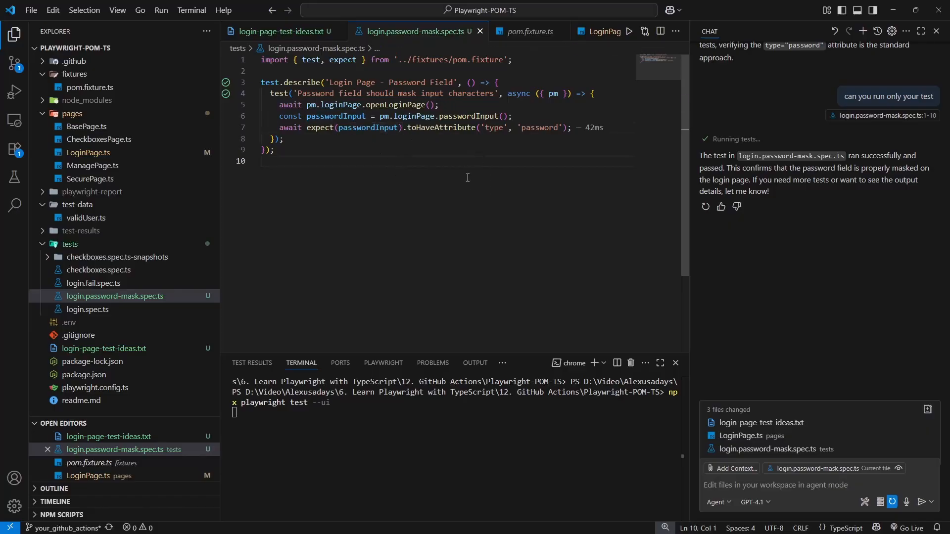
{"action": "mouse_move", "coordinate": [596, 227]}
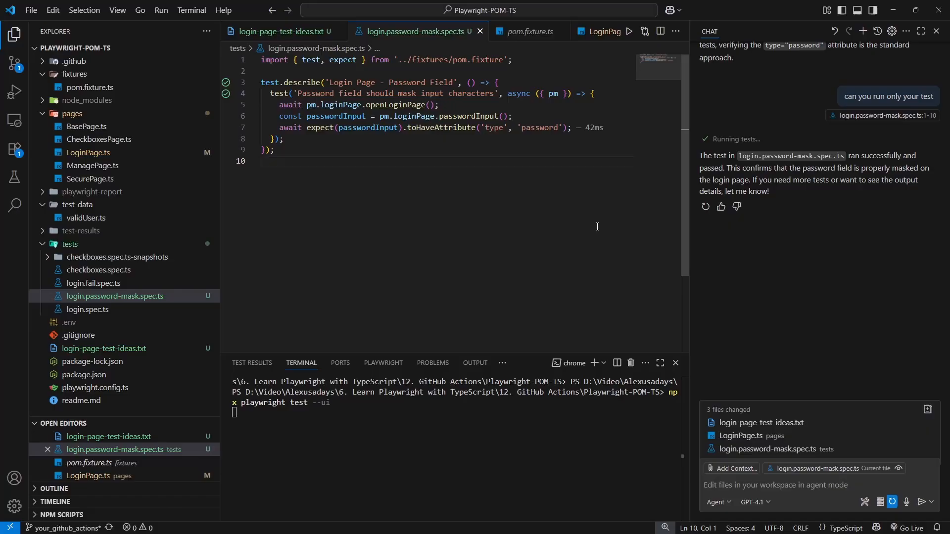
{"action": "mouse_move", "coordinate": [591, 217]}
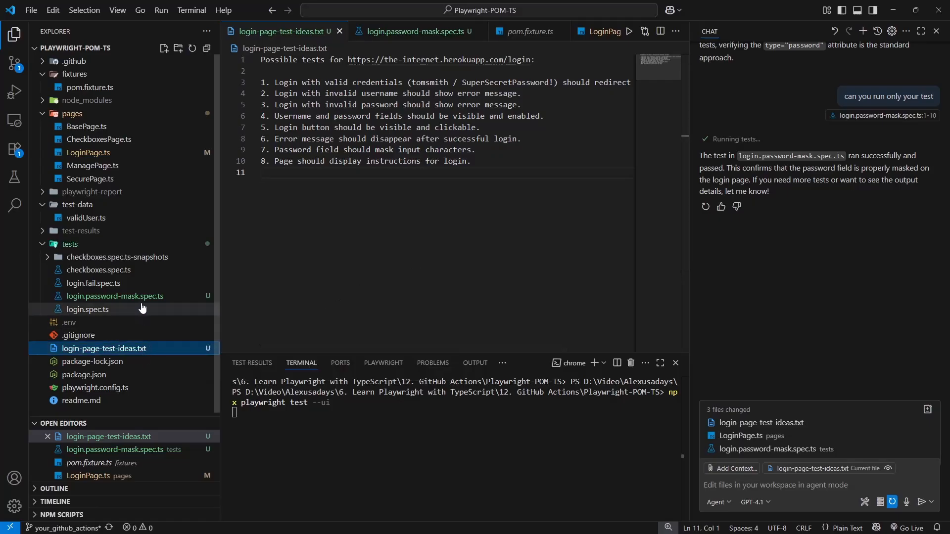
{"action": "left_click", "coordinate": [411, 30]}
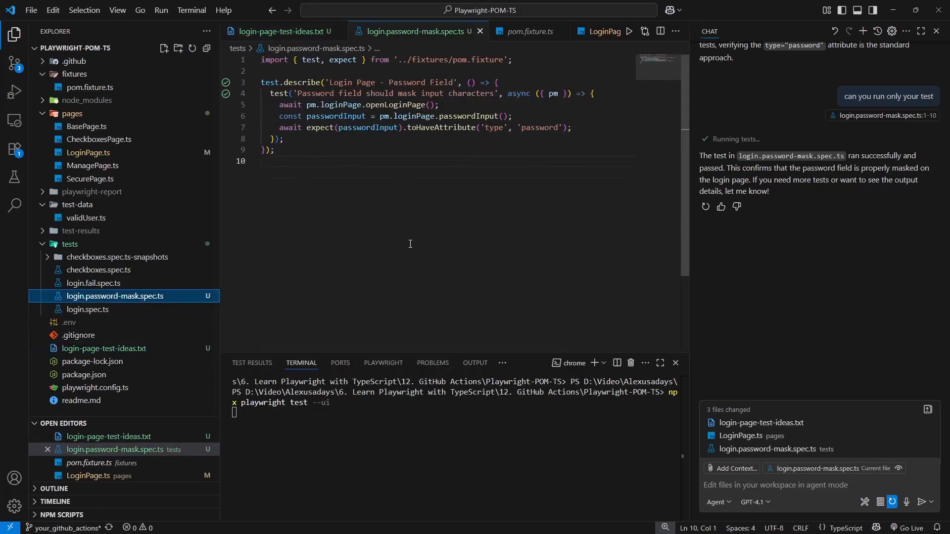